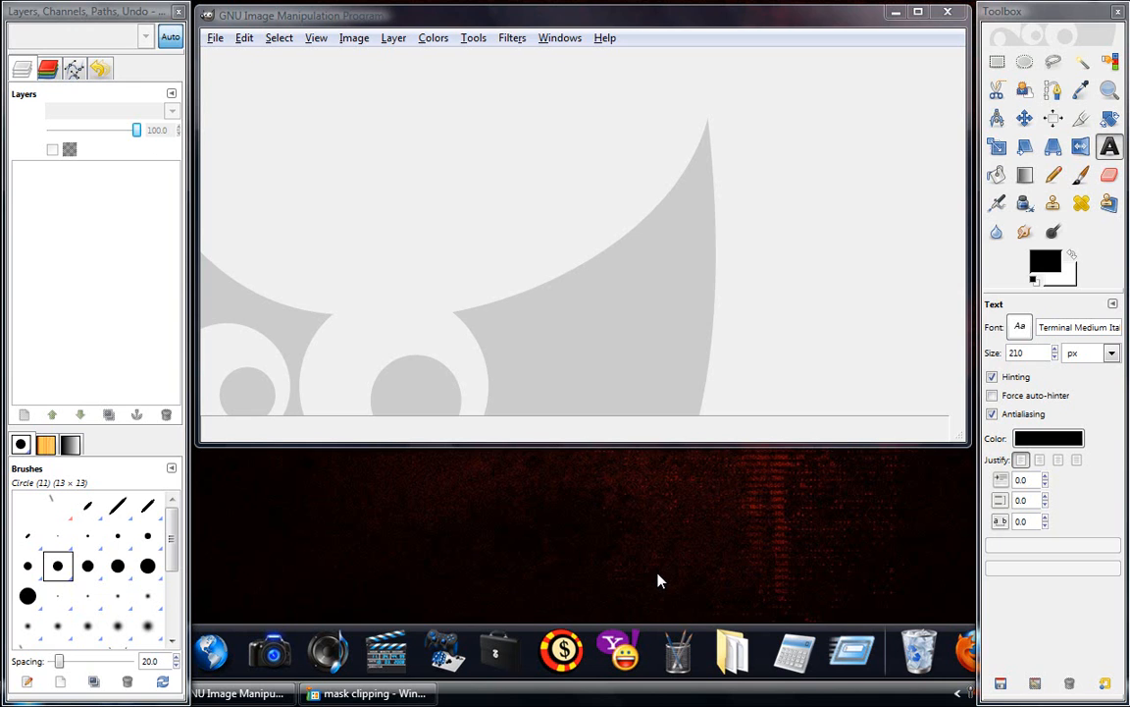
{"action": "mouse_move", "coordinate": [579, 547]}
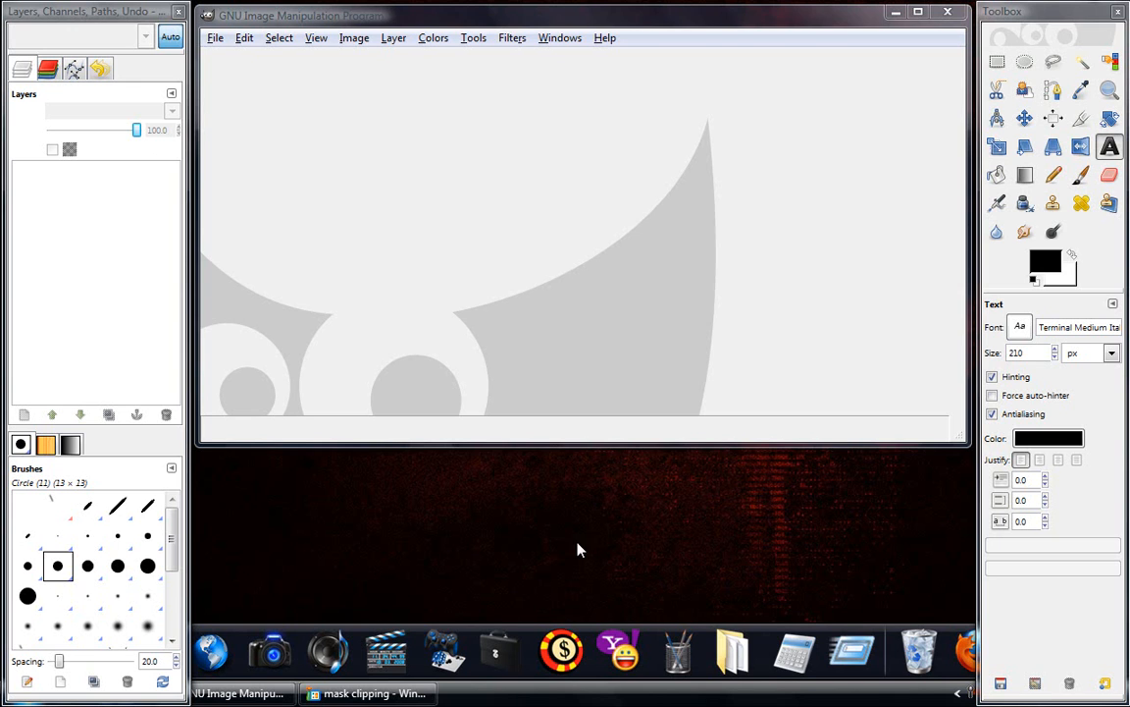
{"action": "mouse_move", "coordinate": [614, 546]}
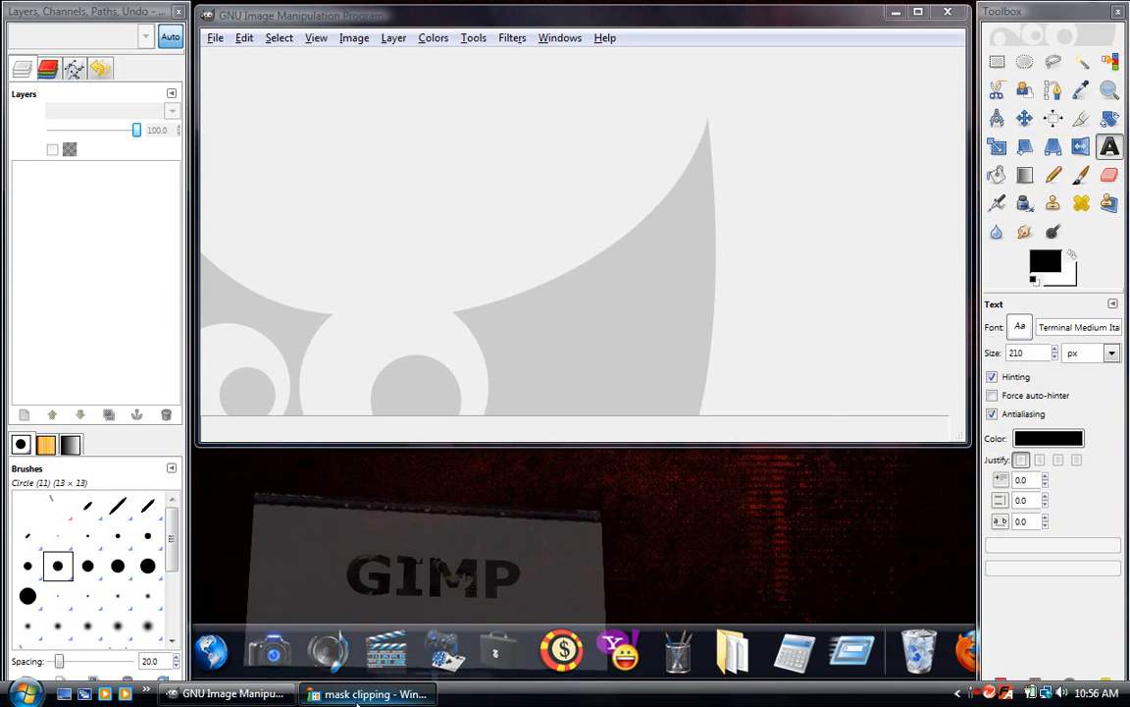
View the mask-clipping and reflected-text examples in Photo Gallery, then return to GIMP.
{"action": "left_click", "coordinate": [367, 693]}
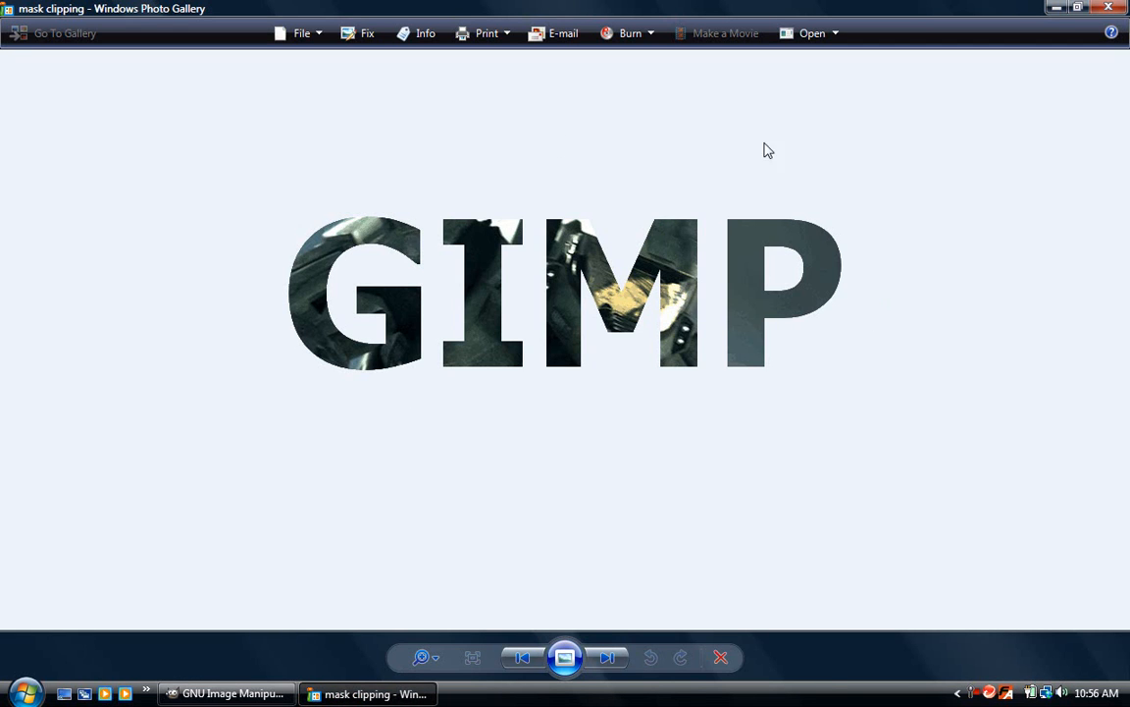
{"action": "mouse_move", "coordinate": [206, 314]}
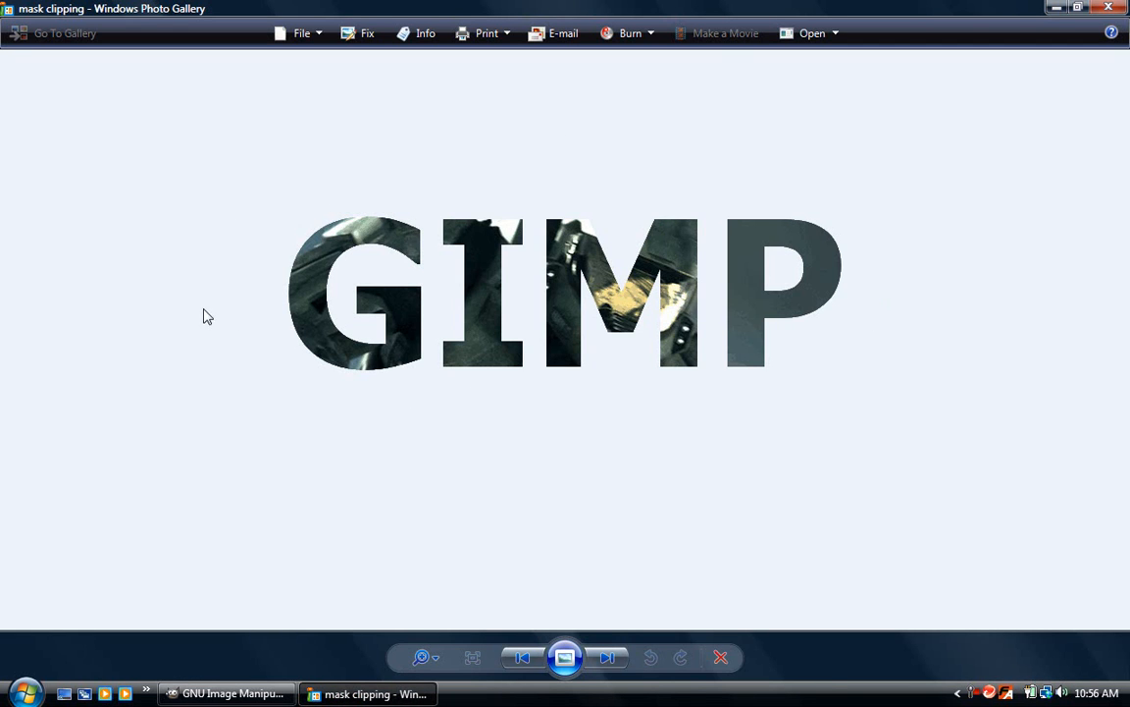
{"action": "mouse_move", "coordinate": [388, 371]}
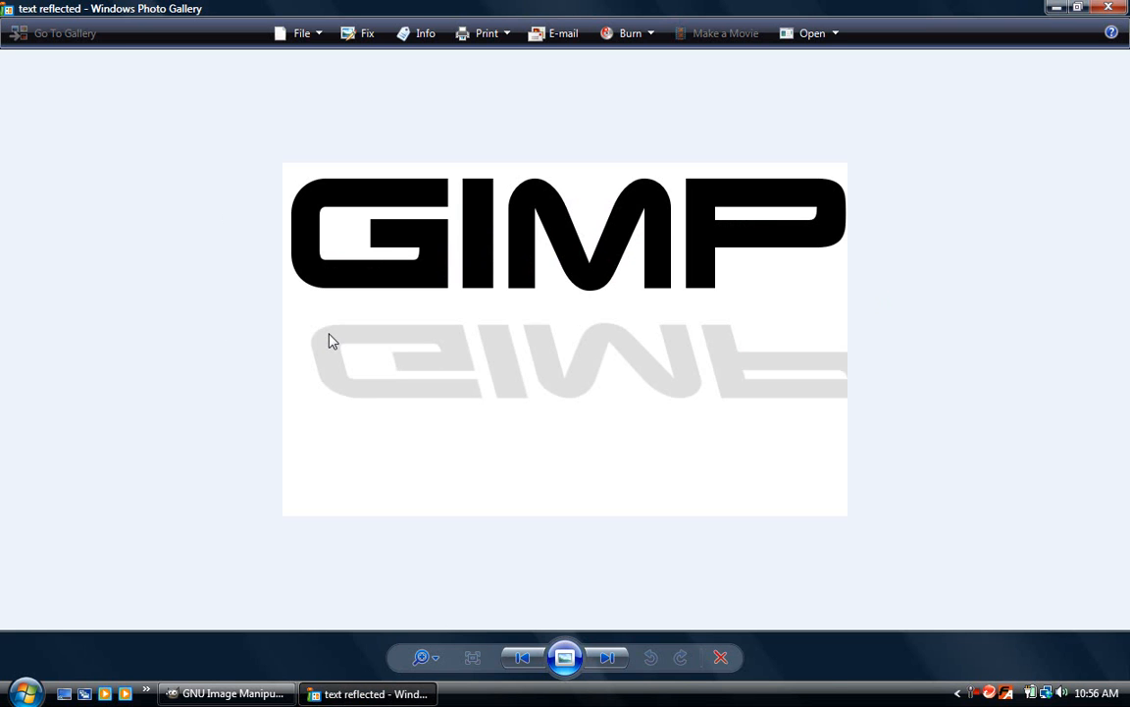
{"action": "mouse_move", "coordinate": [357, 369]}
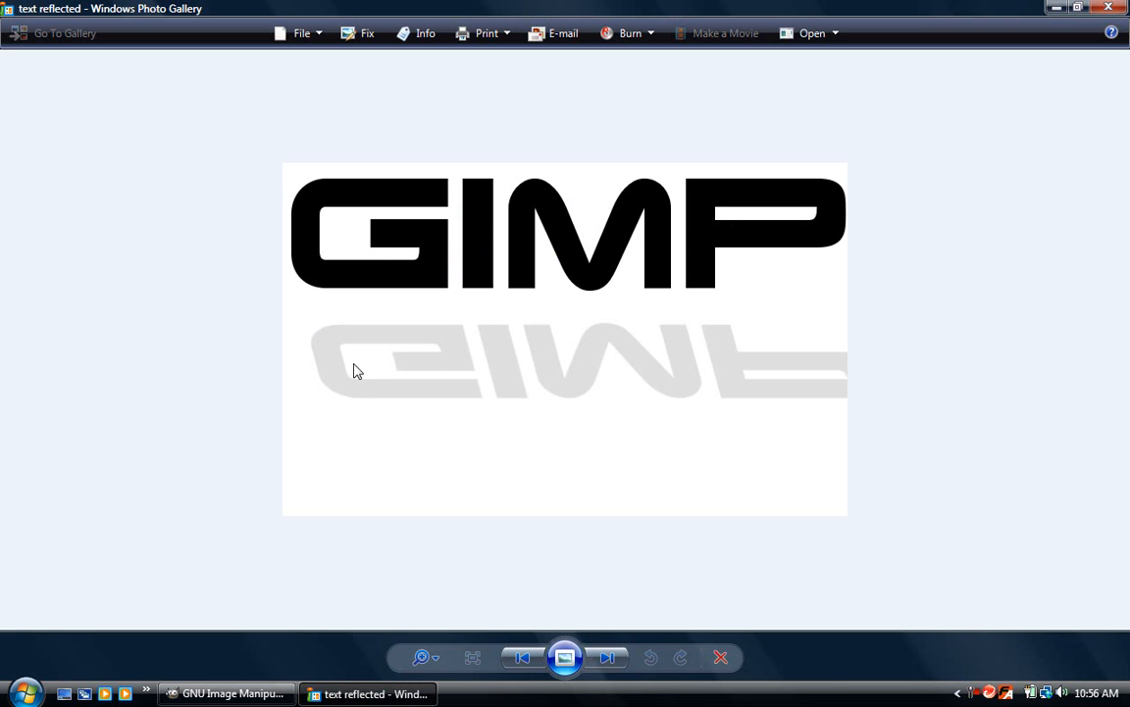
{"action": "mouse_move", "coordinate": [349, 385]}
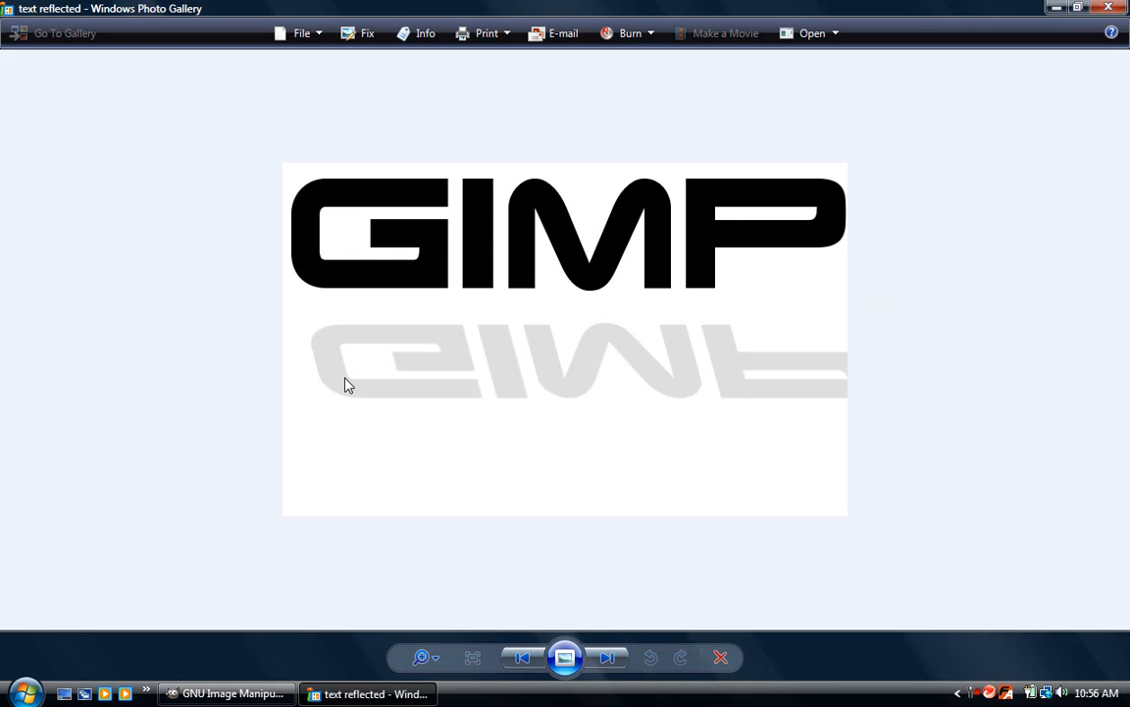
{"action": "left_click", "coordinate": [228, 694]}
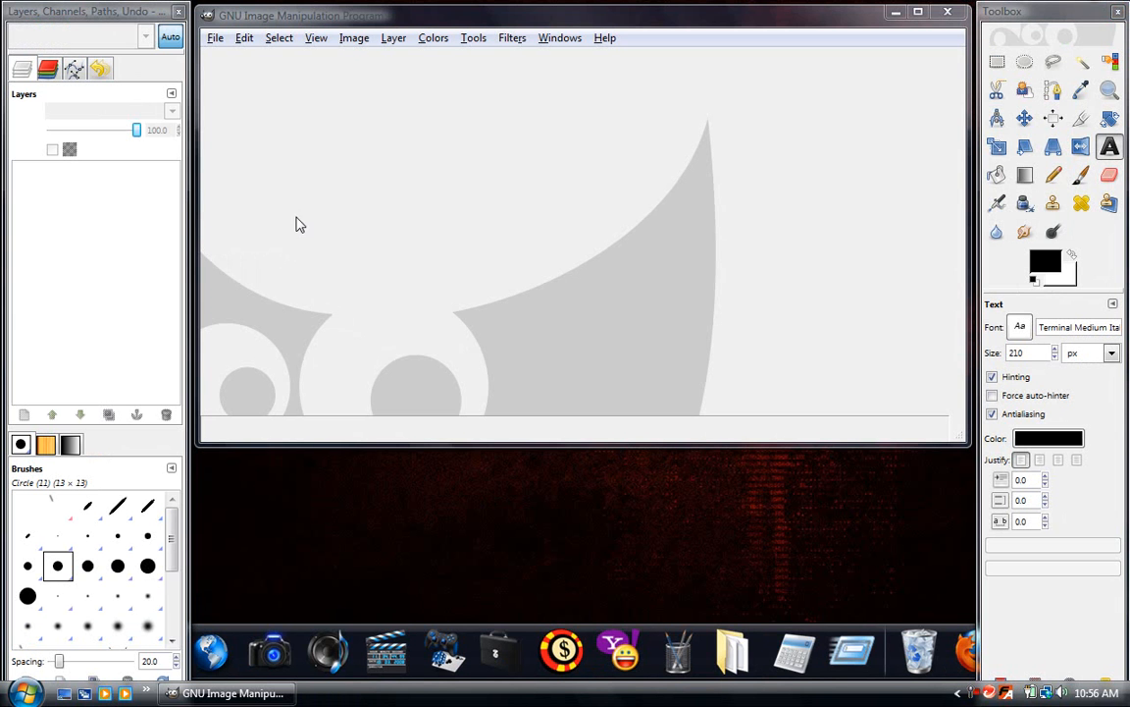
Start a new image and set its size to 1000 × 500 pixels.
{"action": "left_click", "coordinate": [210, 40]}
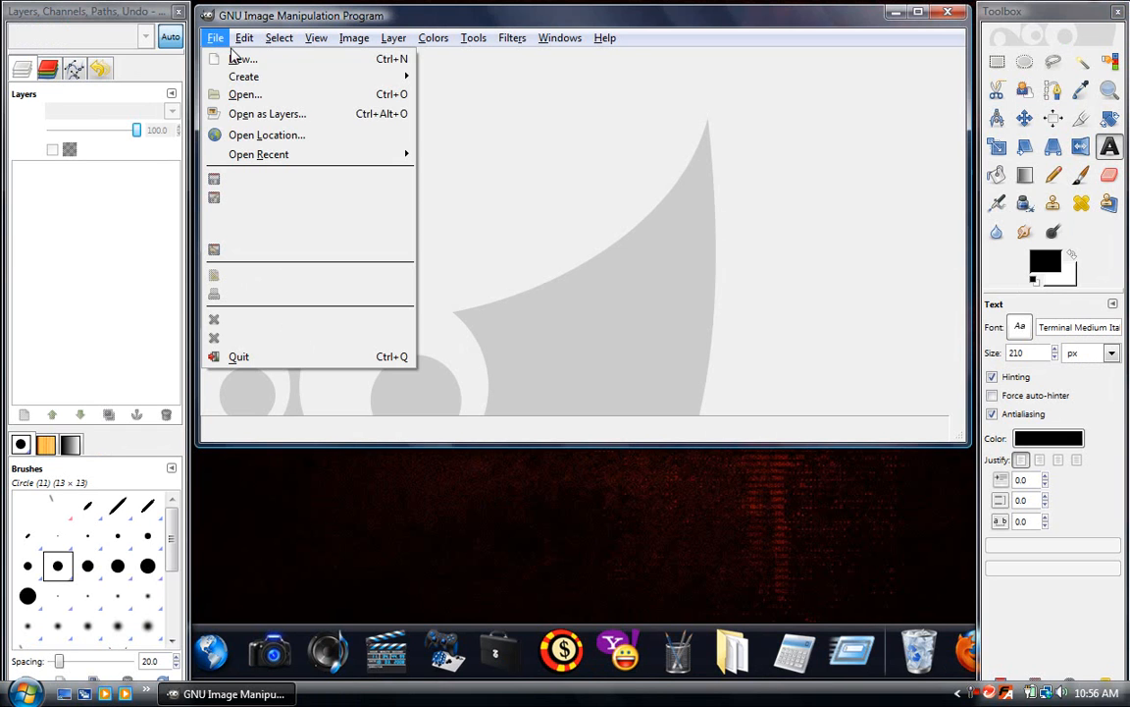
{"action": "mouse_move", "coordinate": [243, 63]}
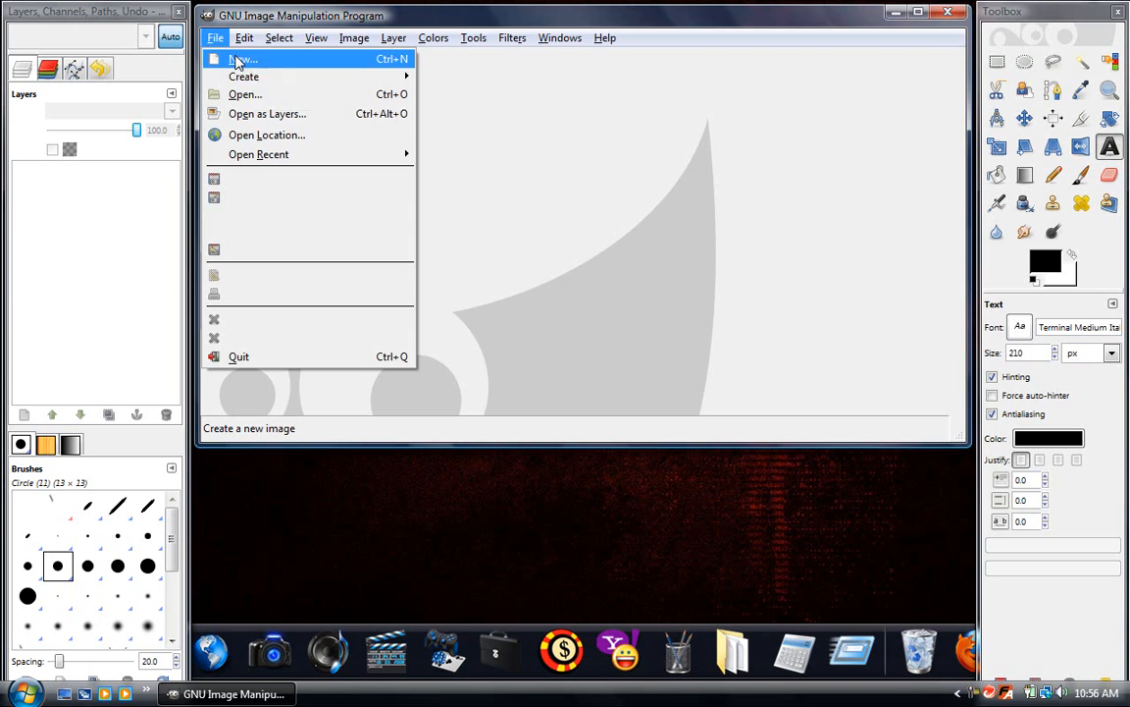
{"action": "left_click", "coordinate": [240, 63]}
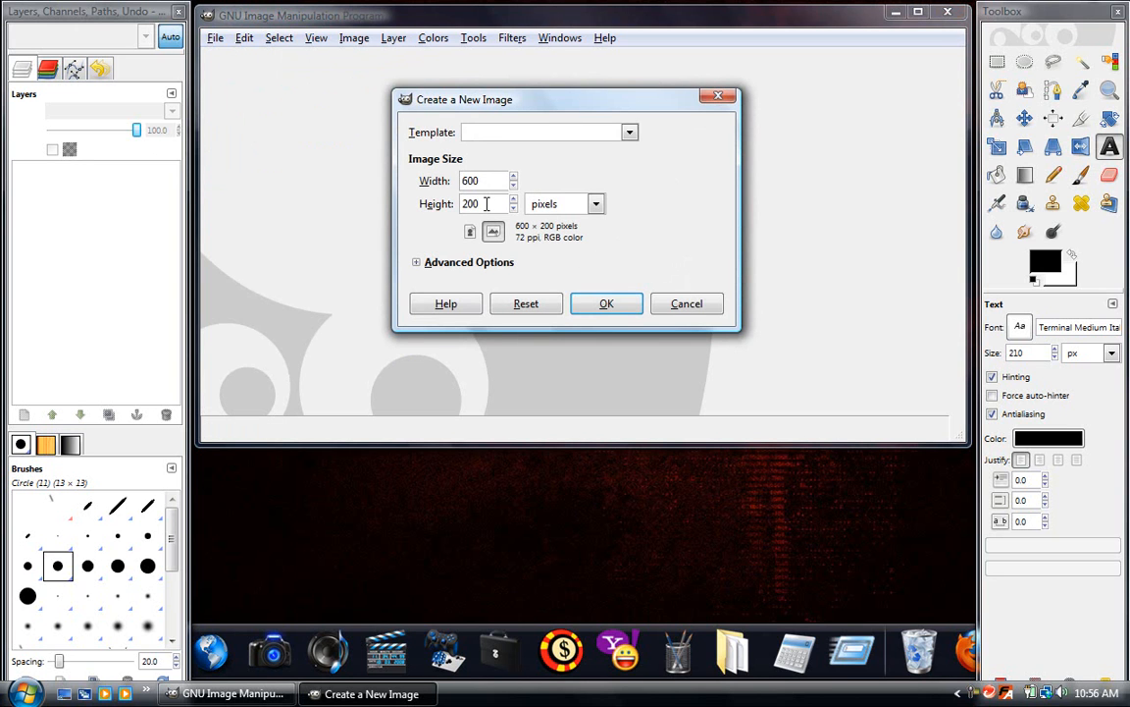
{"action": "left_click", "coordinate": [483, 181]}
{"action": "type", "text": "1000"}
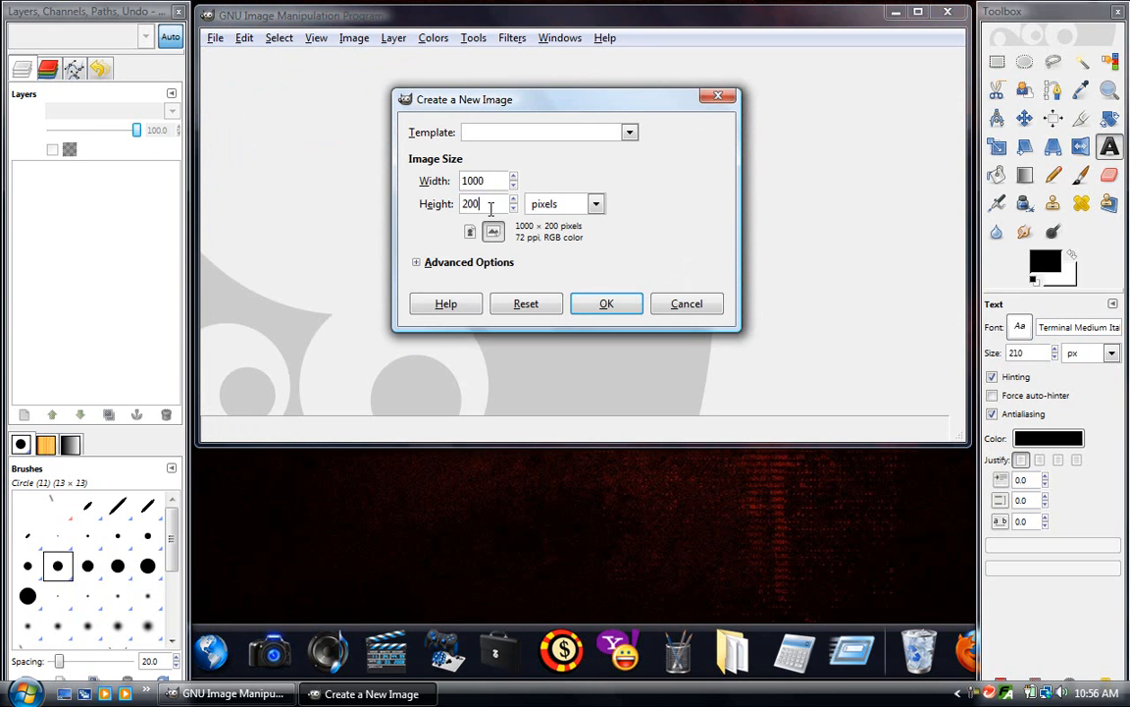
{"action": "type", "text": "50"}
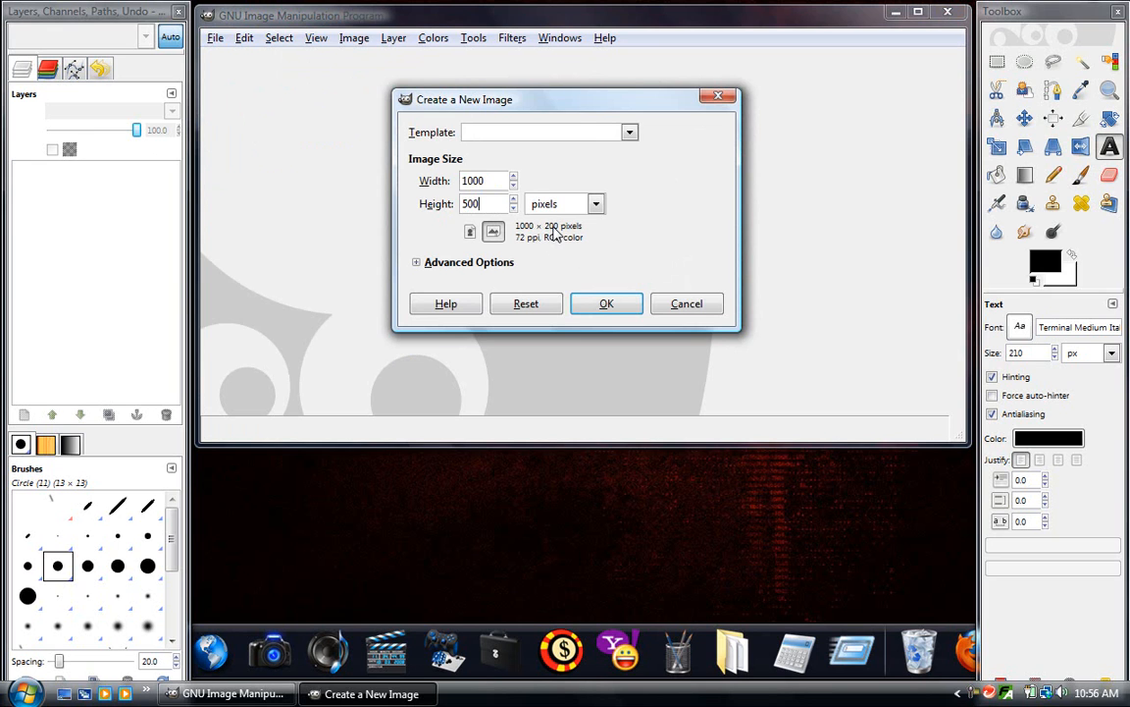
{"action": "mouse_move", "coordinate": [724, 238]}
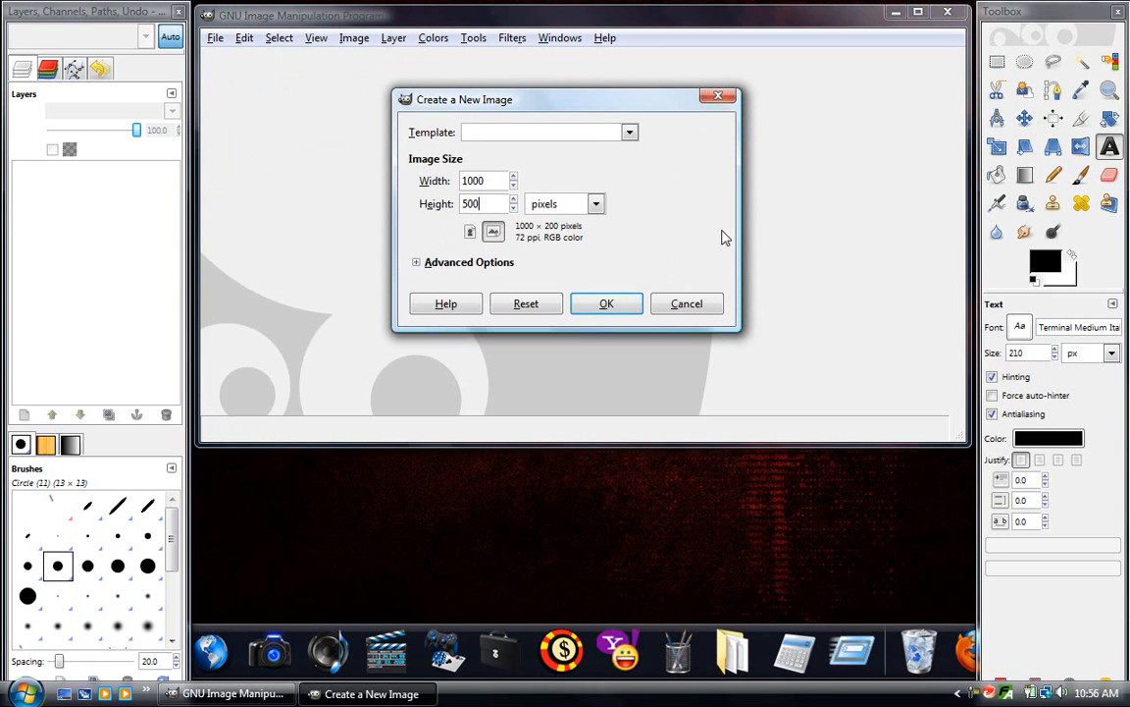
Fill the new image with Transparency under Advanced Options and create it.
{"action": "left_click", "coordinate": [416, 263]}
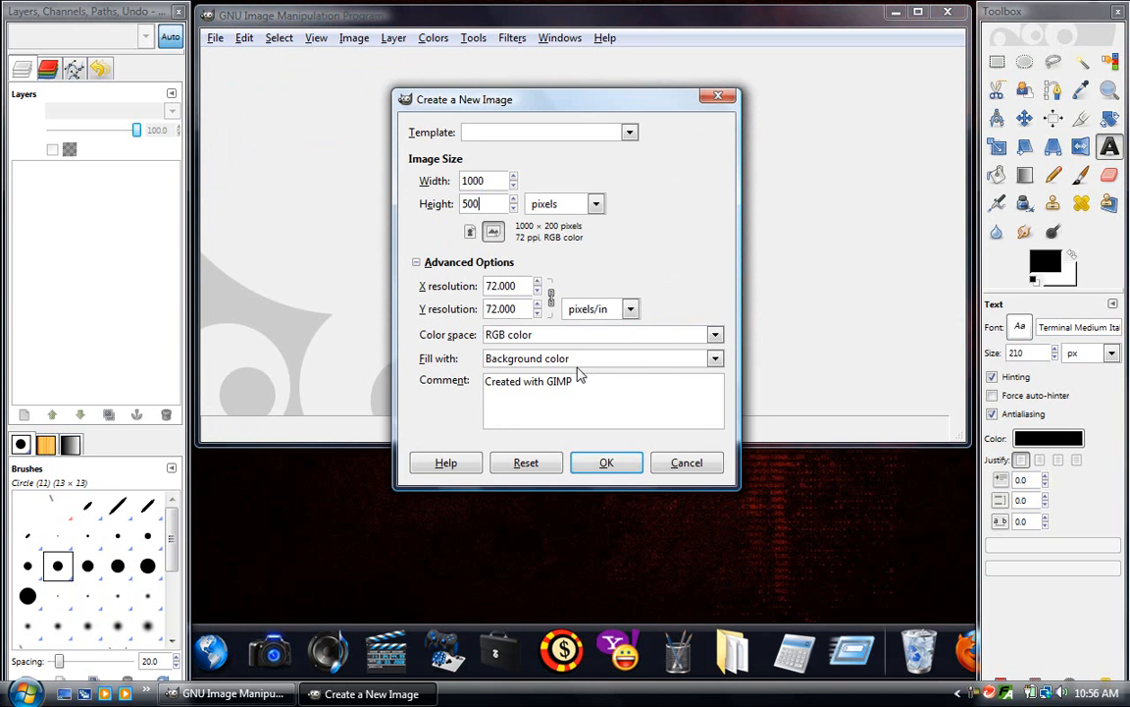
{"action": "left_click", "coordinate": [714, 357]}
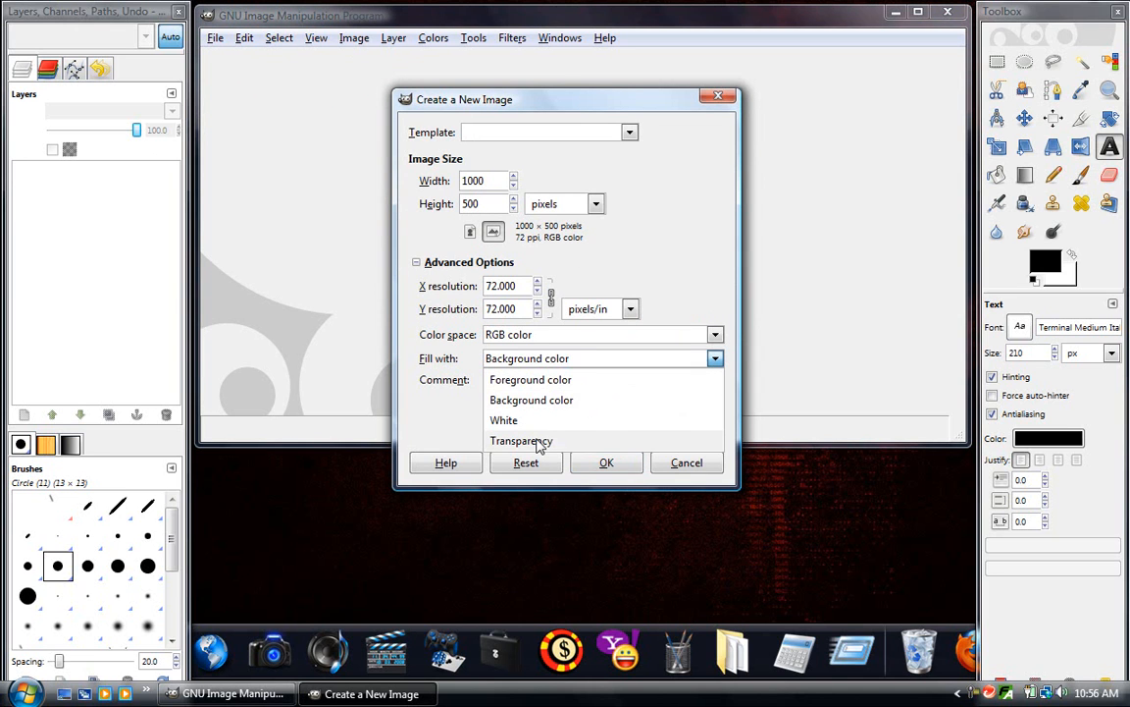
{"action": "left_click", "coordinate": [522, 439]}
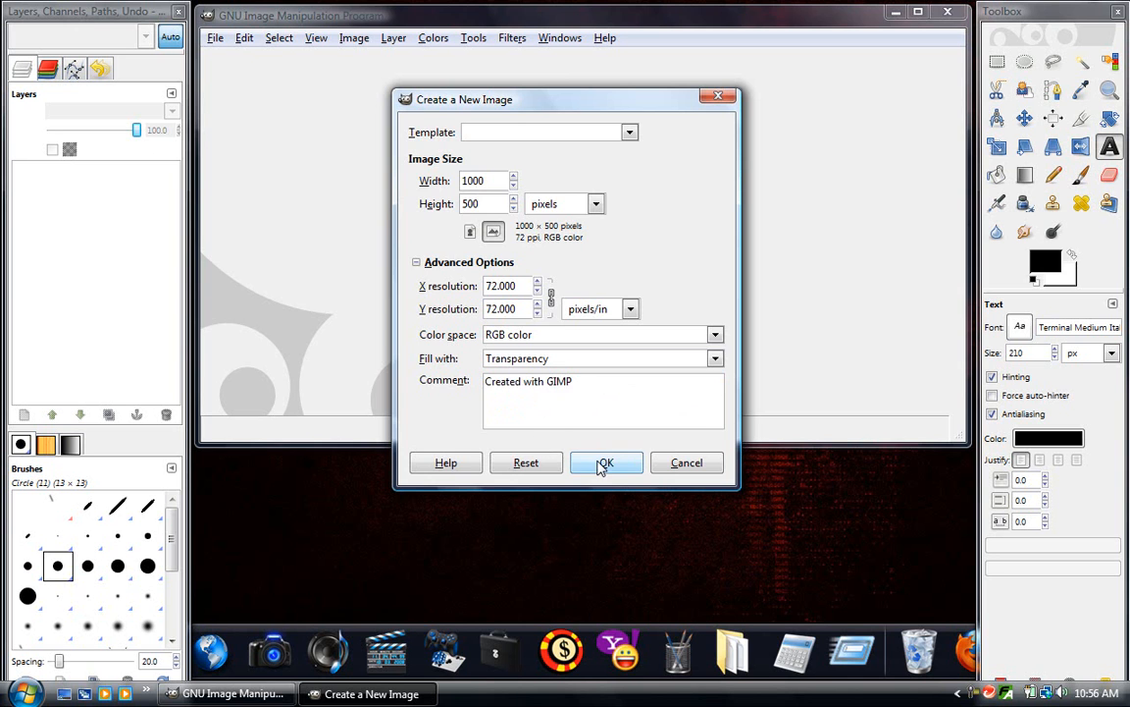
{"action": "left_click", "coordinate": [606, 463]}
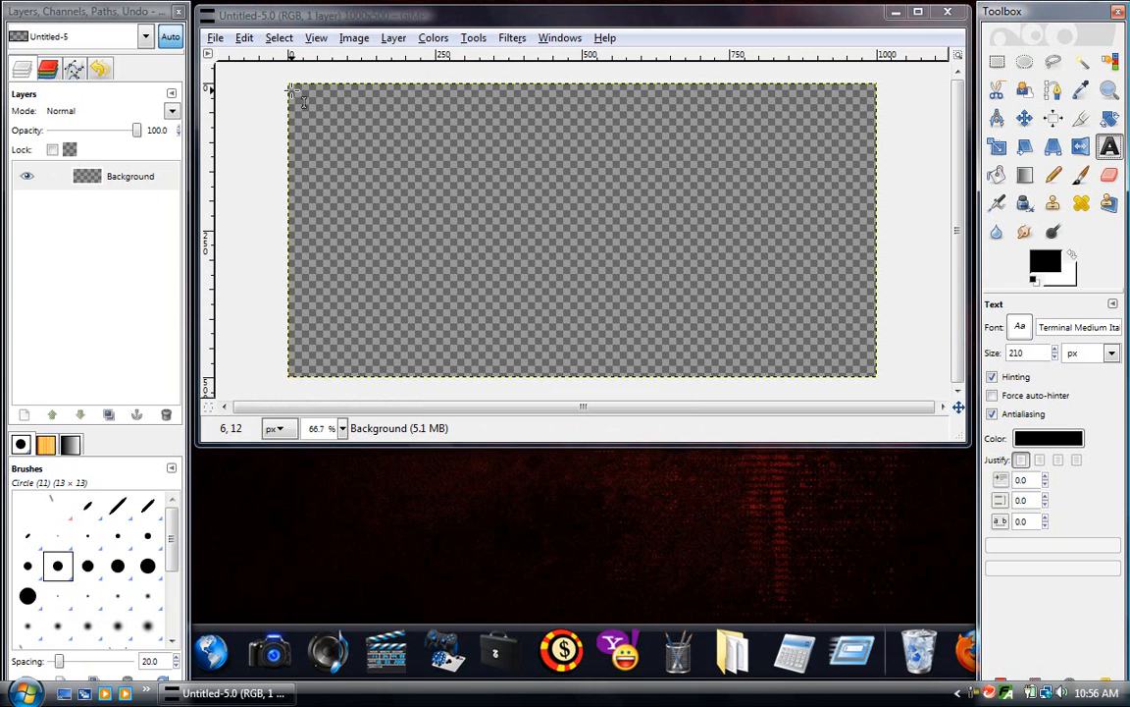
Draw a text box across the canvas and enter the word GIMP in it.
{"action": "left_click_drag", "start_coordinate": [292, 93], "coordinate": [769, 316]}
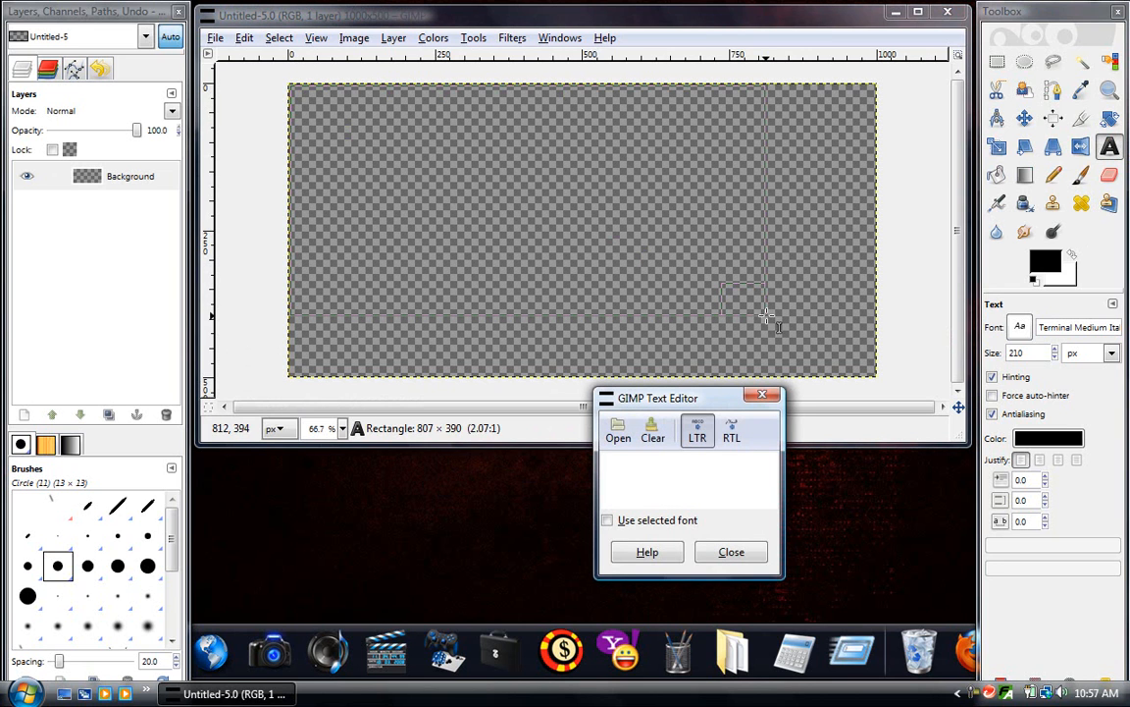
{"action": "left_click_drag", "start_coordinate": [769, 316], "coordinate": [884, 383]}
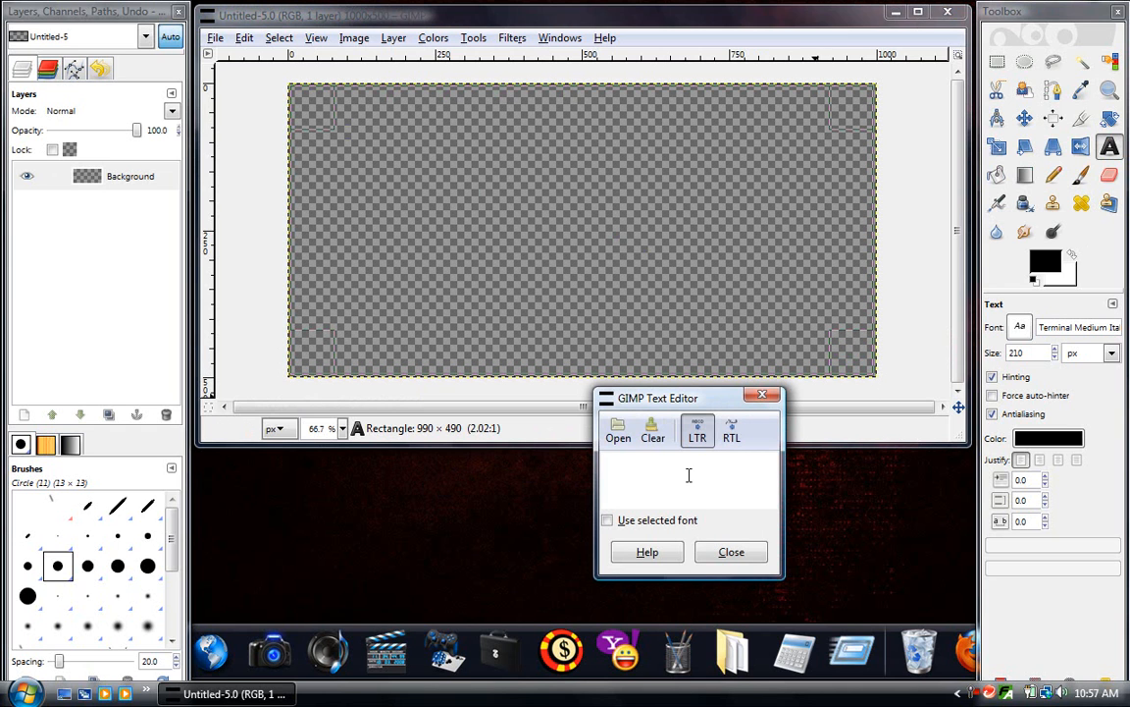
{"action": "type", "text": "G"}
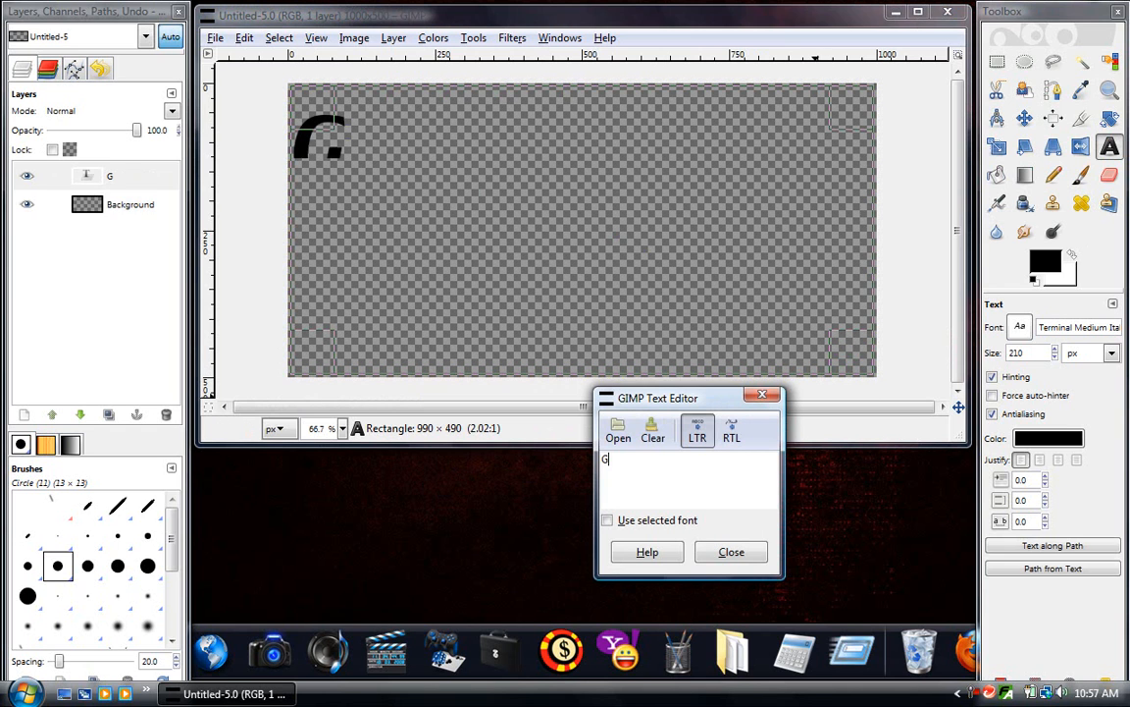
{"action": "type", "text": "IMP"}
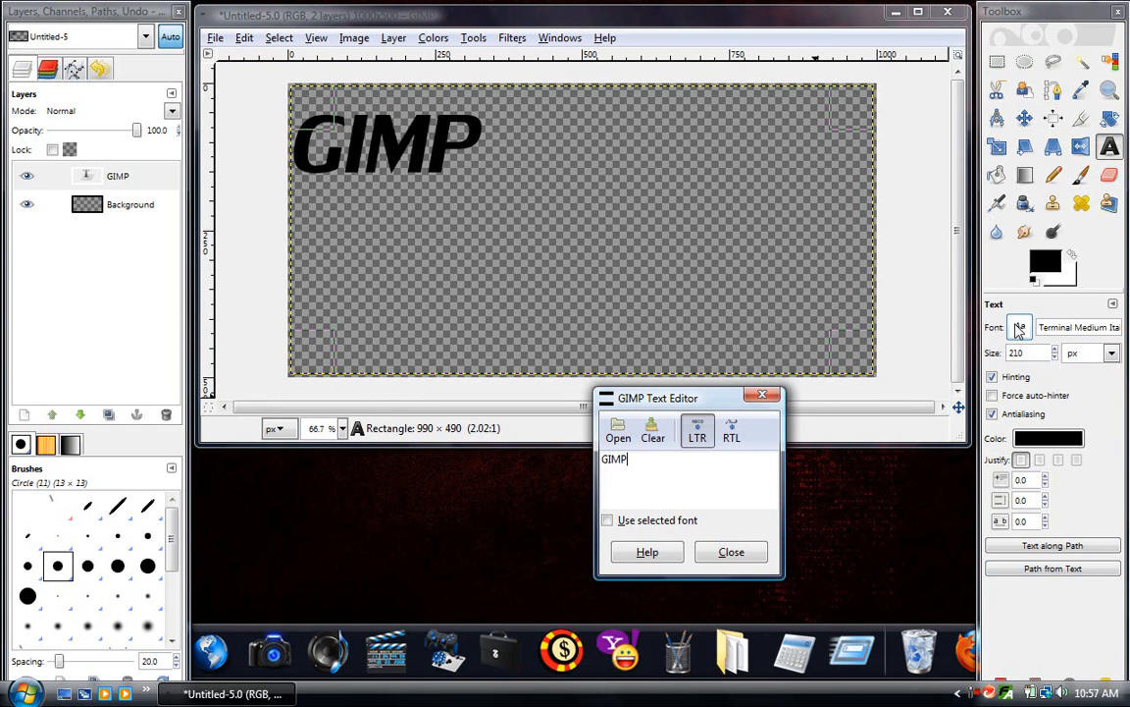
Set GIMP in a bold Terminator-style font sized to nearly span the canvas width.
{"action": "left_click", "coordinate": [1020, 326]}
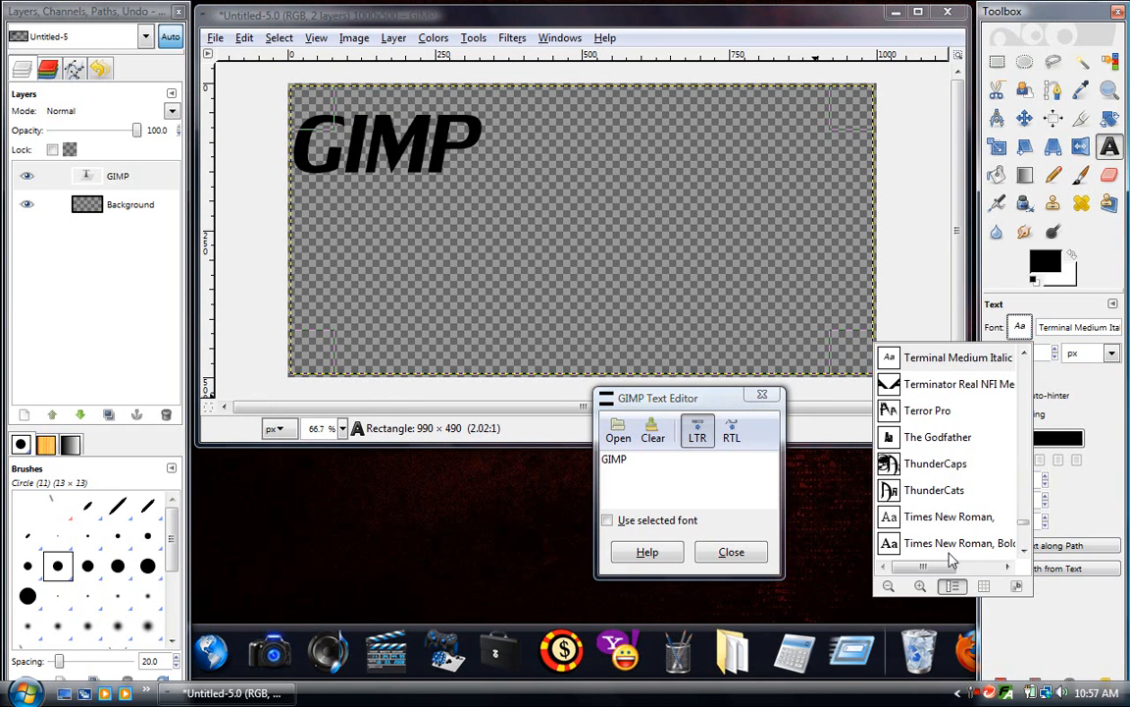
{"action": "mouse_move", "coordinate": [920, 436]}
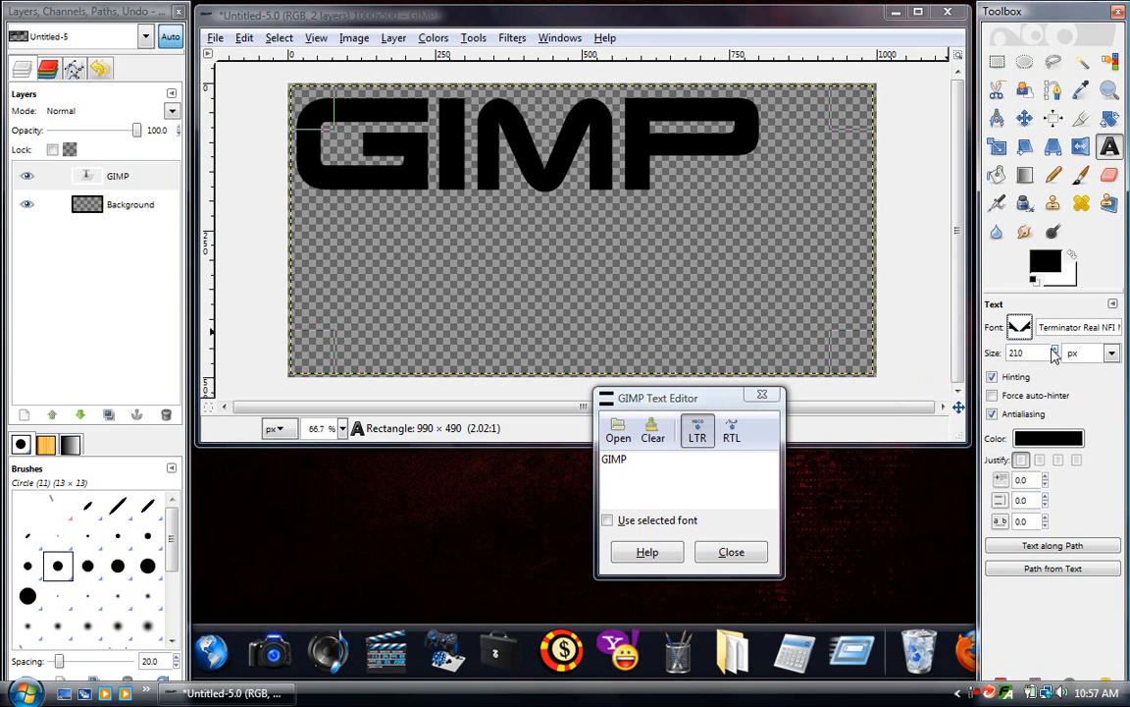
{"action": "left_click", "coordinate": [1055, 349]}
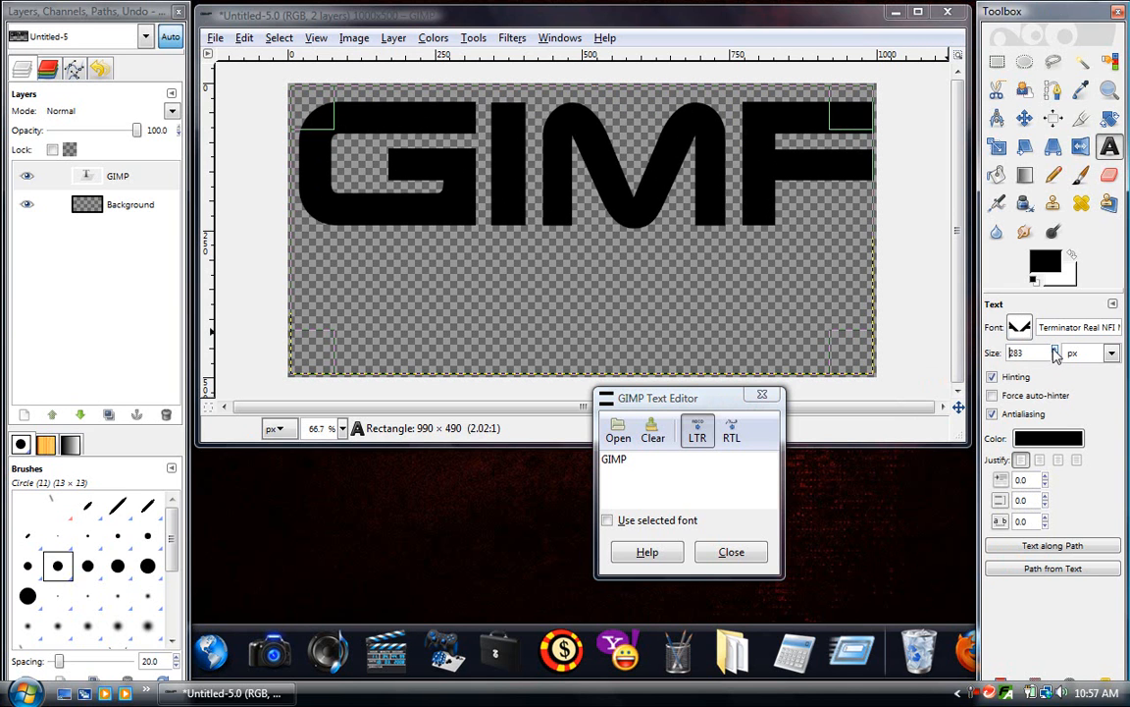
{"action": "left_click", "coordinate": [1054, 357]}
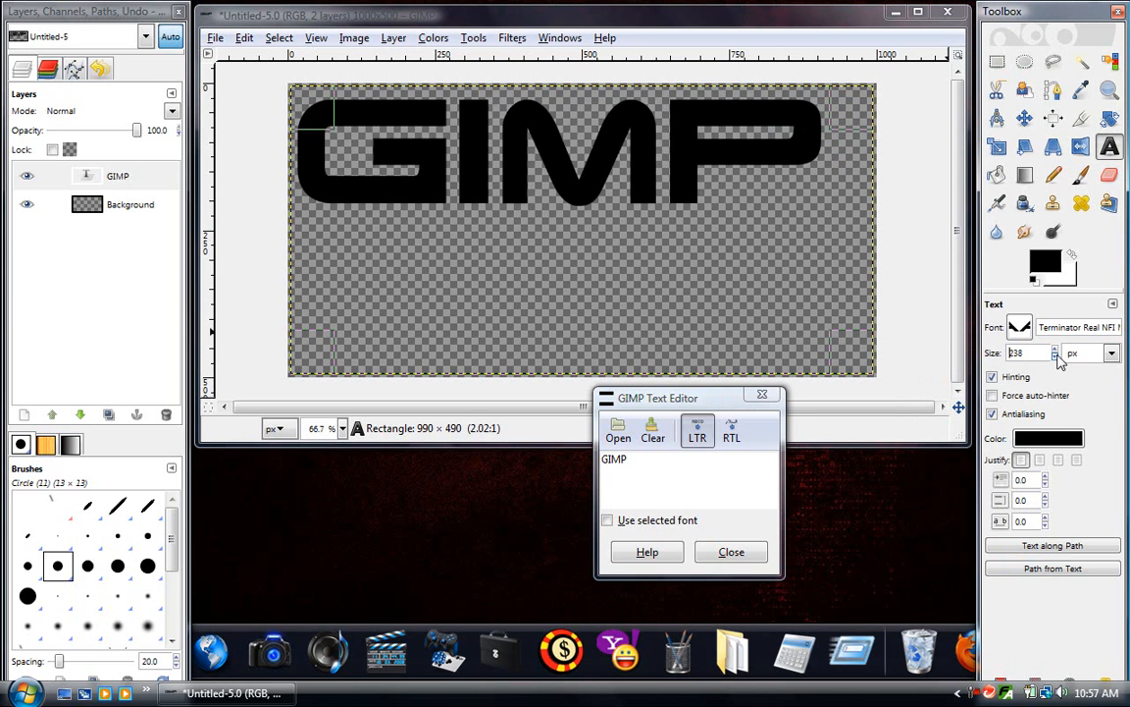
{"action": "left_click", "coordinate": [1052, 350]}
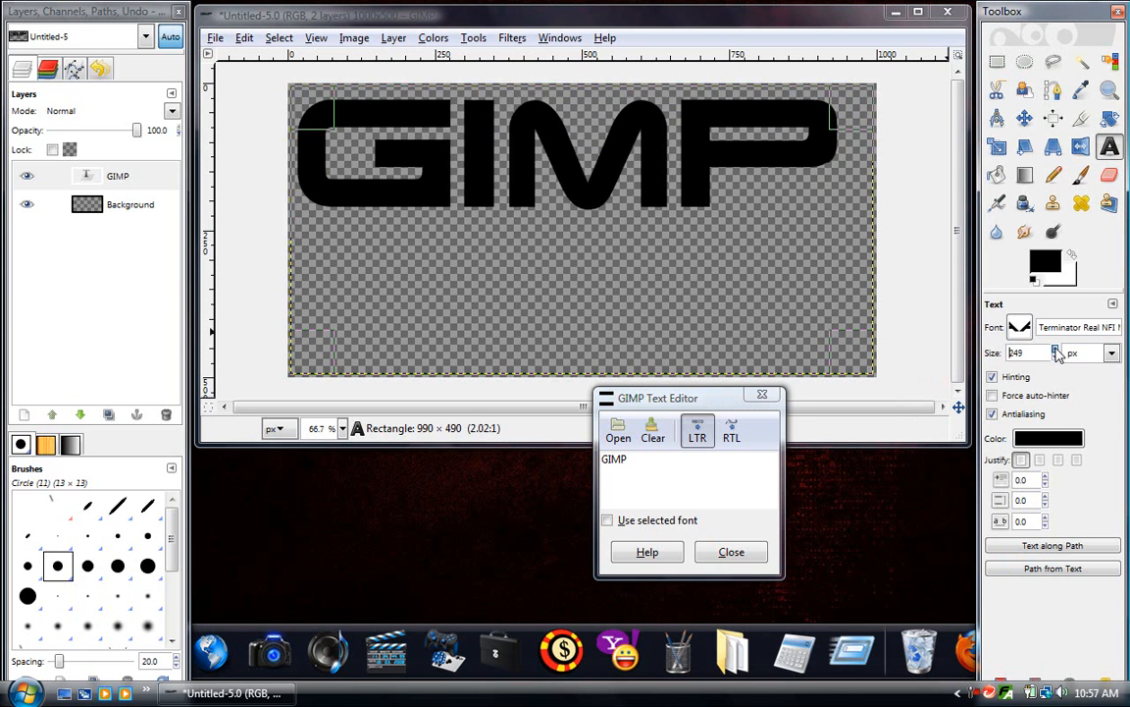
{"action": "left_click", "coordinate": [1044, 348]}
{"action": "type", "text": "260"}
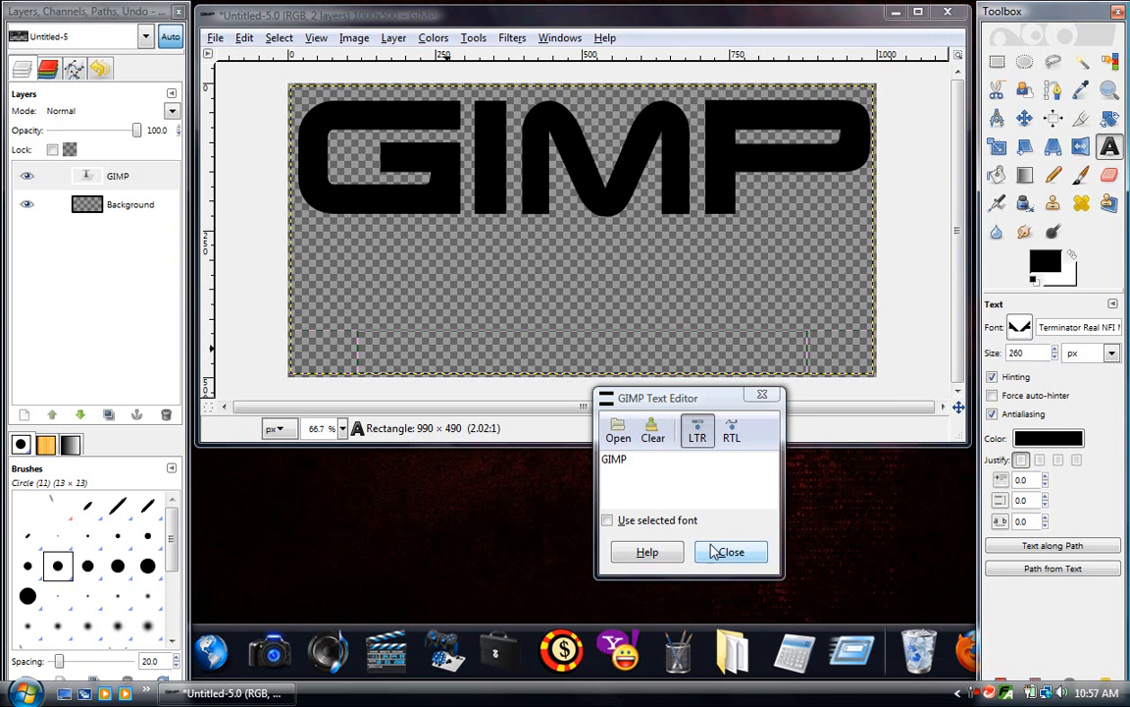
{"action": "left_click", "coordinate": [730, 552]}
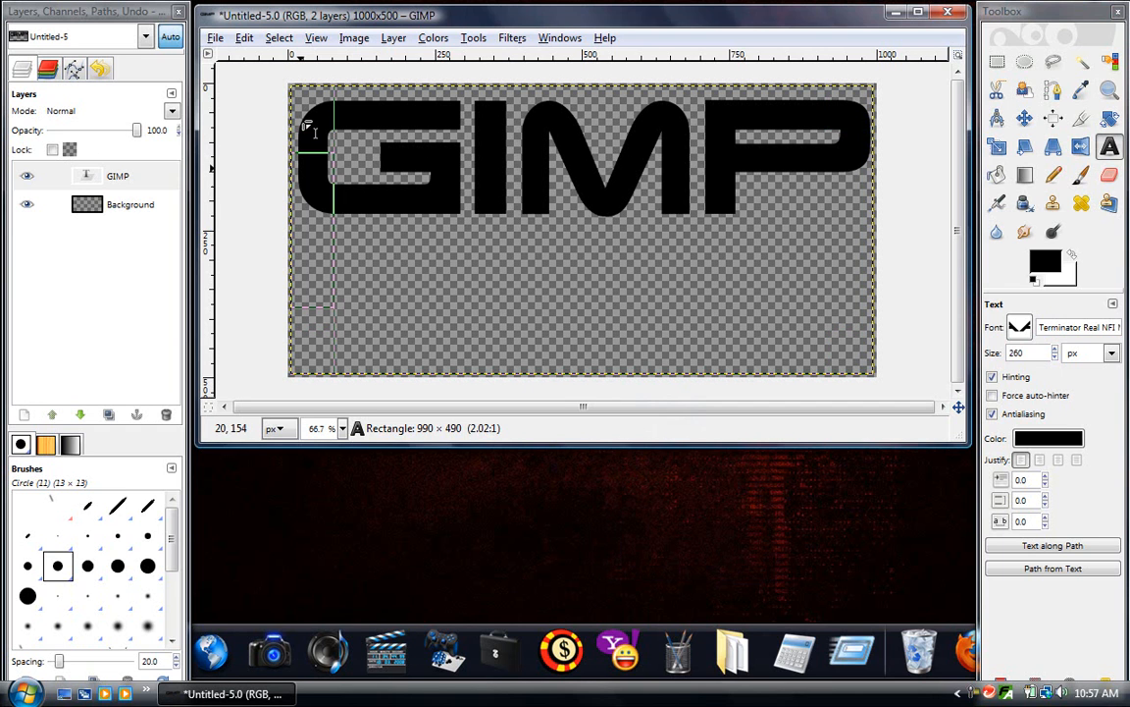
Bring untitled.bmp from the Pictures folder into the image as a layer above the text.
{"action": "left_click", "coordinate": [22, 691]}
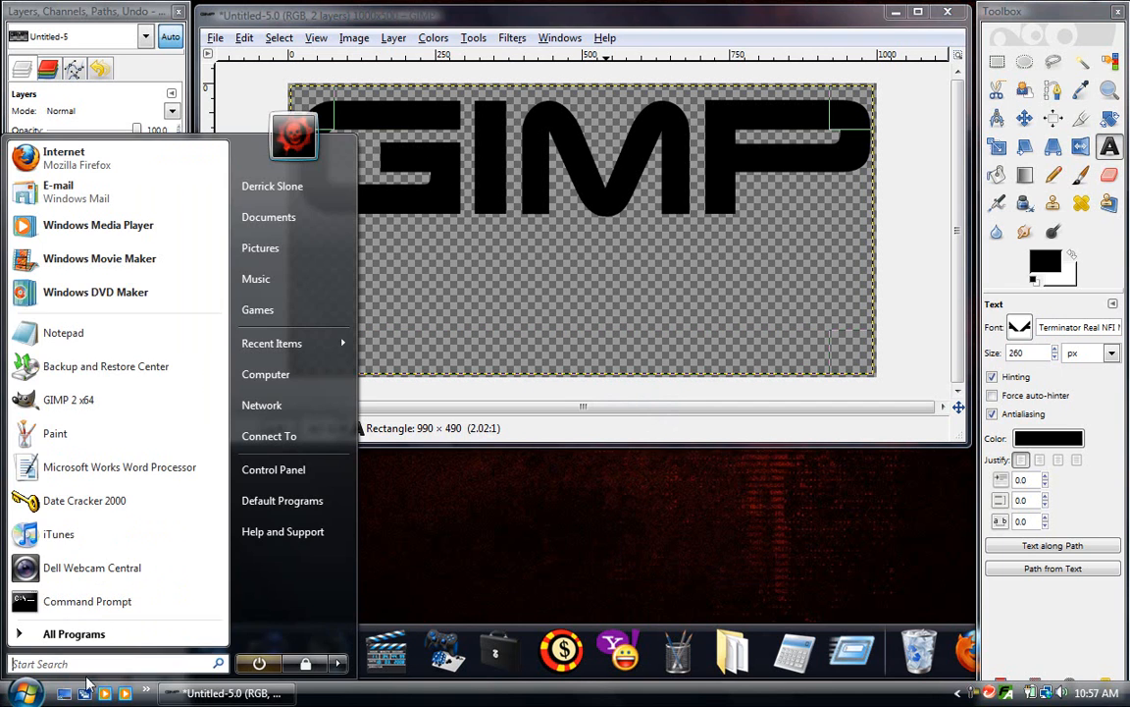
{"action": "left_click", "coordinate": [259, 247]}
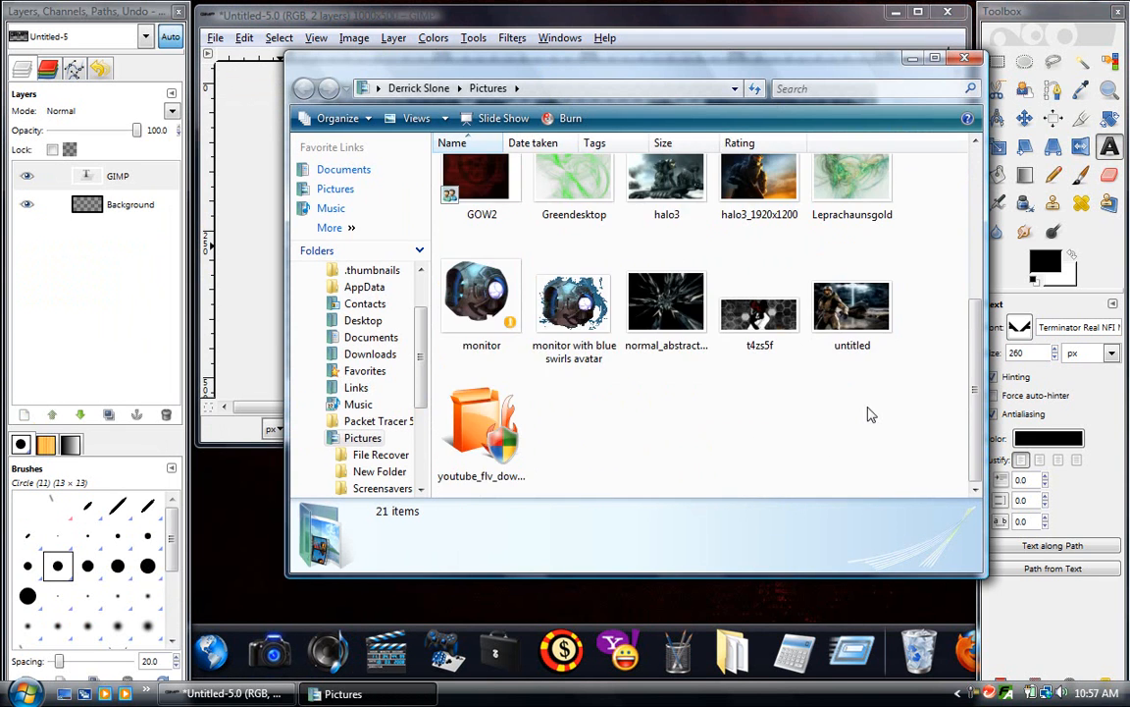
{"action": "left_click", "coordinate": [851, 302]}
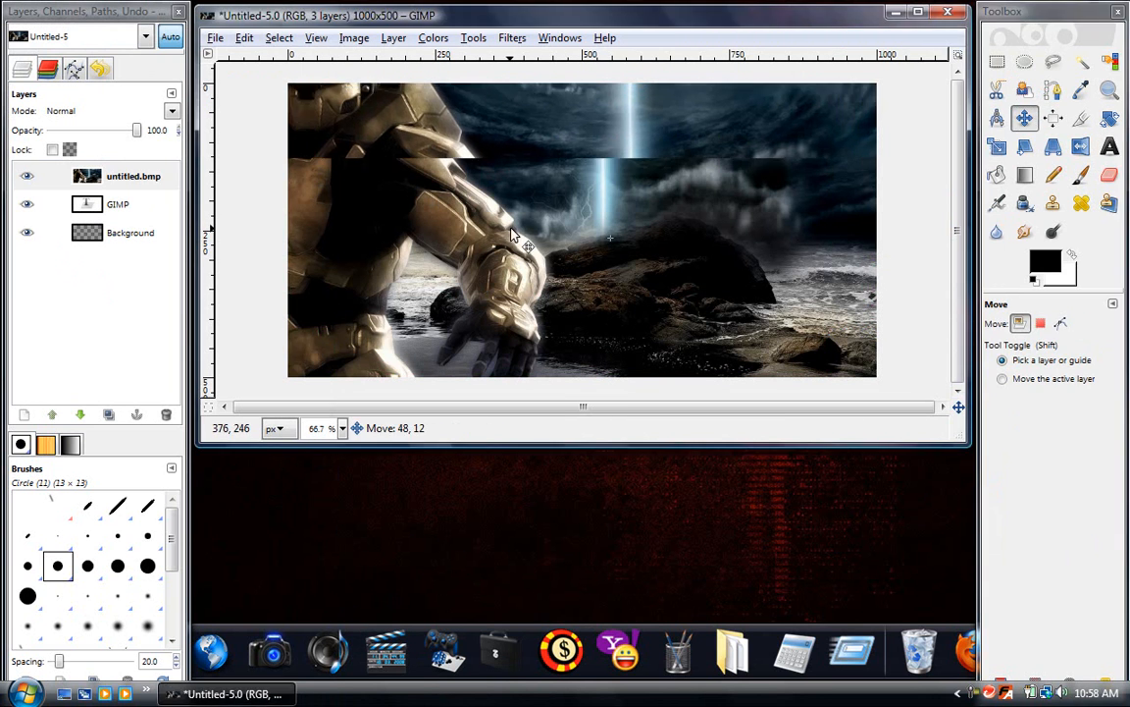
Move the untitled.bmp picture layer so it covers the whole canvas.
{"action": "left_click_drag", "start_coordinate": [511, 235], "coordinate": [644, 322]}
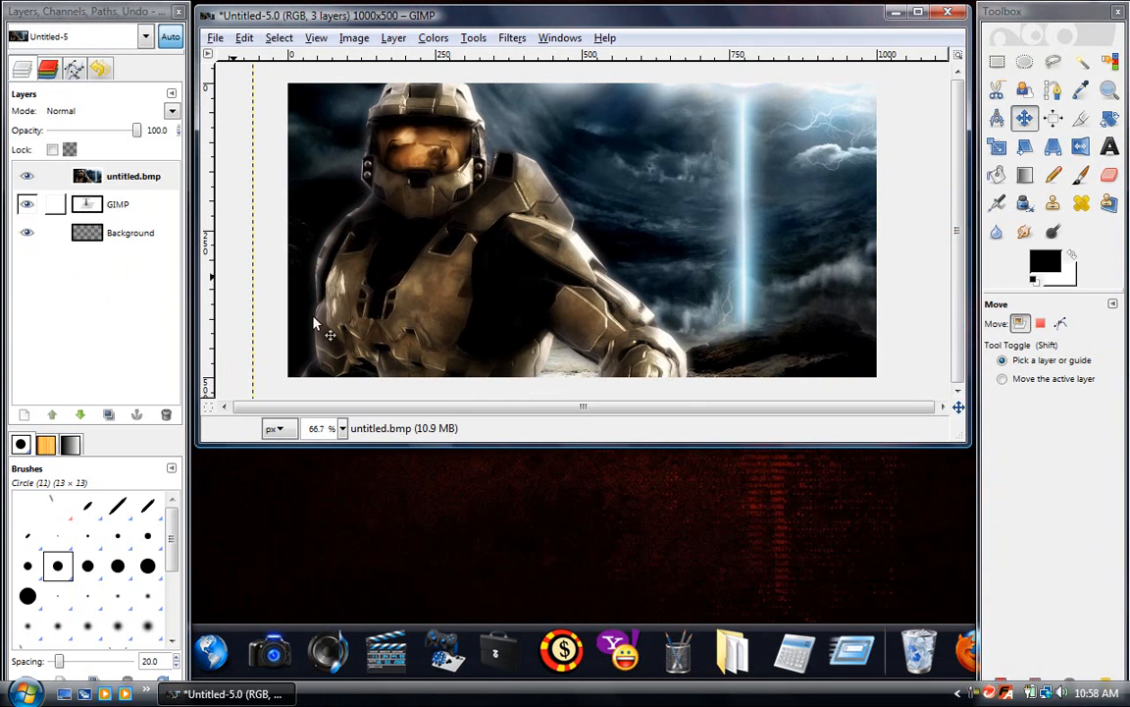
{"action": "mouse_move", "coordinate": [461, 259]}
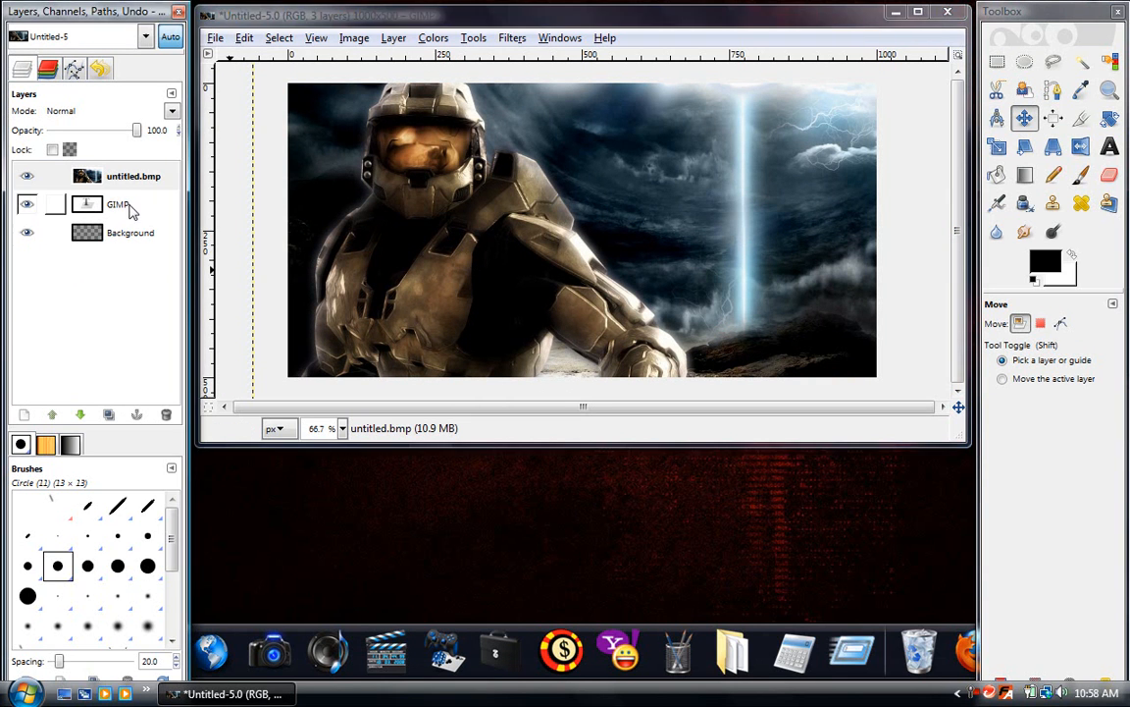
Load the GIMP text layer's alpha as a selection outlining the letters over the picture.
{"action": "left_click", "coordinate": [117, 203]}
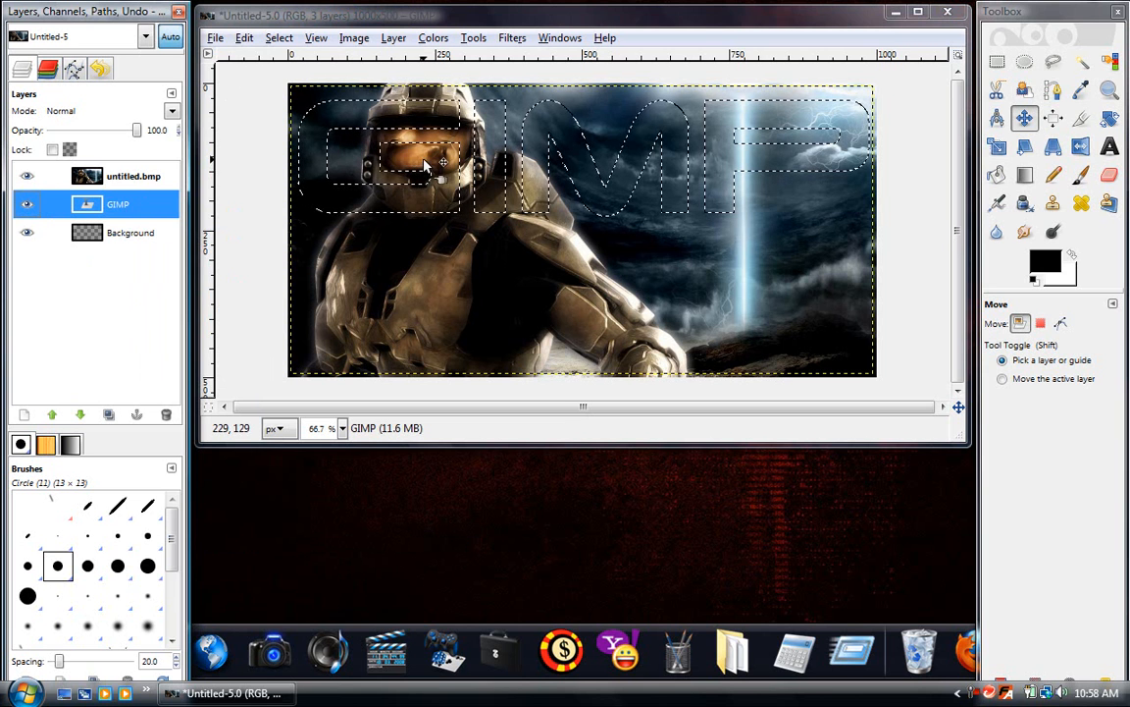
{"action": "mouse_move", "coordinate": [436, 138]}
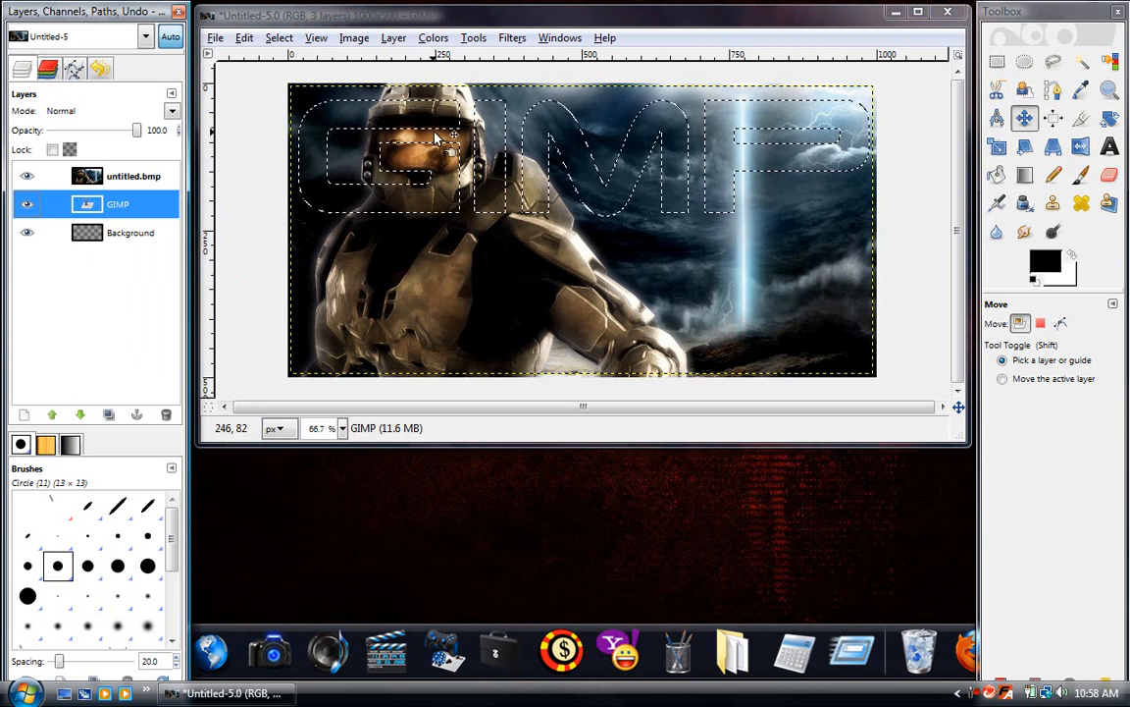
{"action": "mouse_move", "coordinate": [803, 130]}
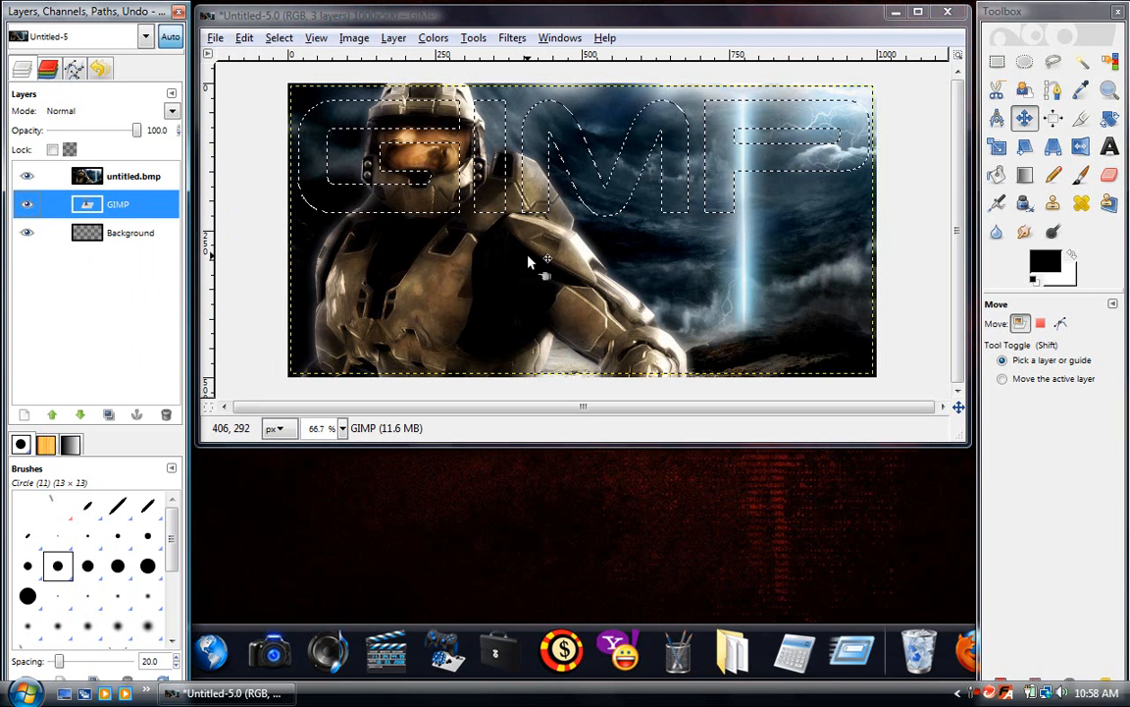
{"action": "mouse_move", "coordinate": [494, 235]}
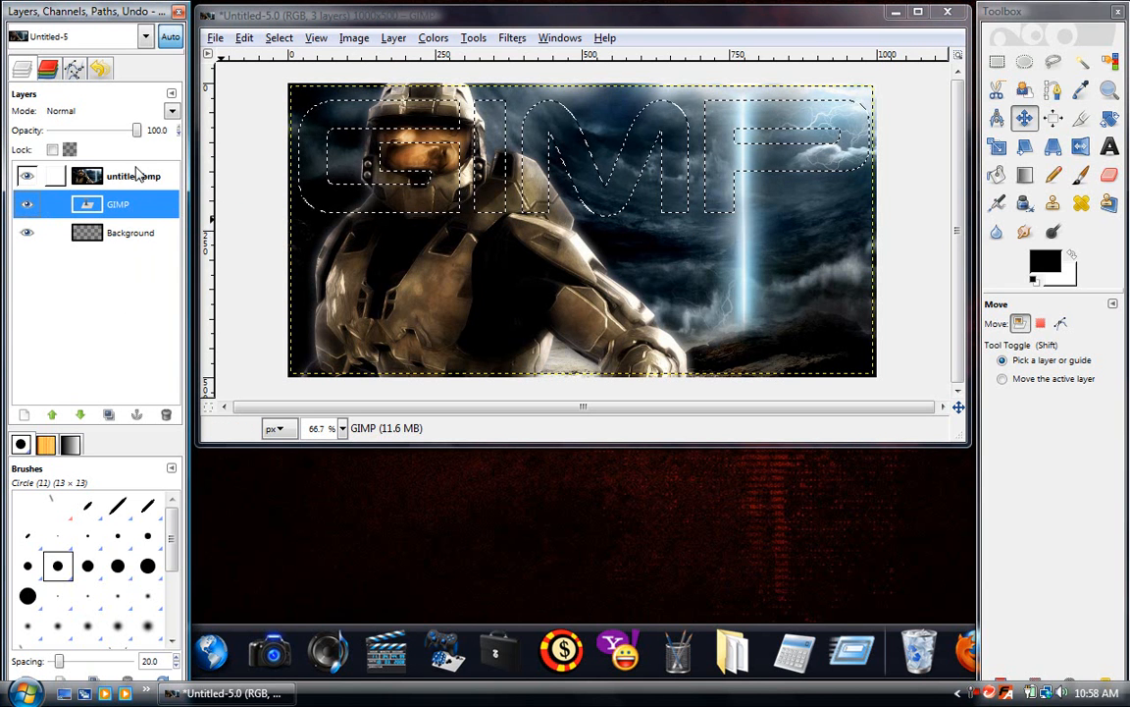
{"action": "left_click", "coordinate": [118, 176]}
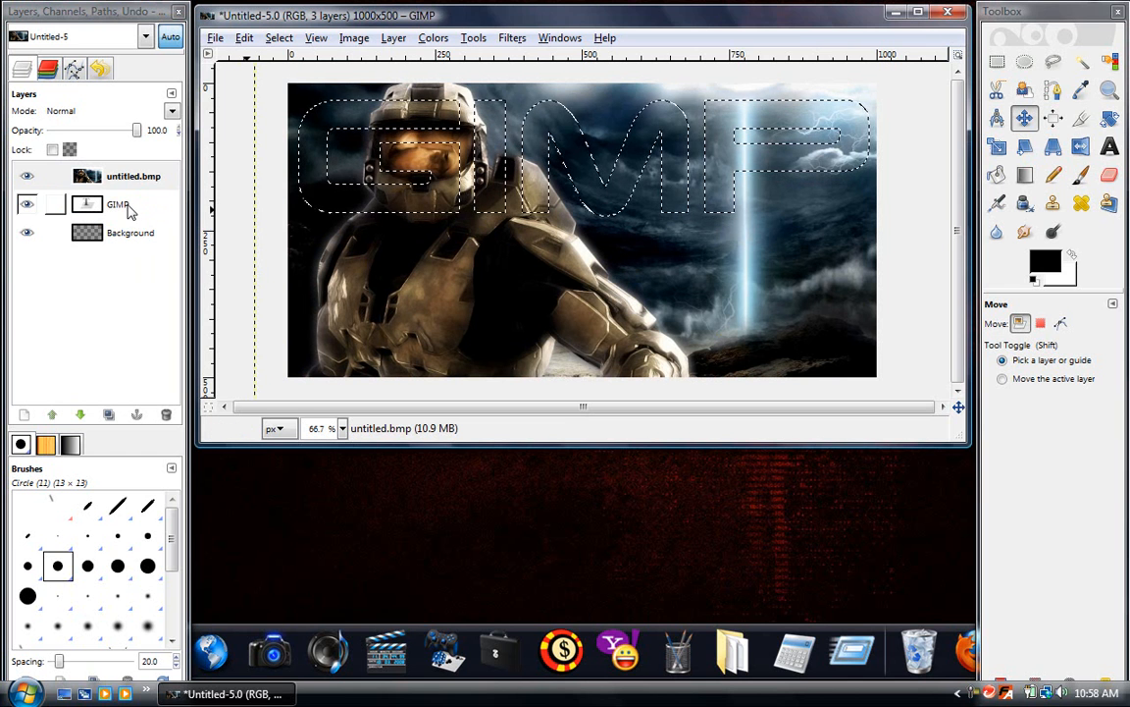
{"action": "left_click", "coordinate": [108, 206]}
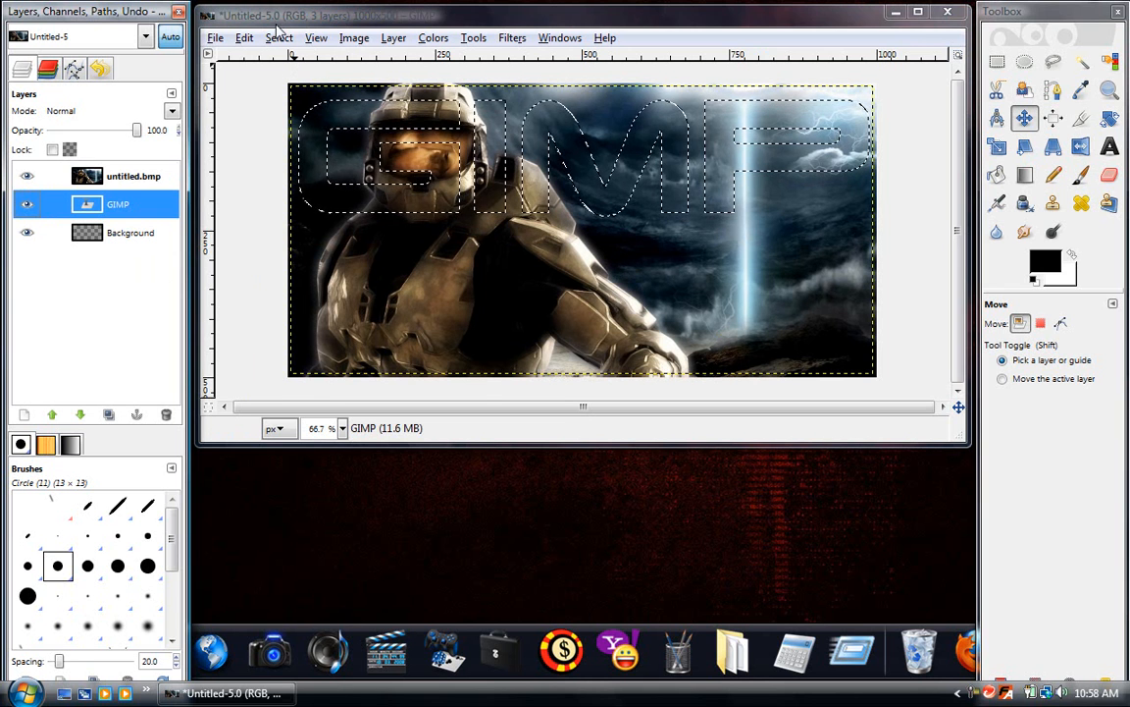
Invert the letter selection and clear the picture outside the letters on the untitled.bmp layer.
{"action": "left_click", "coordinate": [280, 39]}
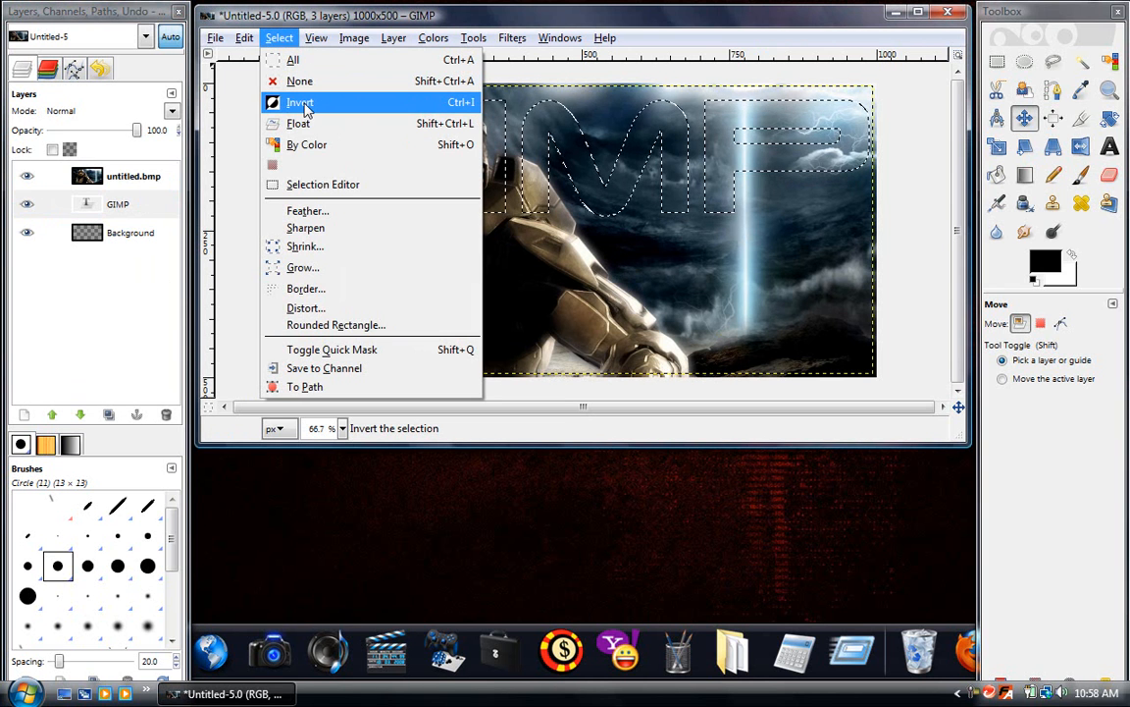
{"action": "left_click", "coordinate": [300, 102]}
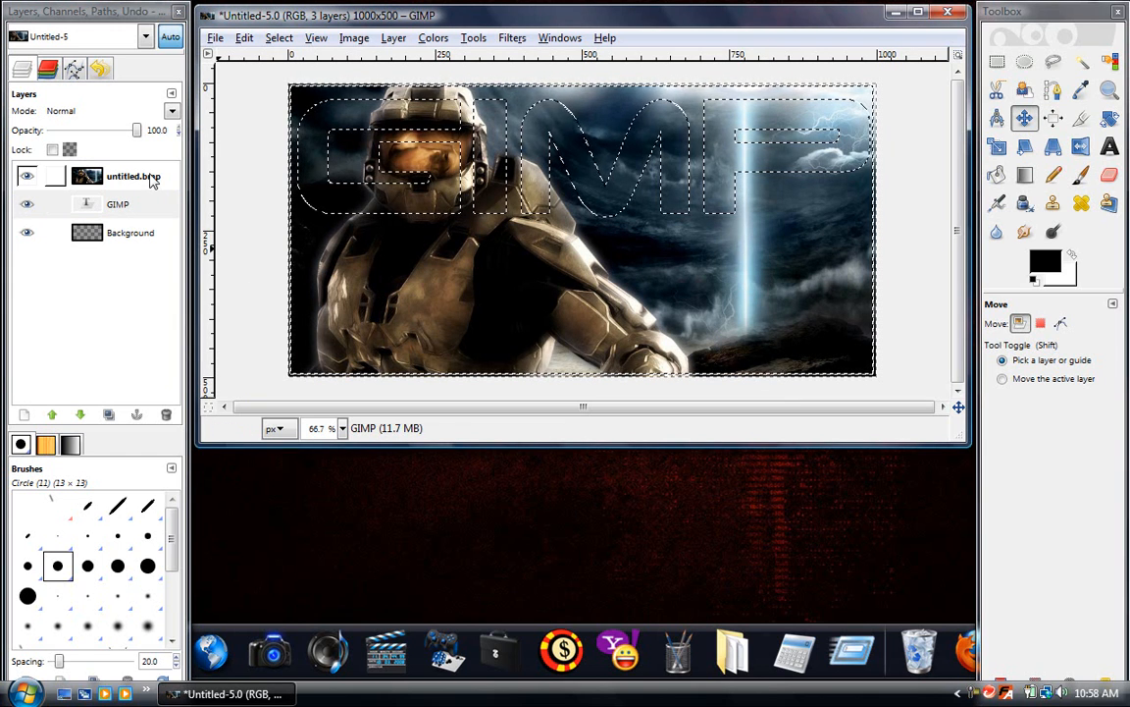
{"action": "left_click", "coordinate": [106, 176]}
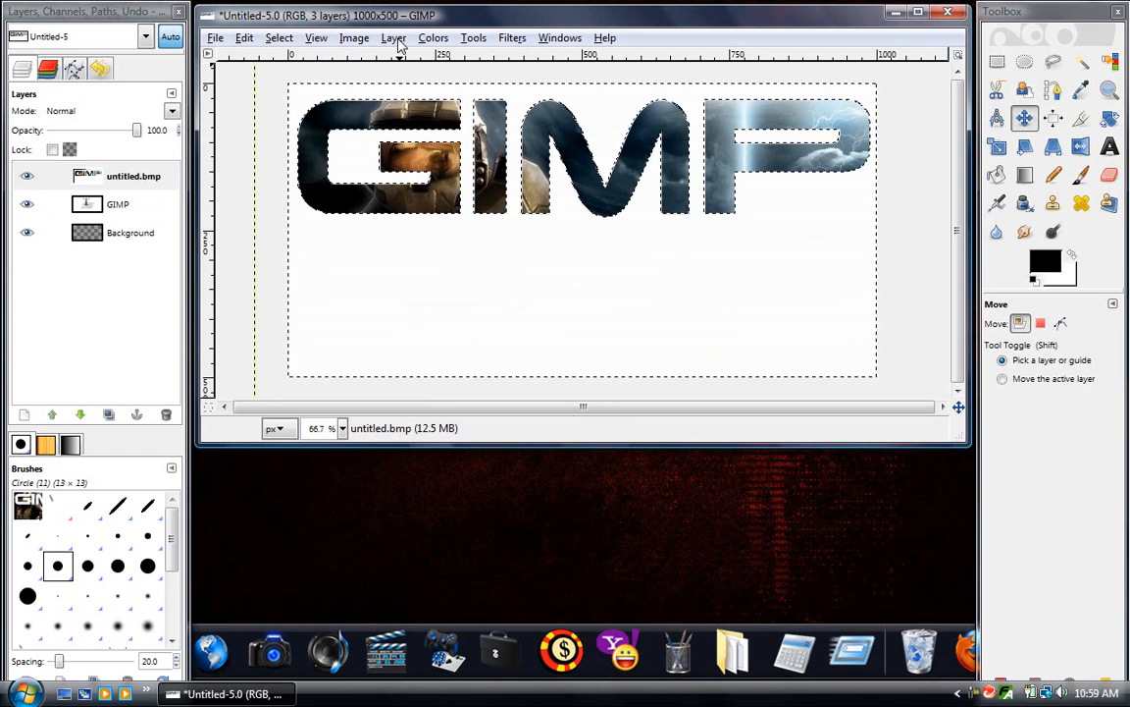
Merge the layers into one and clear the white area around the picture-filled letters.
{"action": "left_click", "coordinate": [392, 37]}
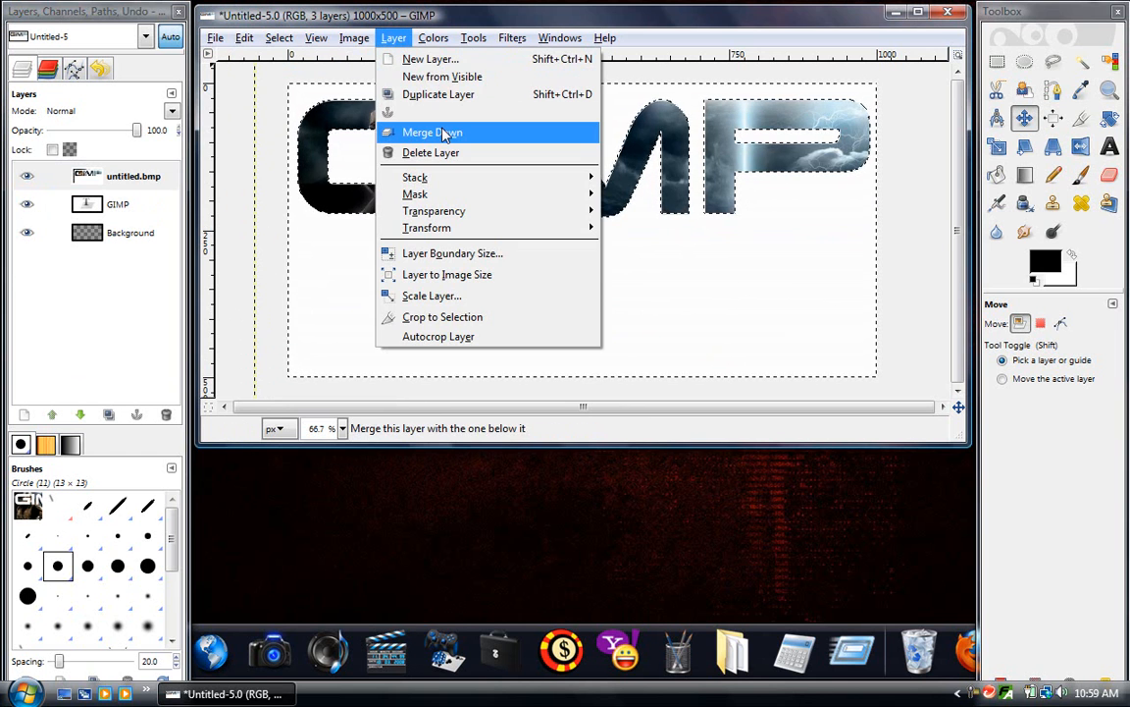
{"action": "left_click", "coordinate": [432, 131]}
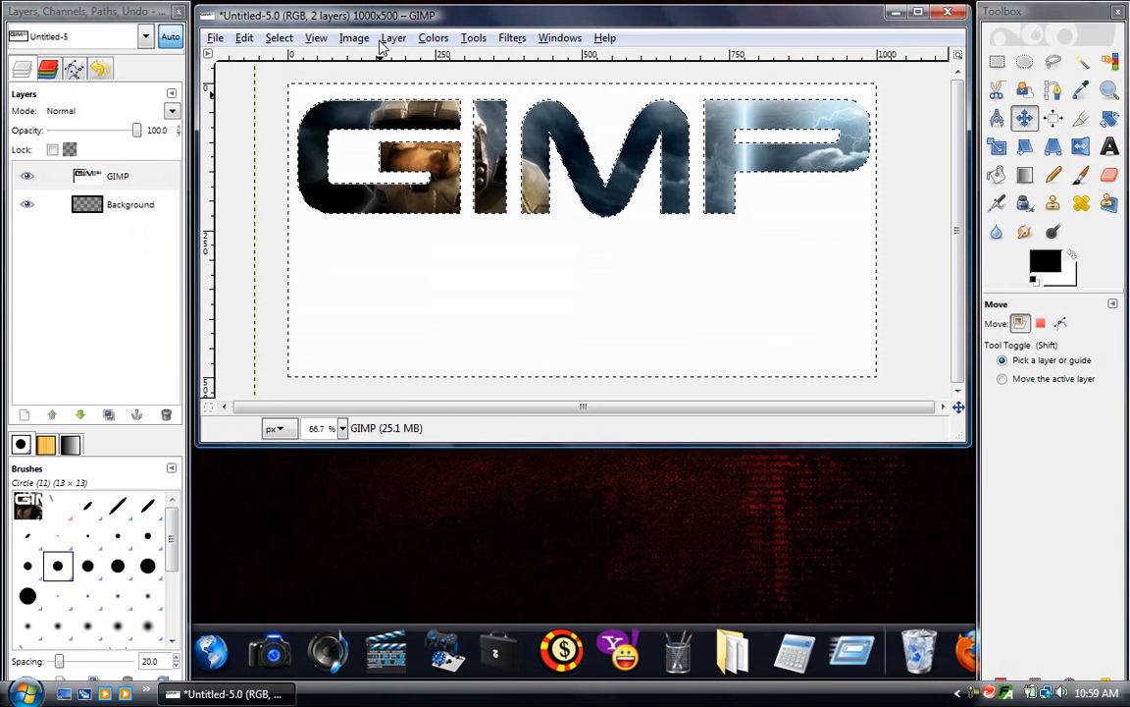
{"action": "left_click", "coordinate": [393, 38]}
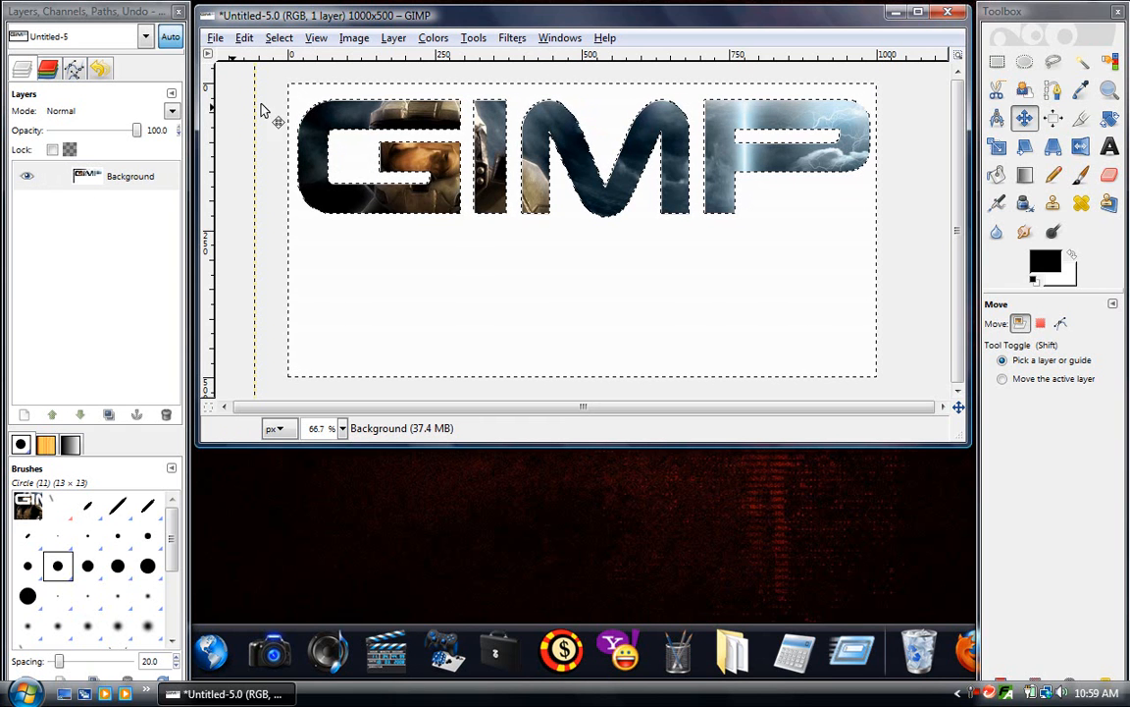
{"action": "left_click", "coordinate": [243, 37]}
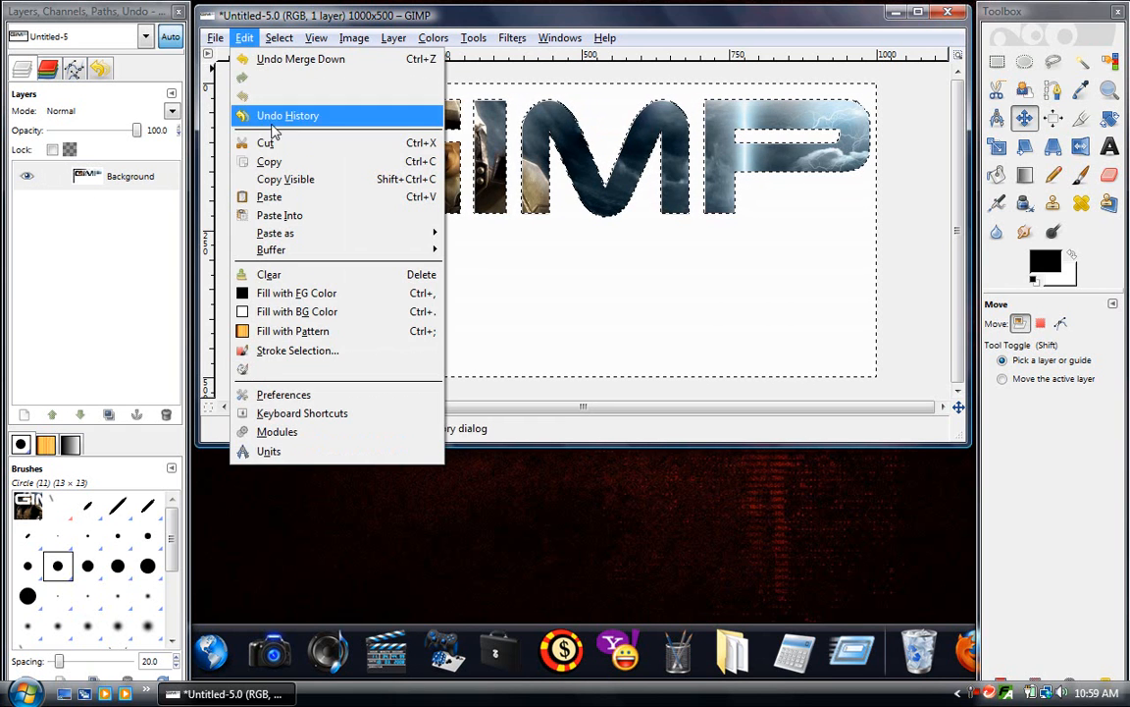
{"action": "left_click", "coordinate": [267, 142]}
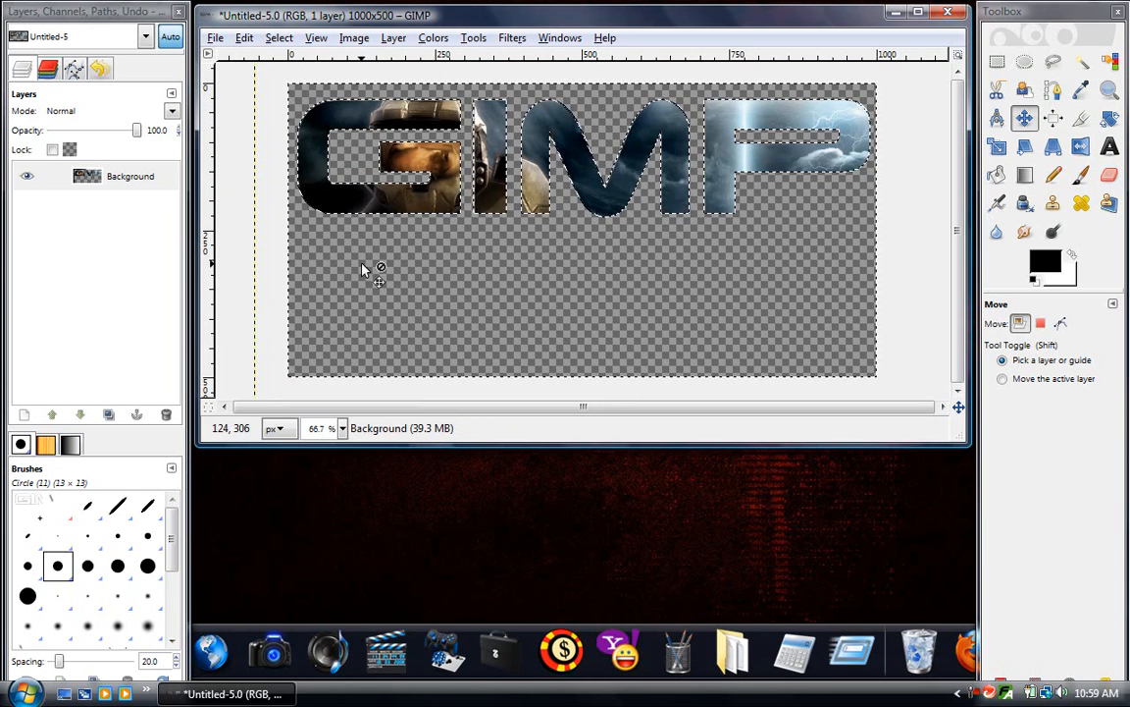
{"action": "mouse_move", "coordinate": [330, 239]}
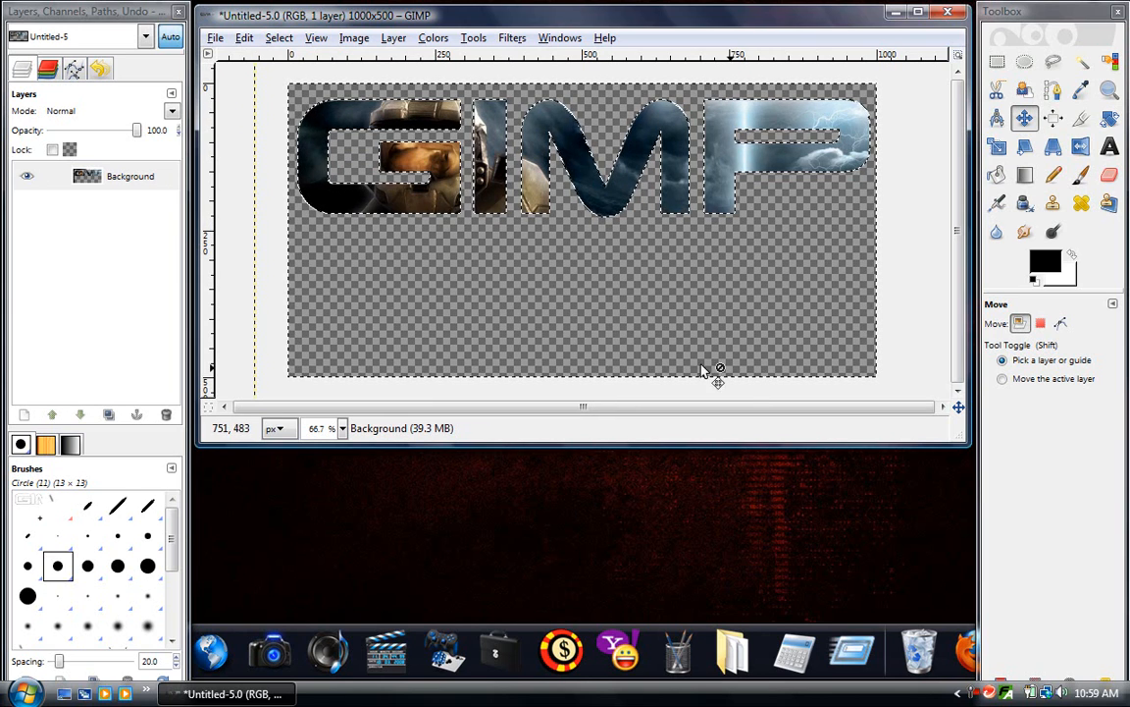
{"action": "mouse_move", "coordinate": [803, 316]}
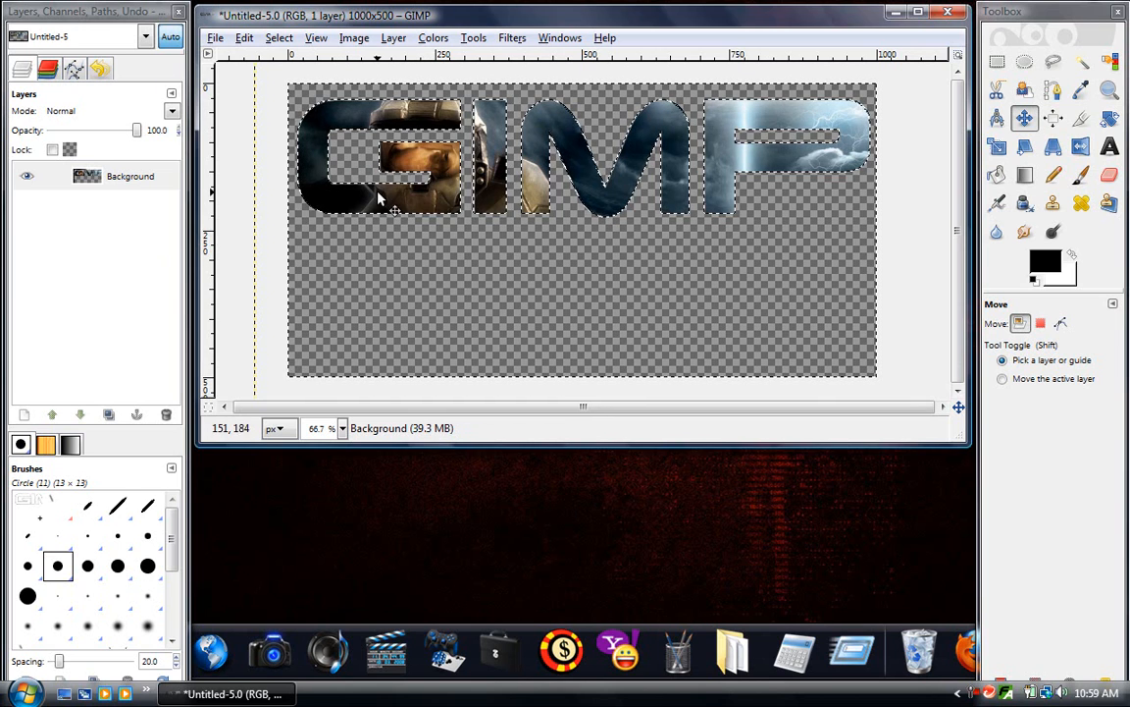
Drop the letter-shaped selection with Select > None.
{"action": "left_click", "coordinate": [283, 37]}
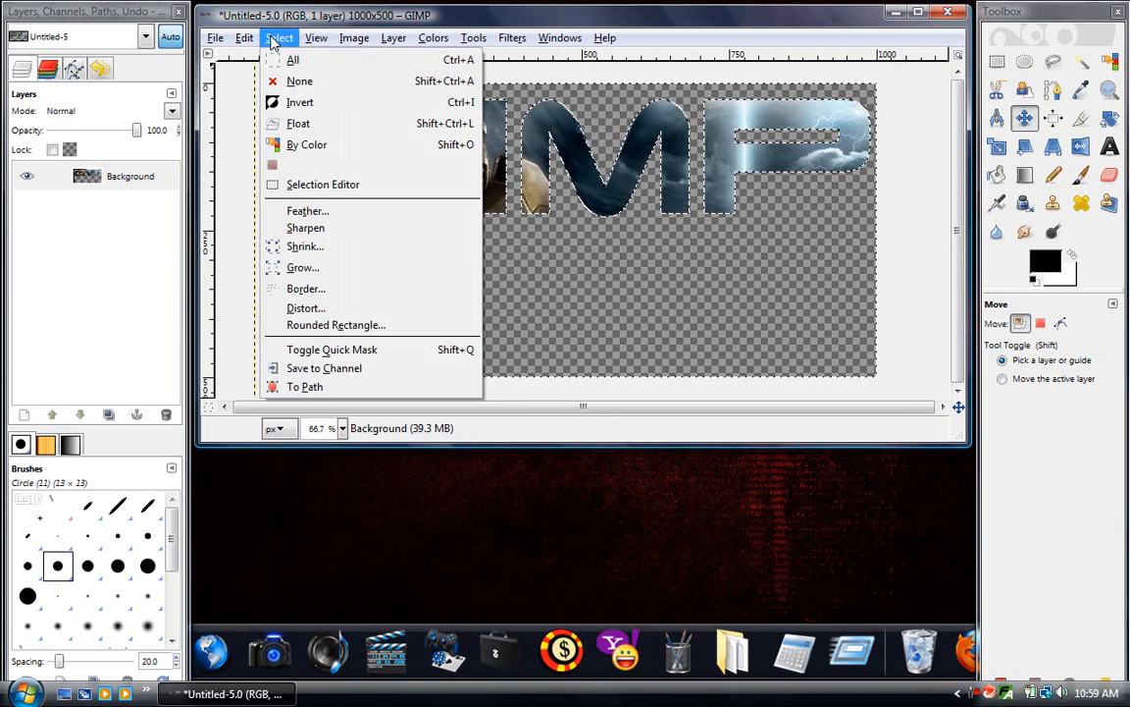
{"action": "left_click", "coordinate": [300, 80]}
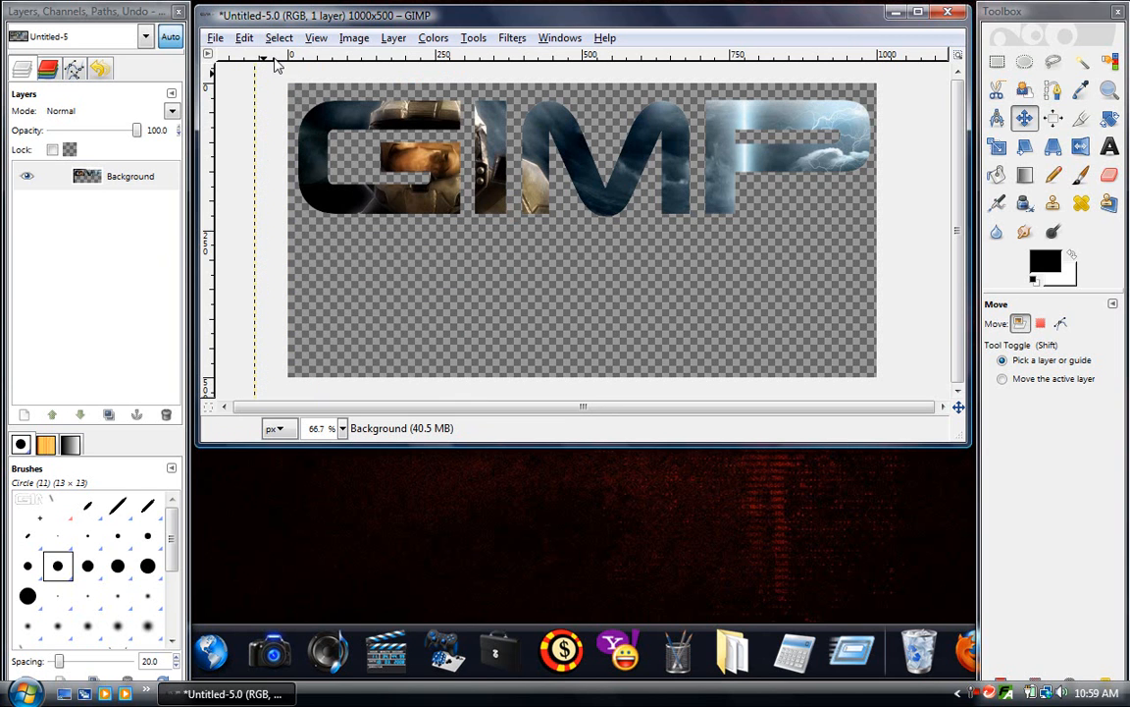
{"action": "mouse_move", "coordinate": [854, 116]}
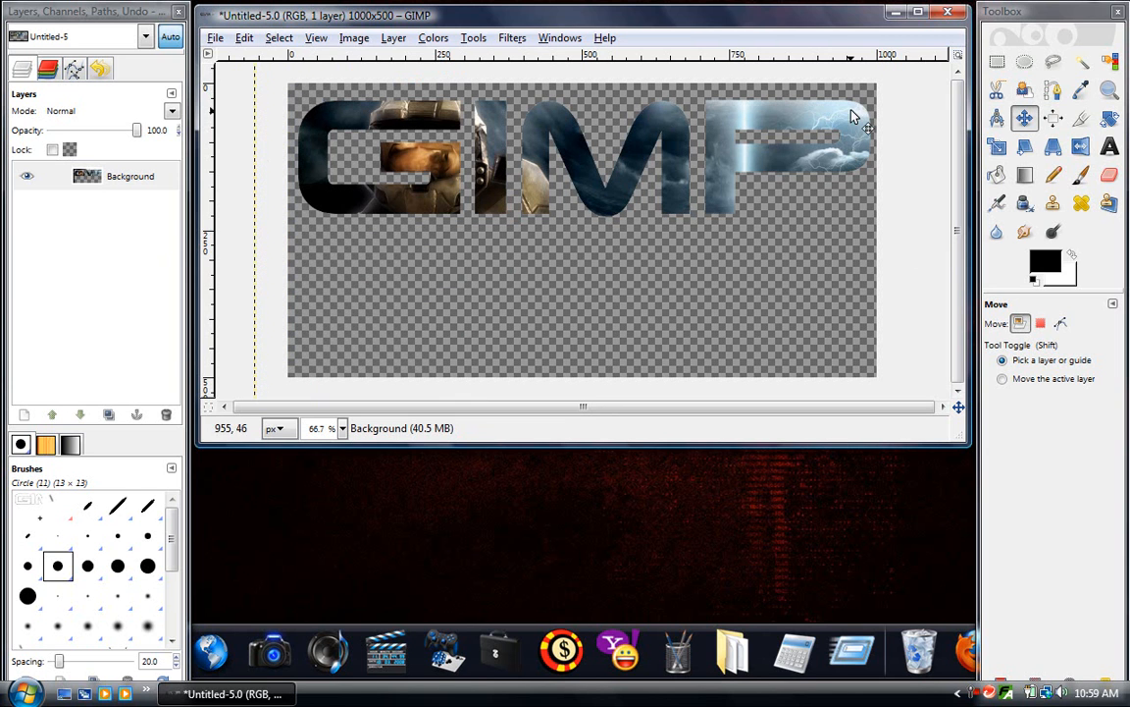
{"action": "mouse_move", "coordinate": [546, 363]}
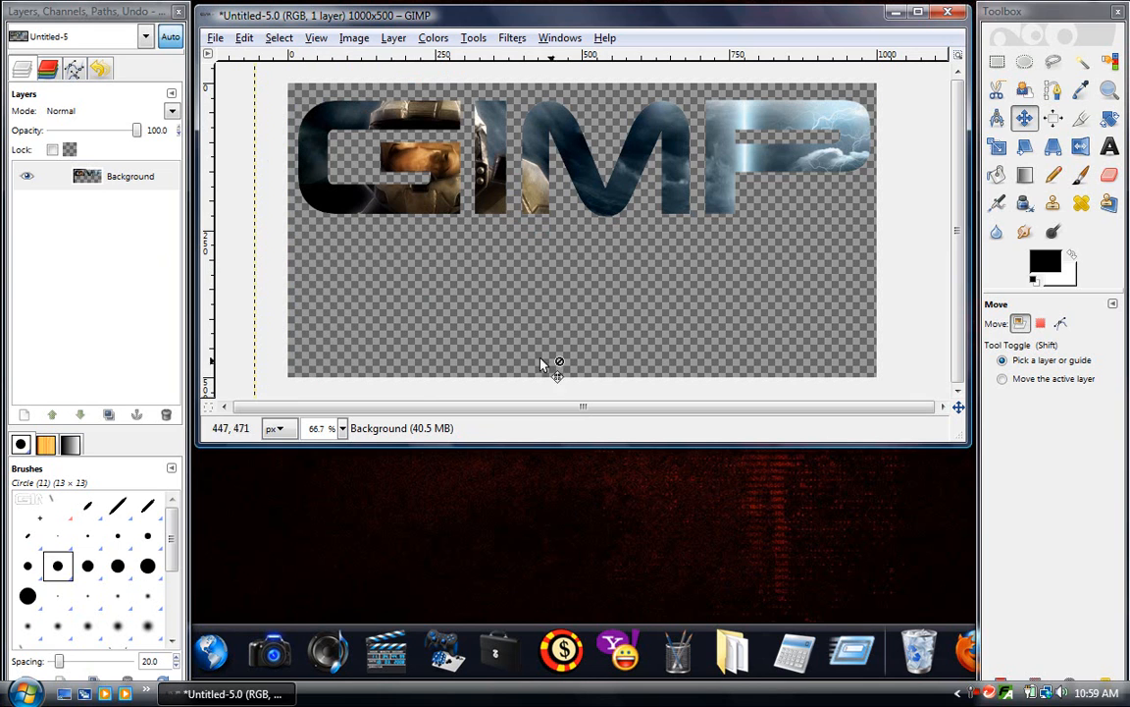
{"action": "mouse_move", "coordinate": [294, 147]}
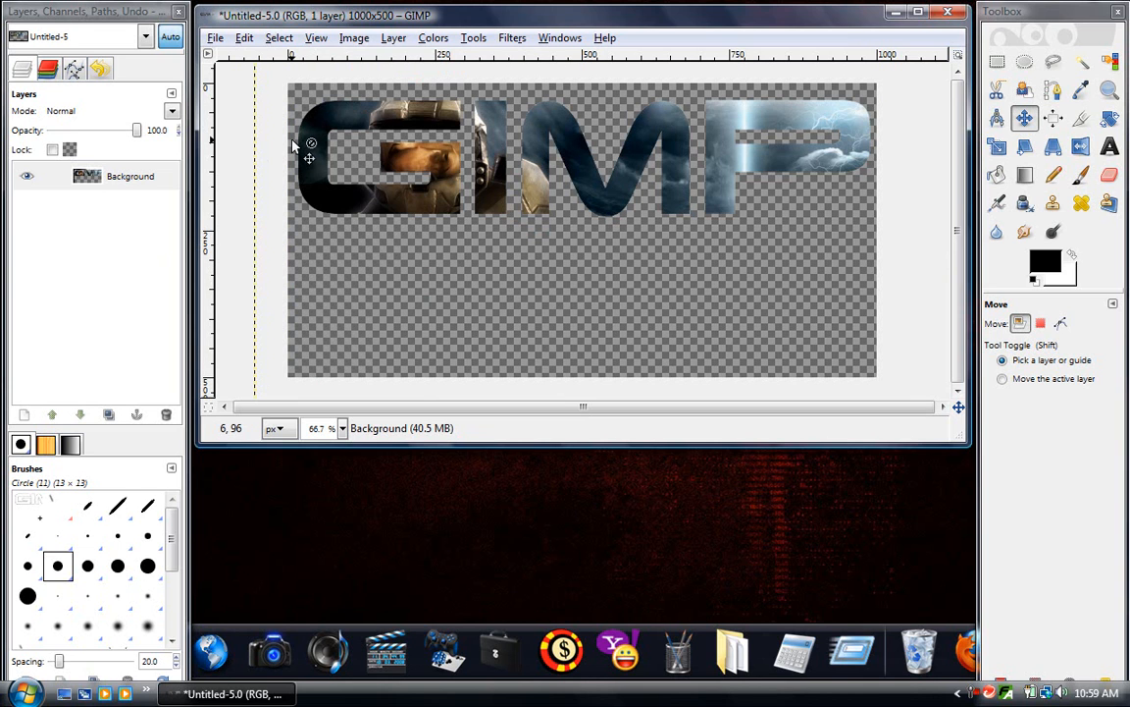
Start Save As and enter the name maskcli.gif in the gimptut folder.
{"action": "left_click", "coordinate": [212, 37]}
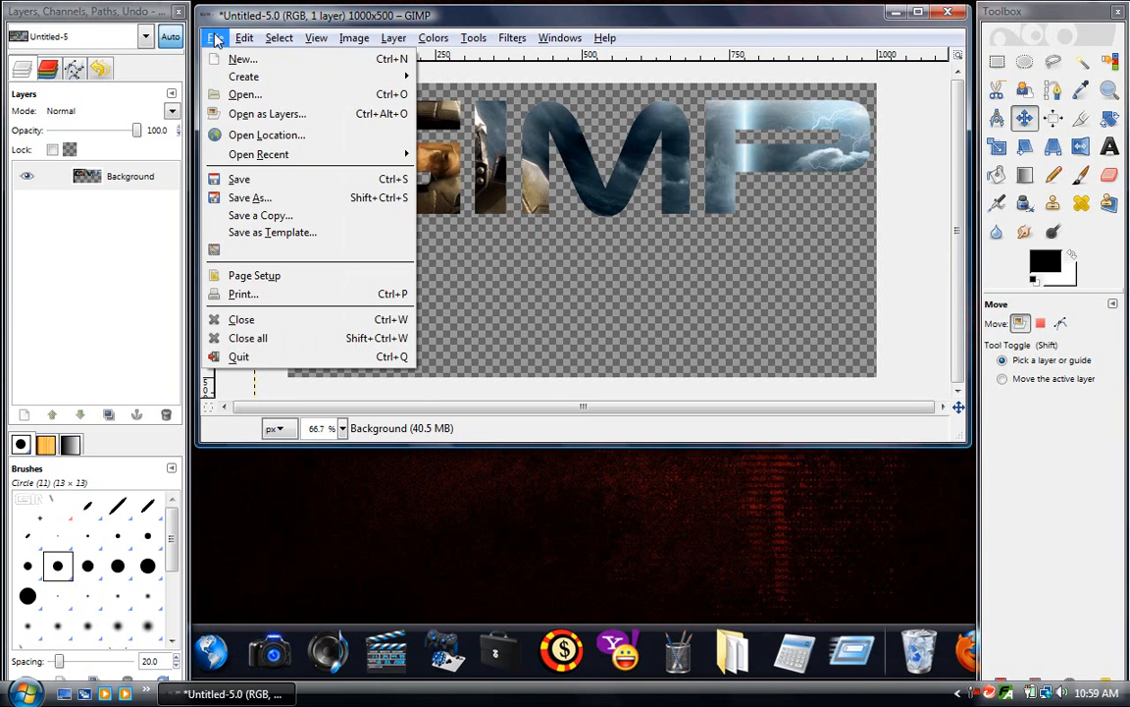
{"action": "left_click", "coordinate": [251, 196]}
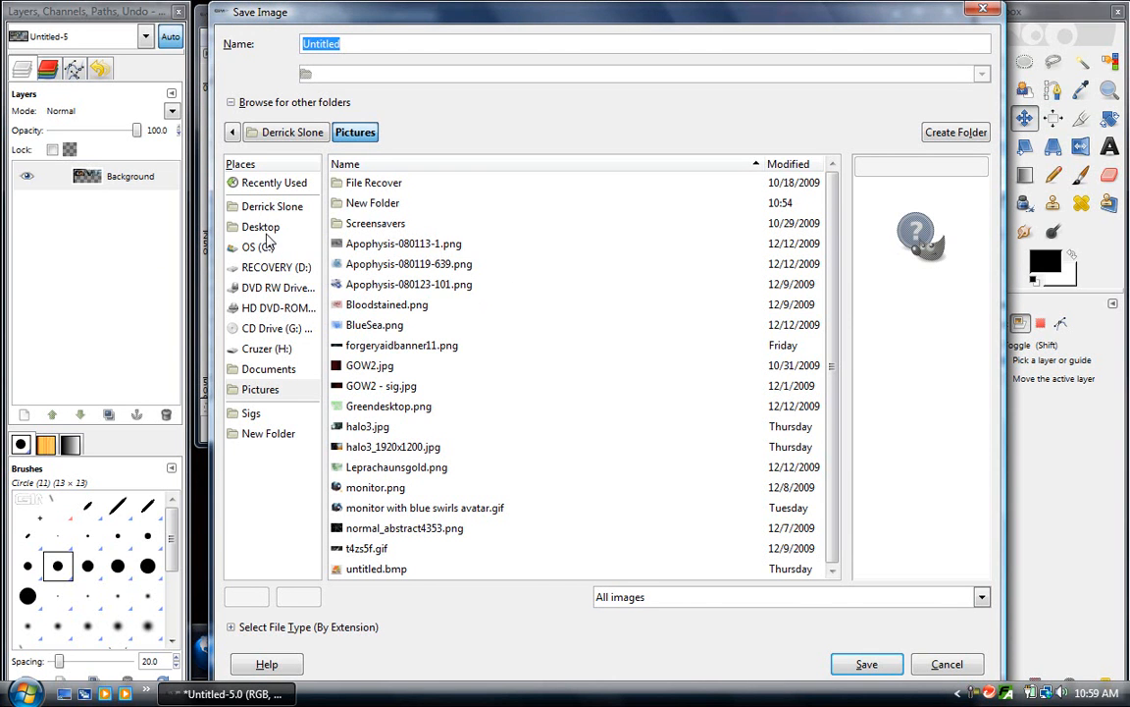
{"action": "mouse_move", "coordinate": [271, 228]}
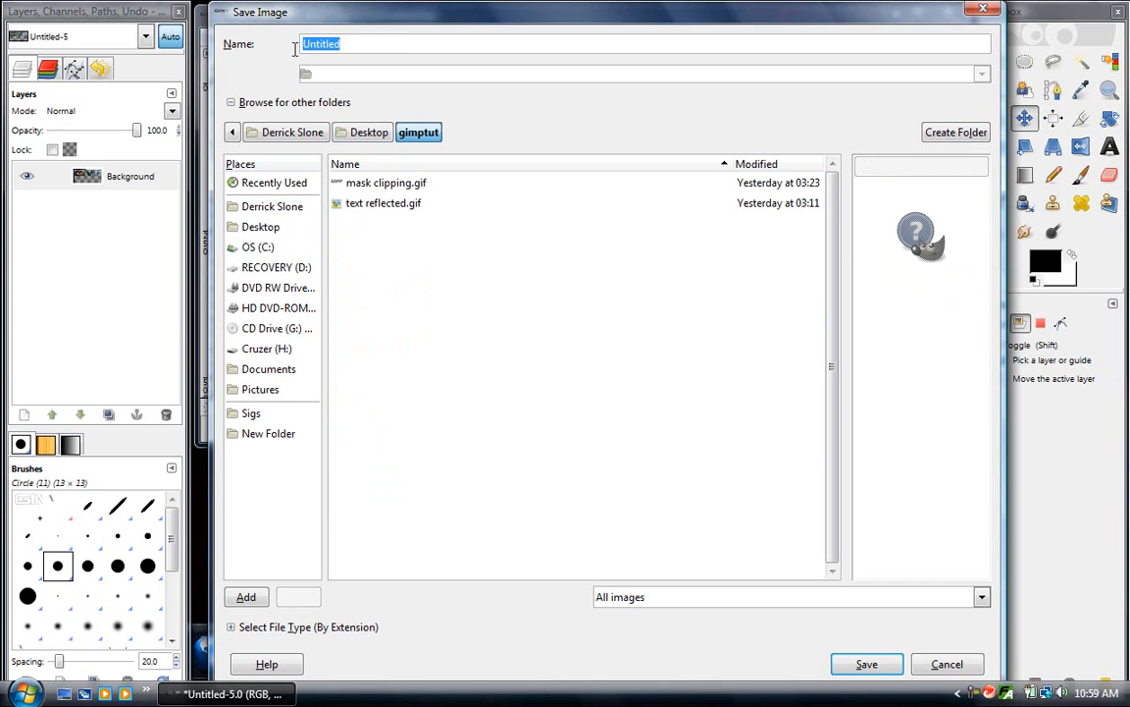
{"action": "type", "text": "mask"}
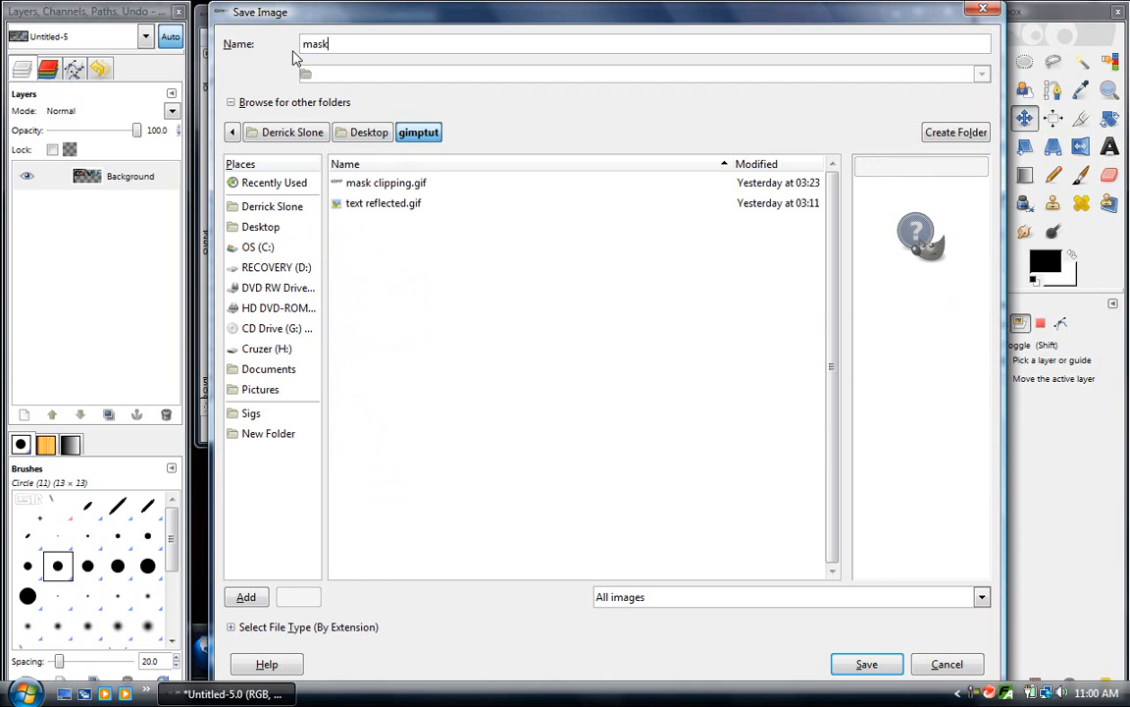
{"action": "type", "text": "cli."}
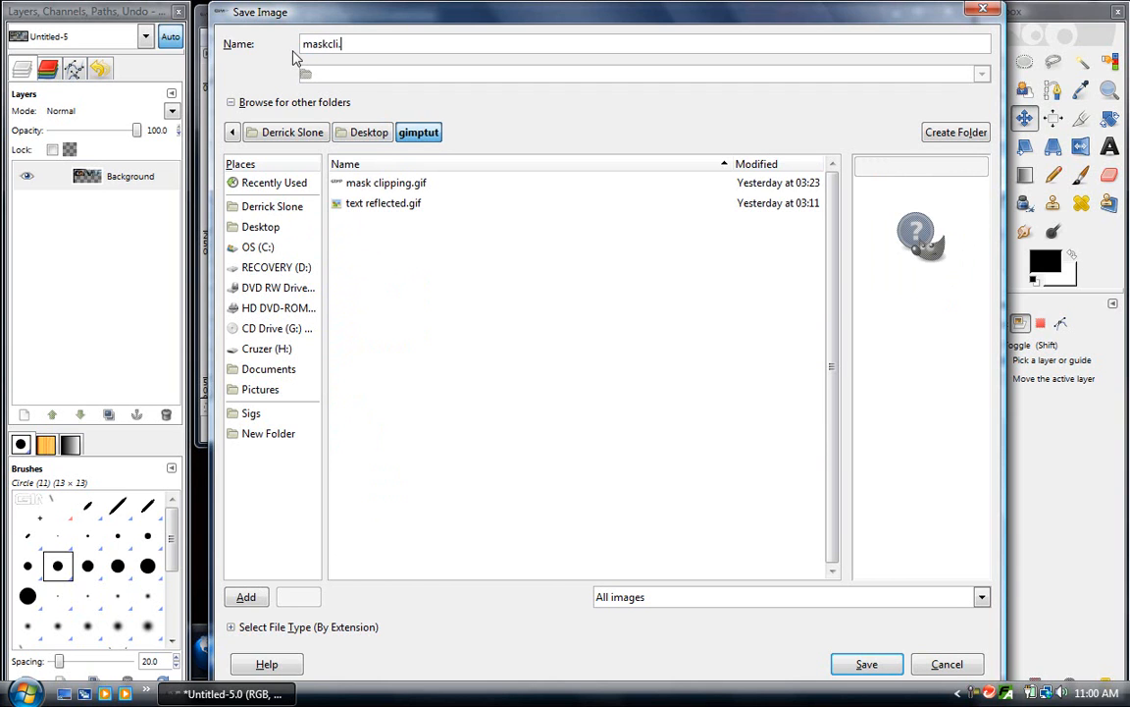
{"action": "type", "text": "p"}
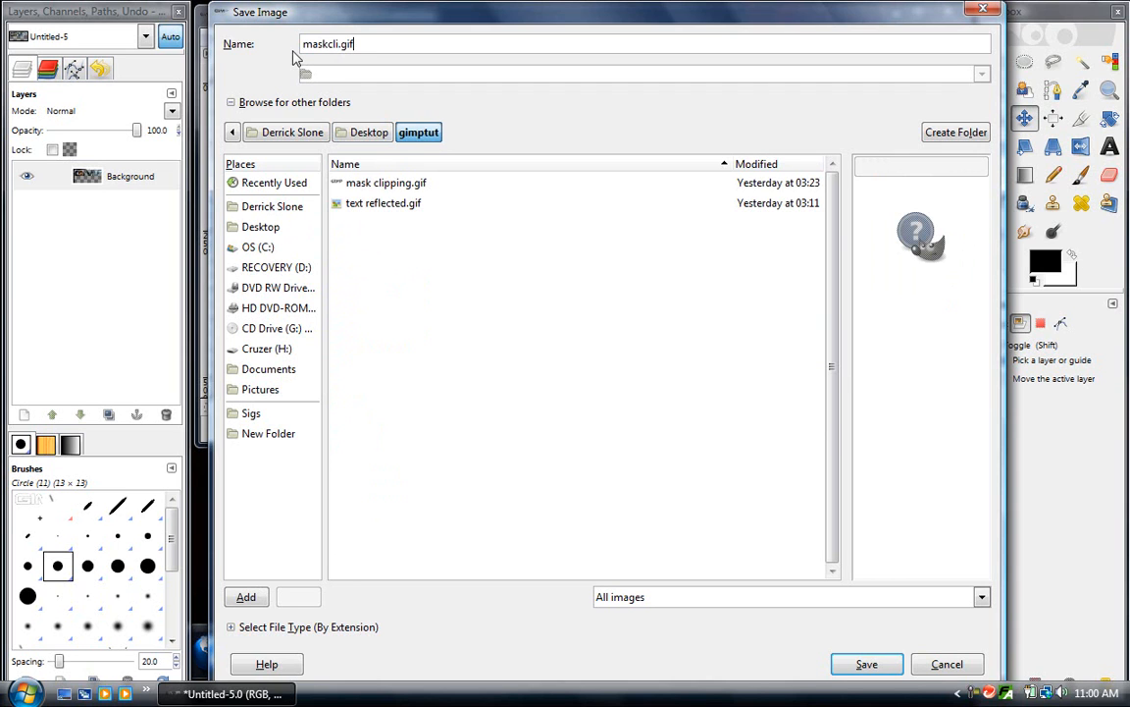
{"action": "mouse_move", "coordinate": [860, 530]}
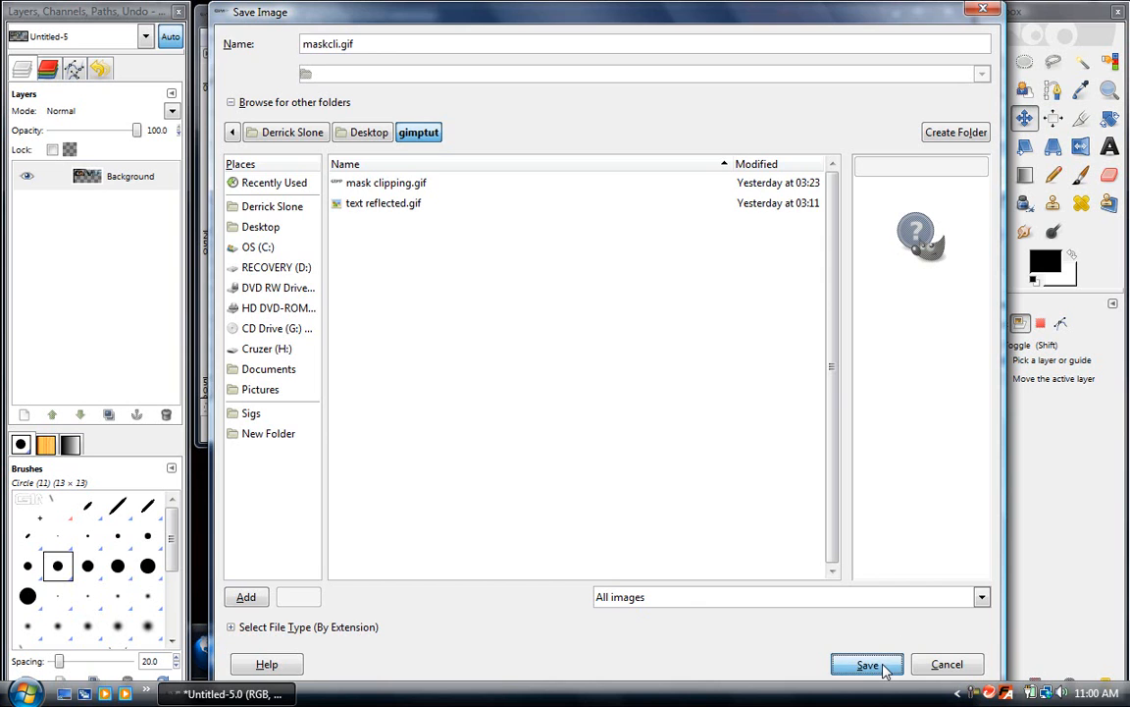
Export maskcli.gif as indexed colour, cropped to image borders, with interlacing on.
{"action": "left_click", "coordinate": [868, 663]}
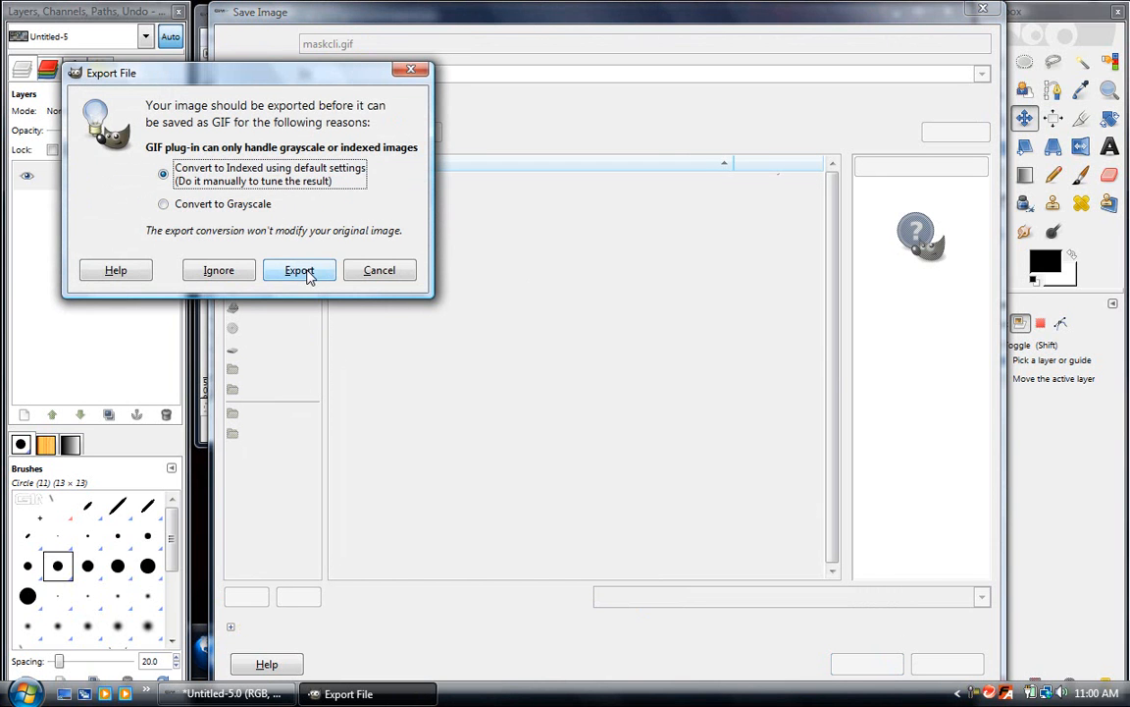
{"action": "left_click", "coordinate": [299, 270]}
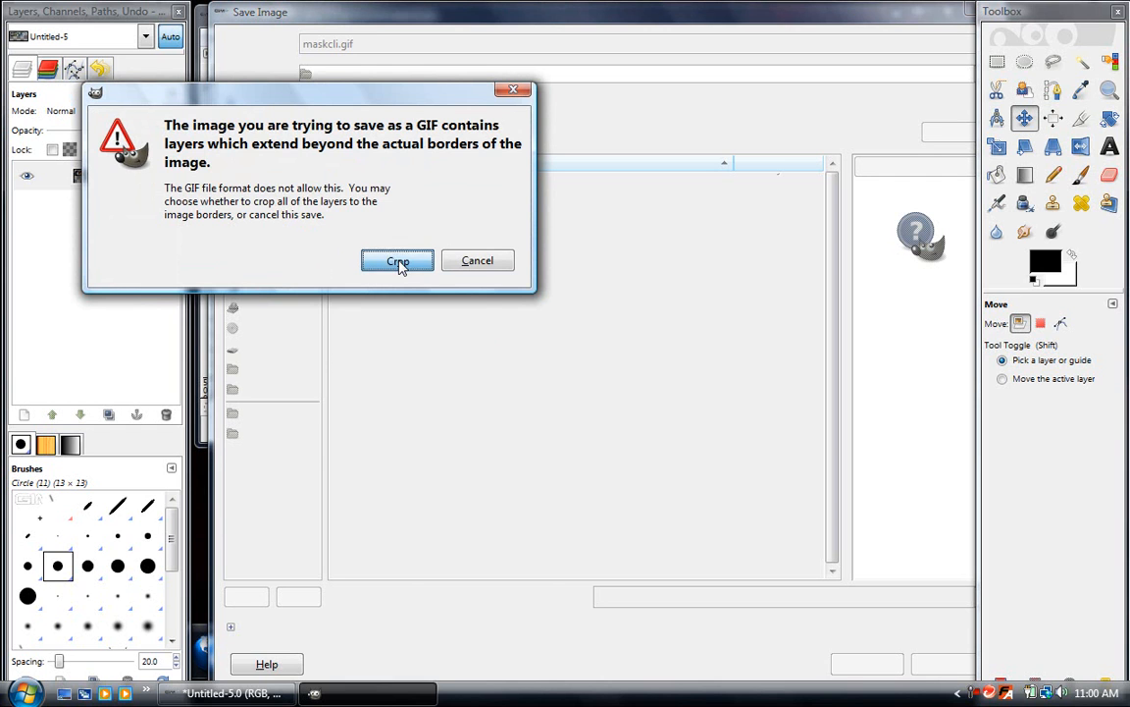
{"action": "left_click", "coordinate": [396, 259]}
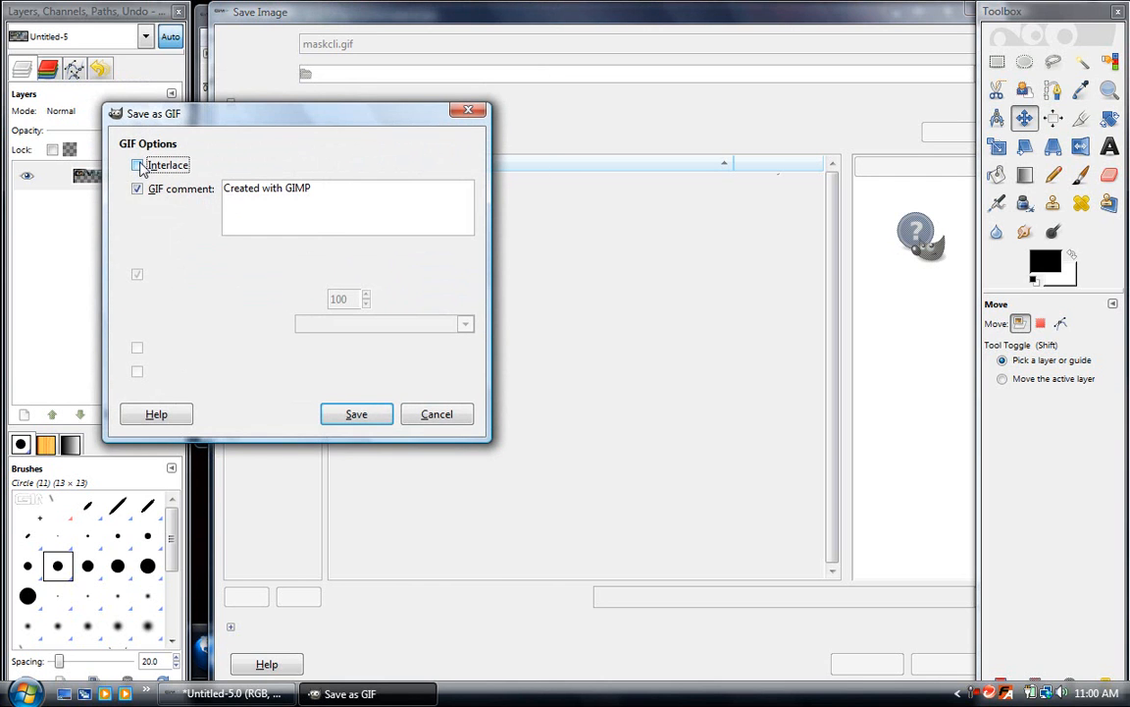
{"action": "left_click", "coordinate": [137, 165]}
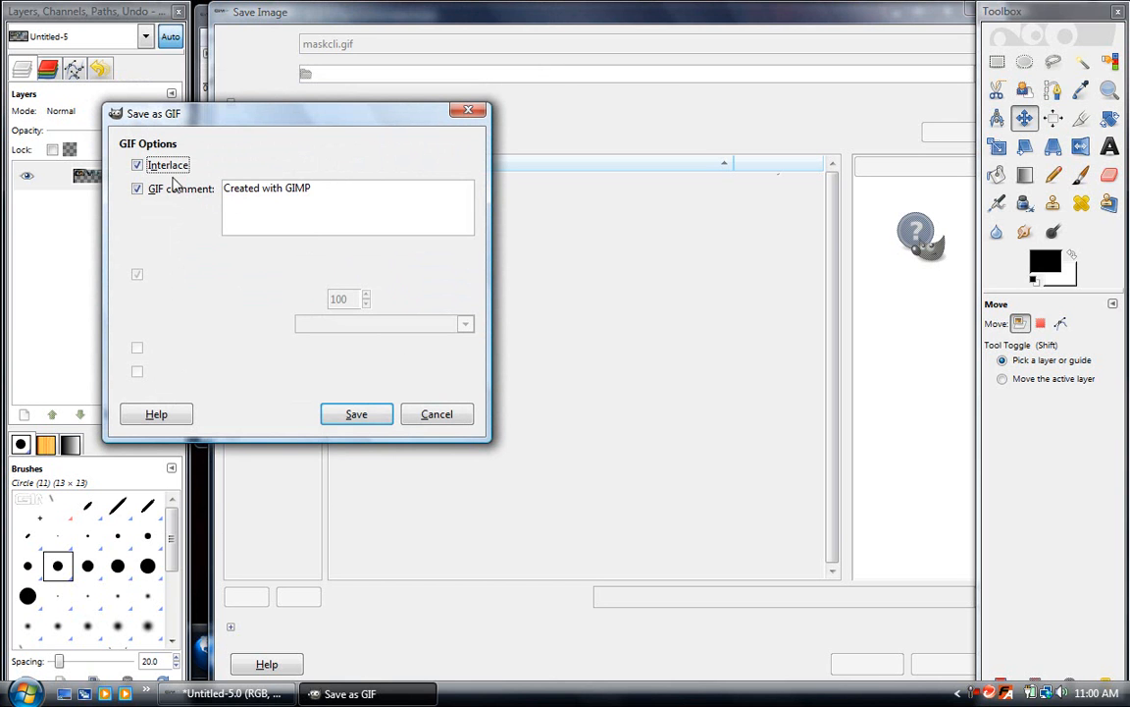
{"action": "left_click", "coordinate": [357, 414]}
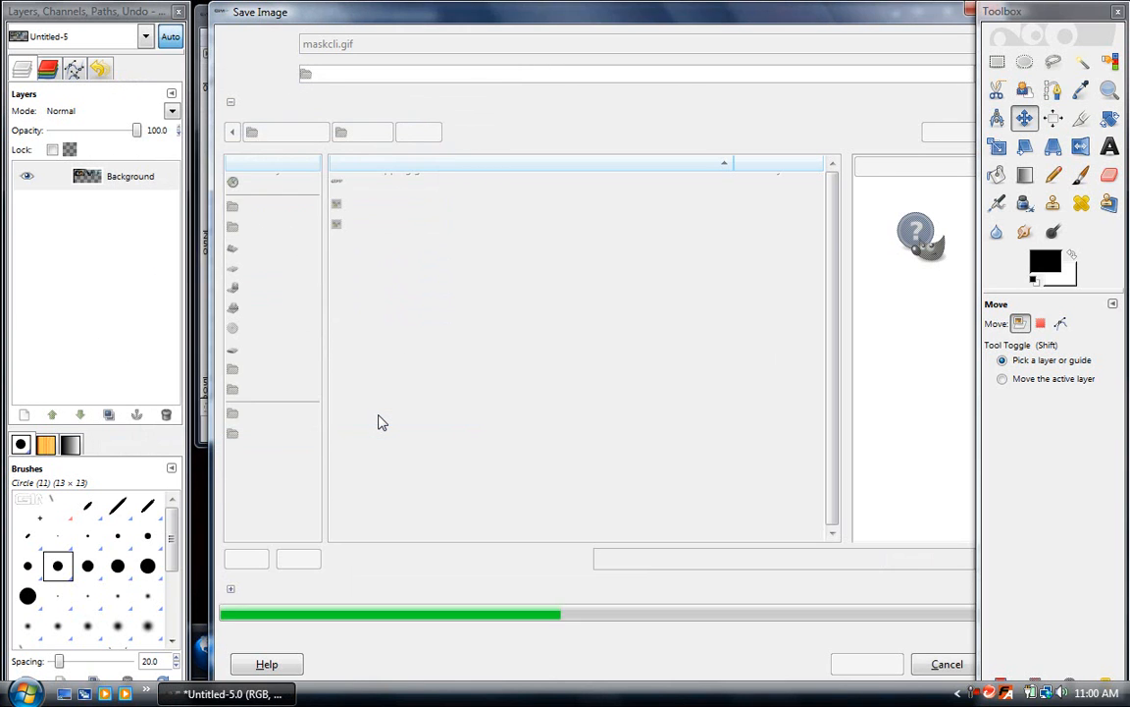
{"action": "left_click", "coordinate": [863, 663]}
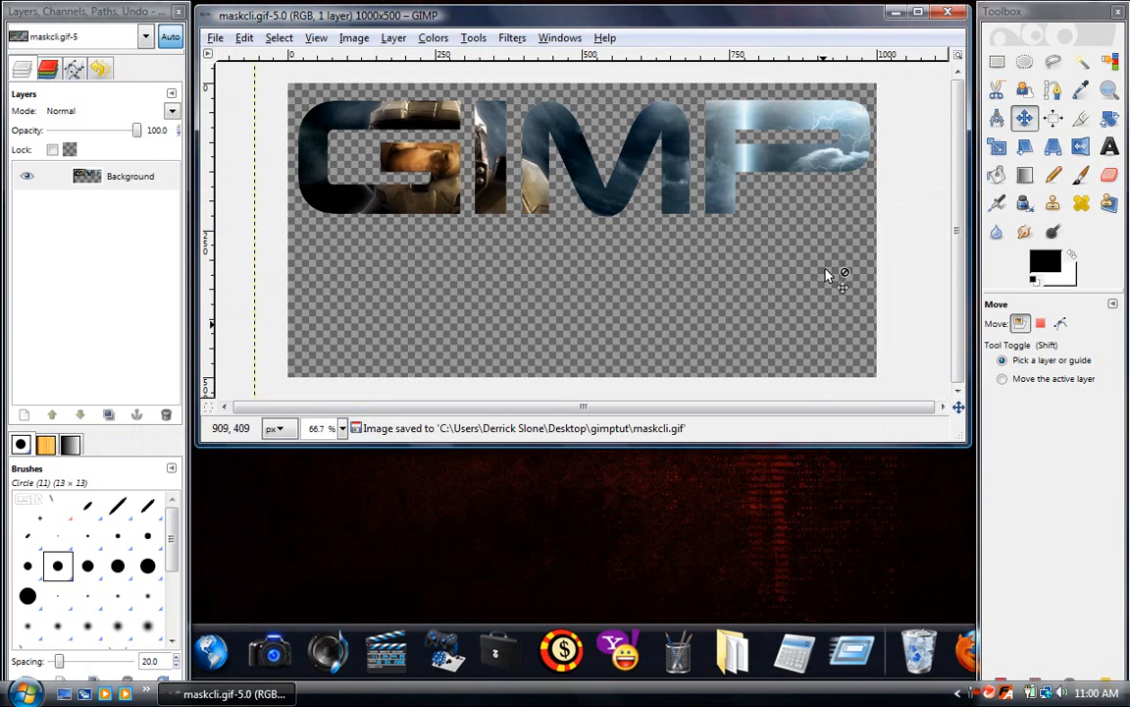
{"action": "mouse_move", "coordinate": [942, 306]}
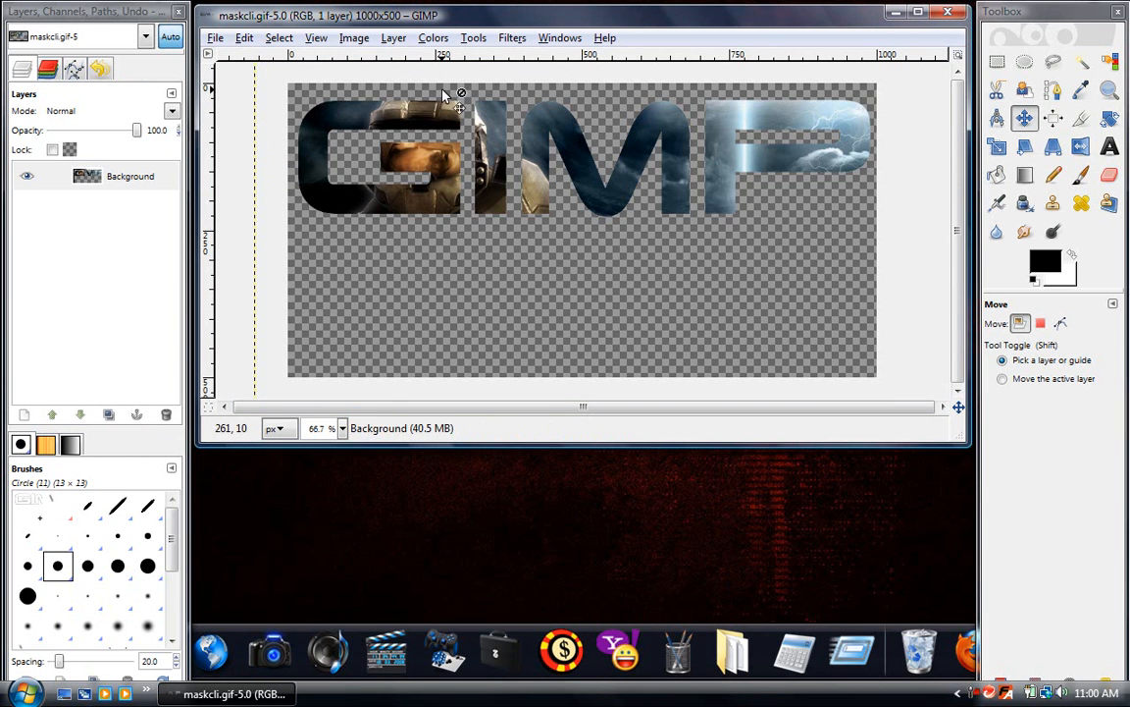
{"action": "mouse_move", "coordinate": [1038, 64]}
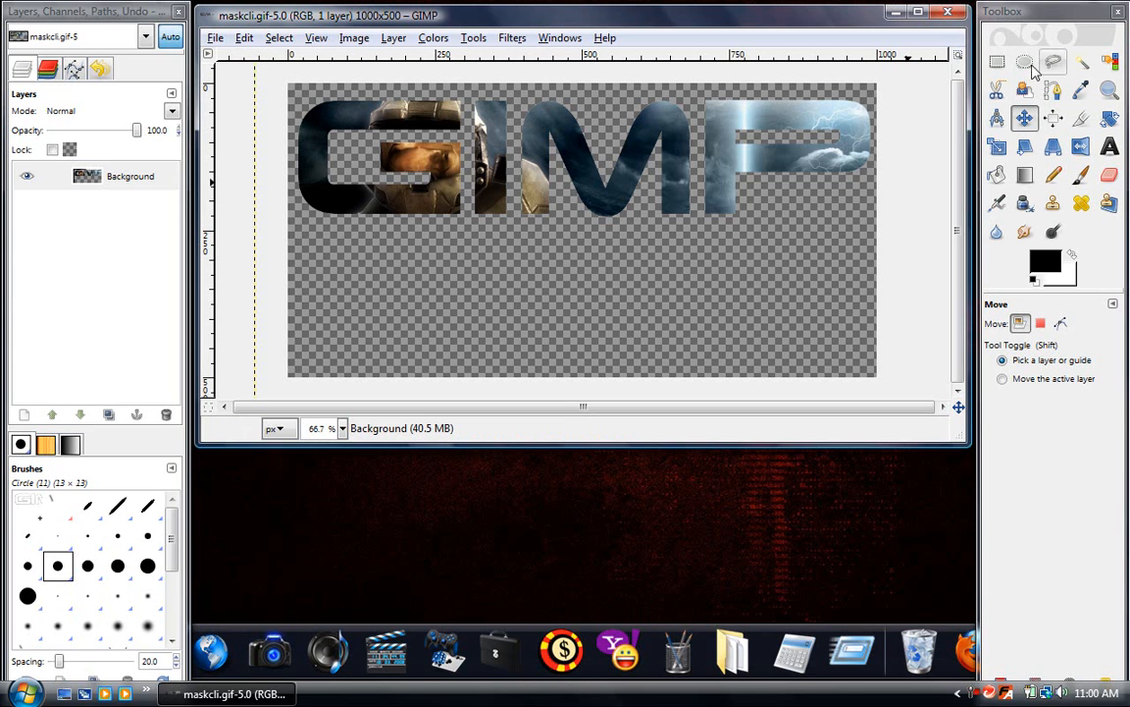
Rectangle-select the whole GIMP lettering and cut it to the clipboard.
{"action": "left_click", "coordinate": [1005, 61]}
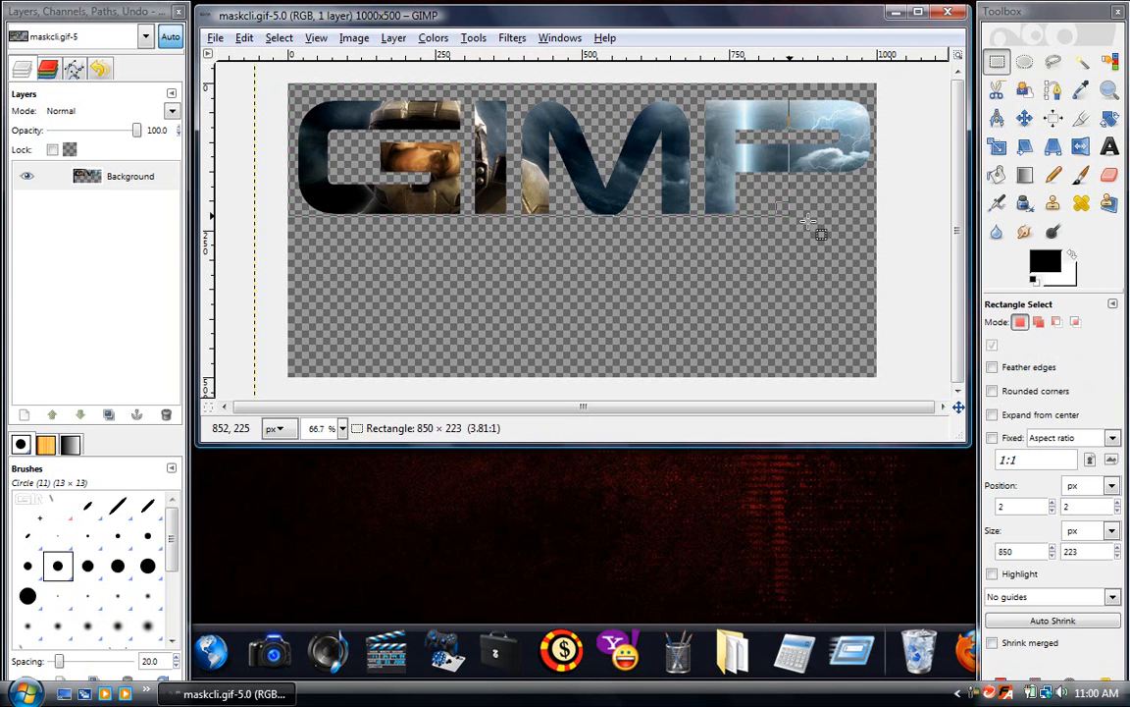
{"action": "left_click_drag", "start_coordinate": [804, 220], "coordinate": [879, 228]}
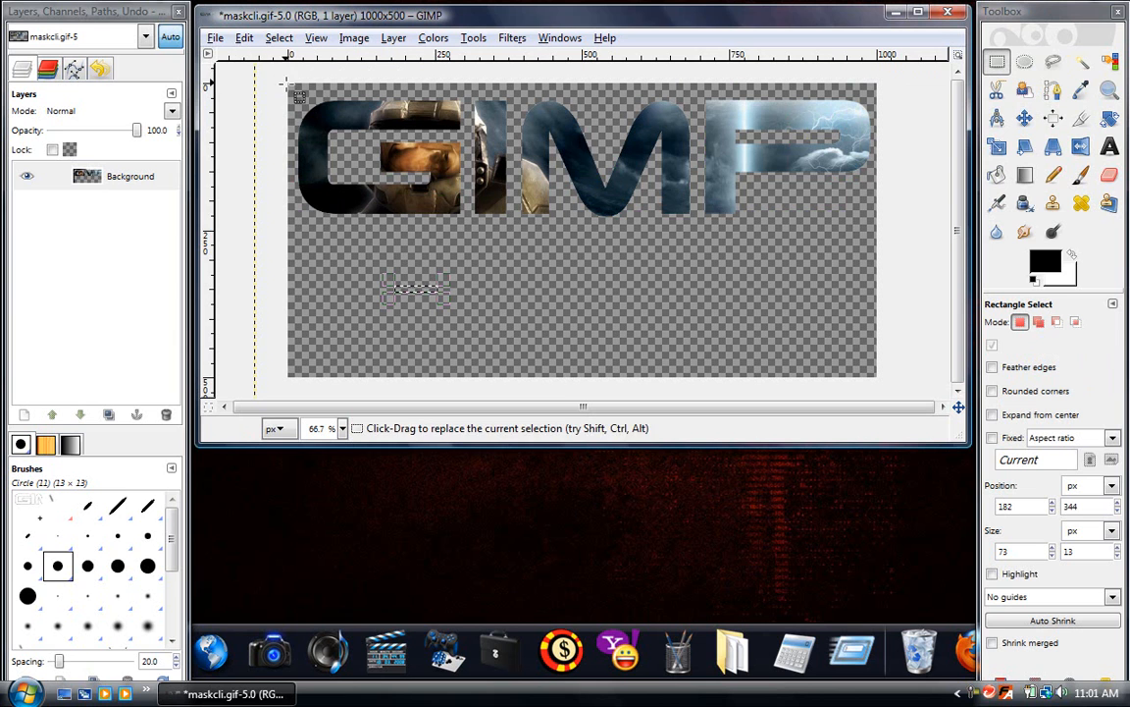
{"action": "left_click_drag", "start_coordinate": [295, 94], "coordinate": [873, 240]}
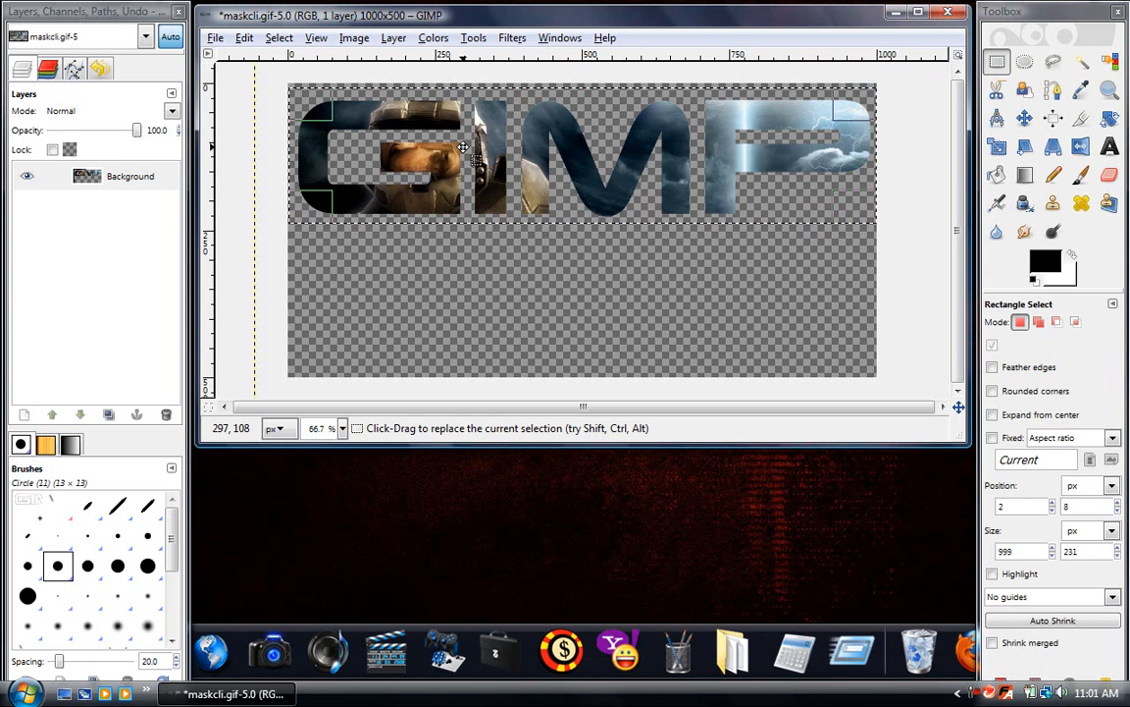
{"action": "left_click", "coordinate": [239, 39]}
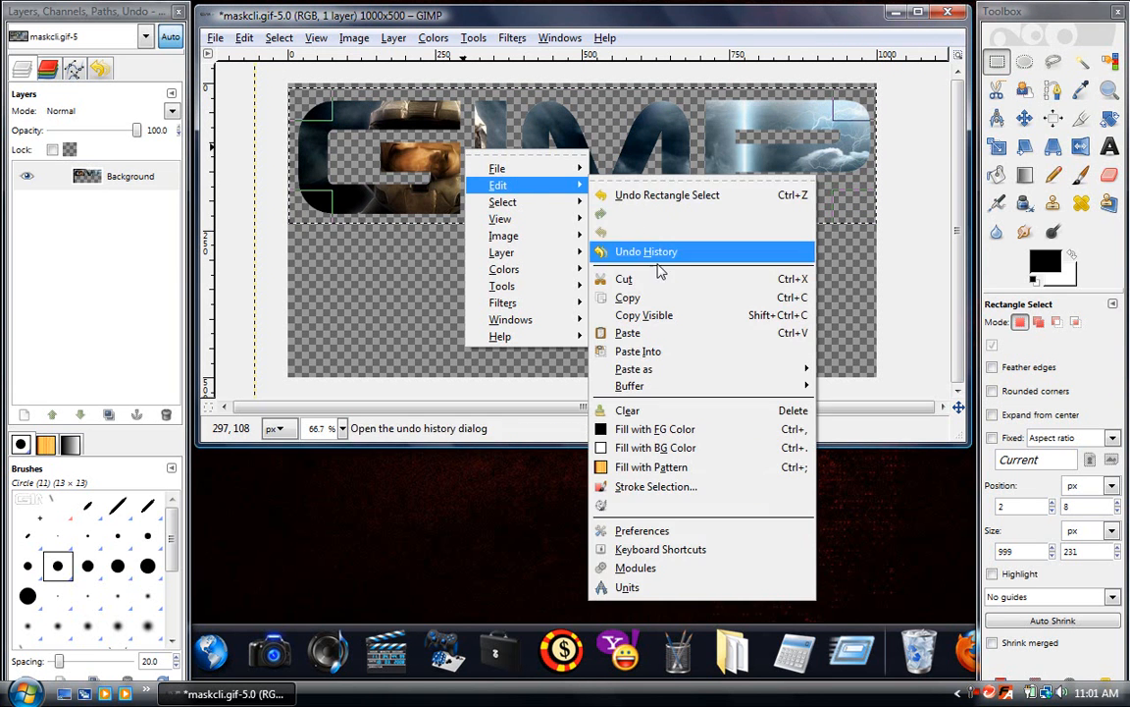
{"action": "left_click", "coordinate": [625, 279]}
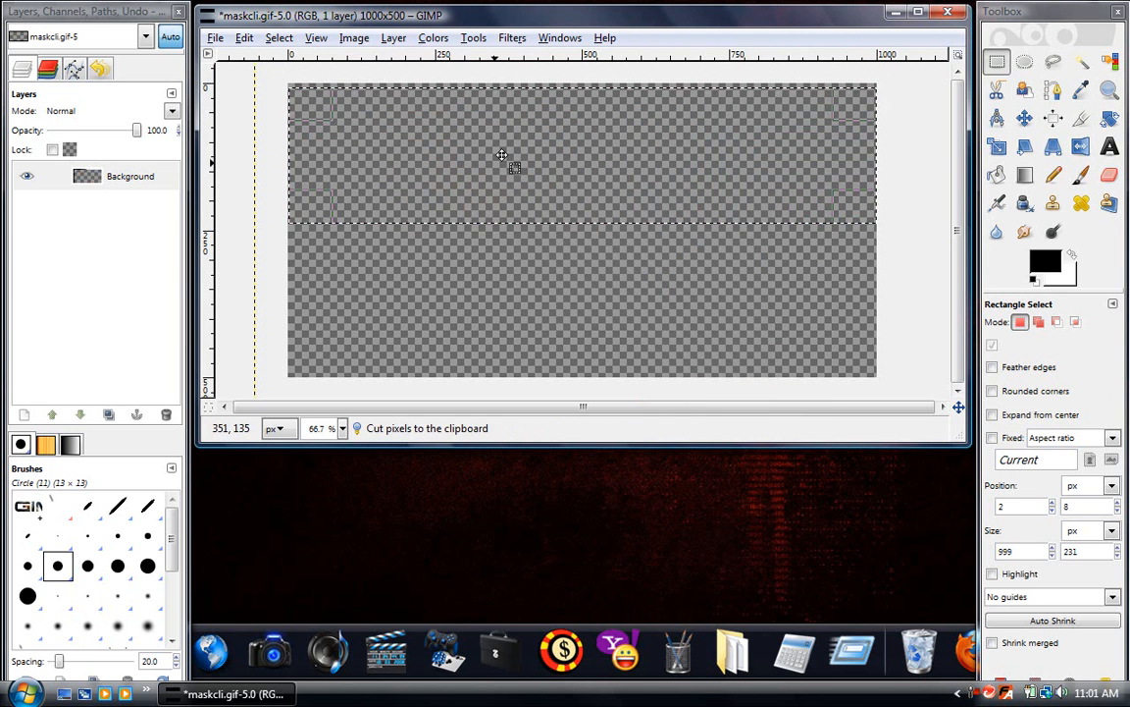
Make the Scale transform tool active.
{"action": "left_click", "coordinate": [471, 37]}
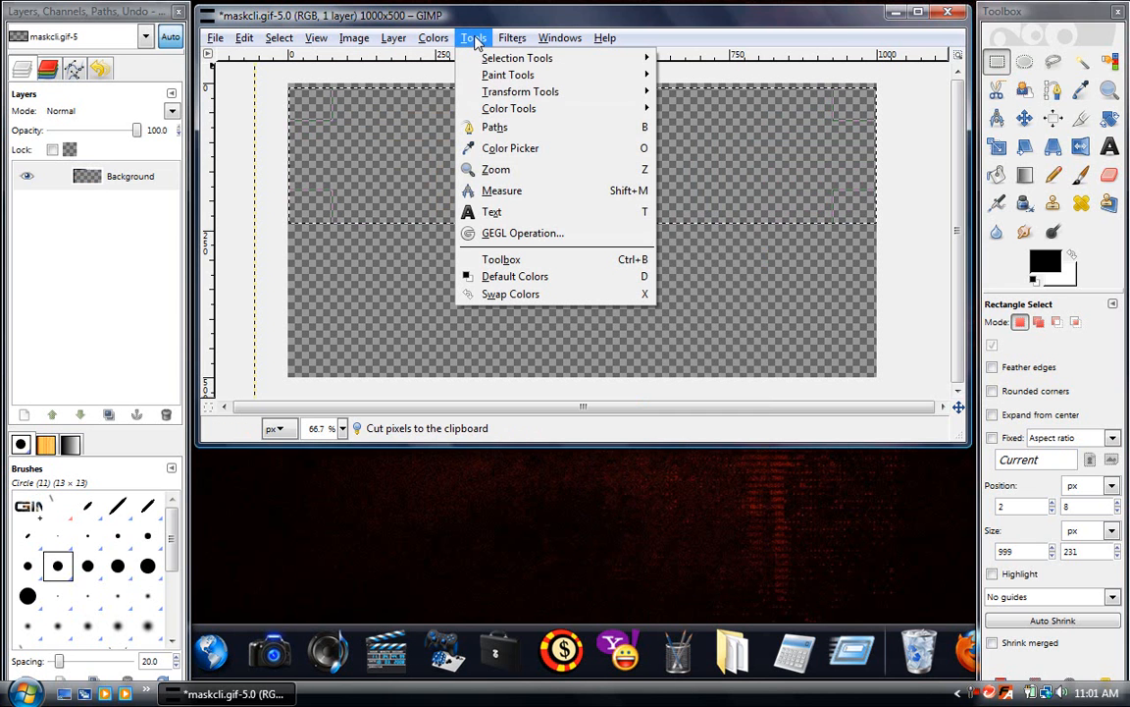
{"action": "mouse_move", "coordinate": [521, 92]}
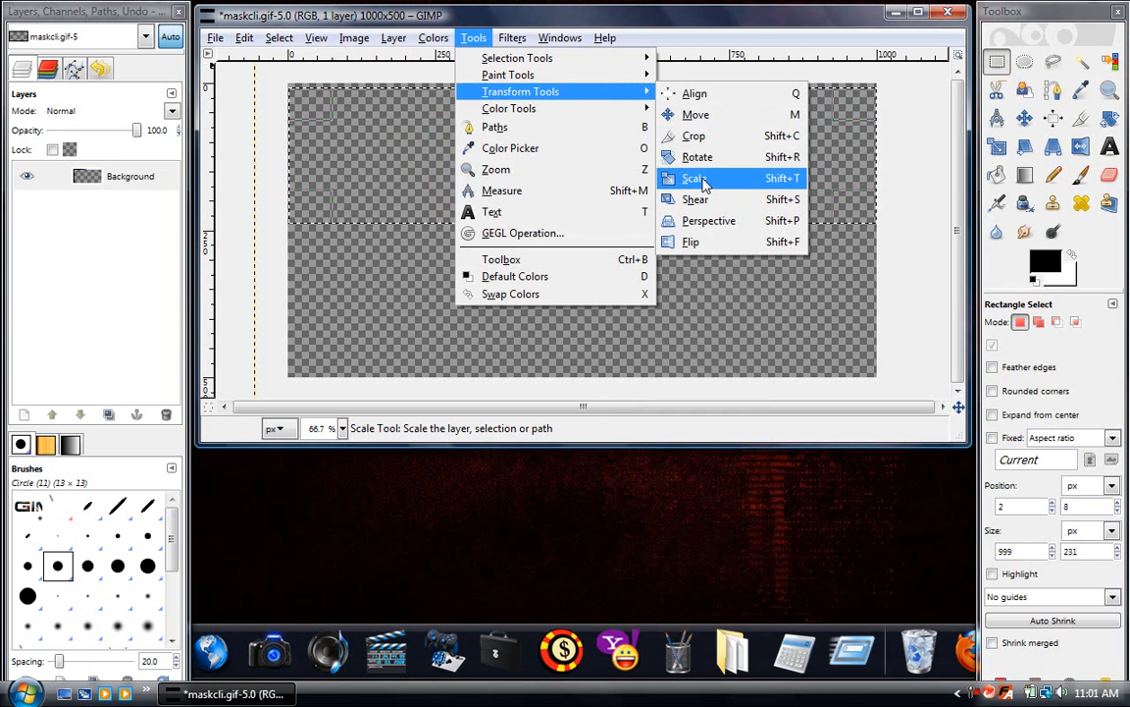
{"action": "left_click", "coordinate": [695, 177]}
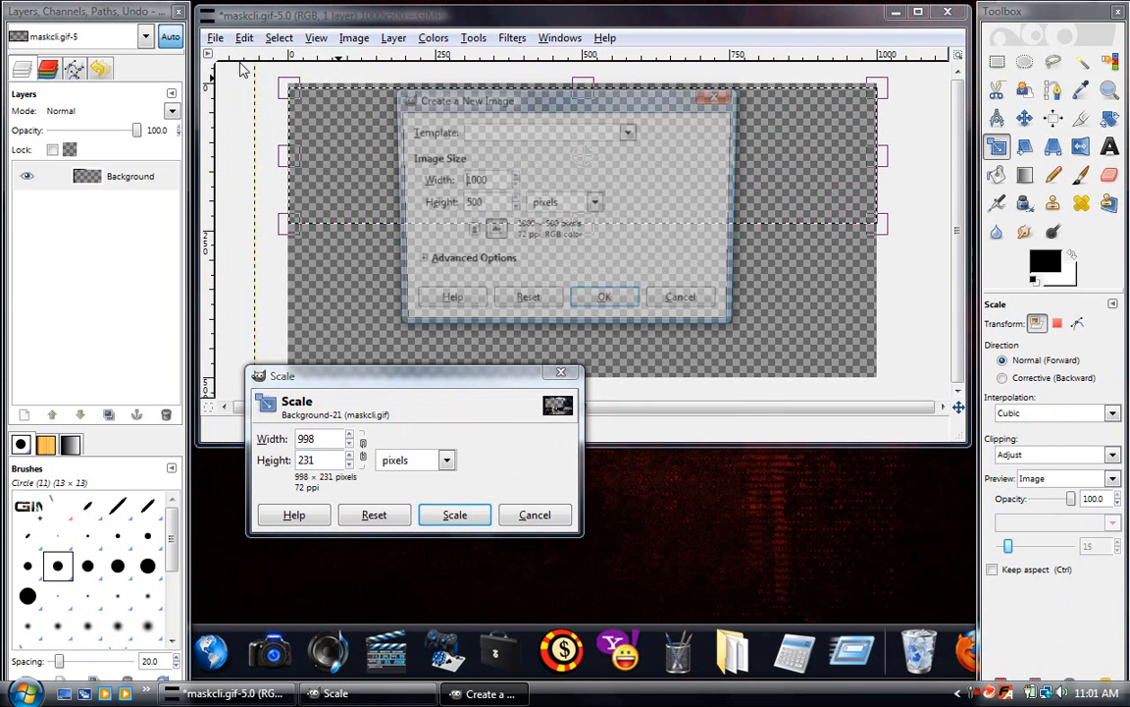
{"action": "left_click", "coordinate": [423, 263]}
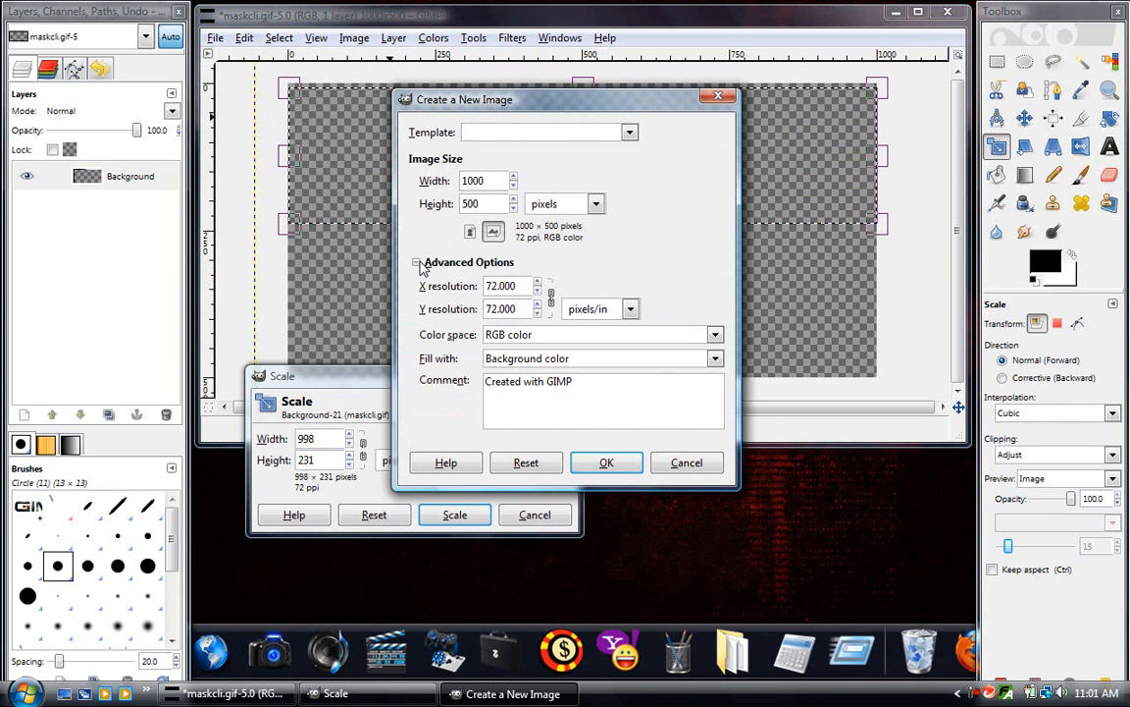
{"action": "left_click", "coordinate": [714, 357]}
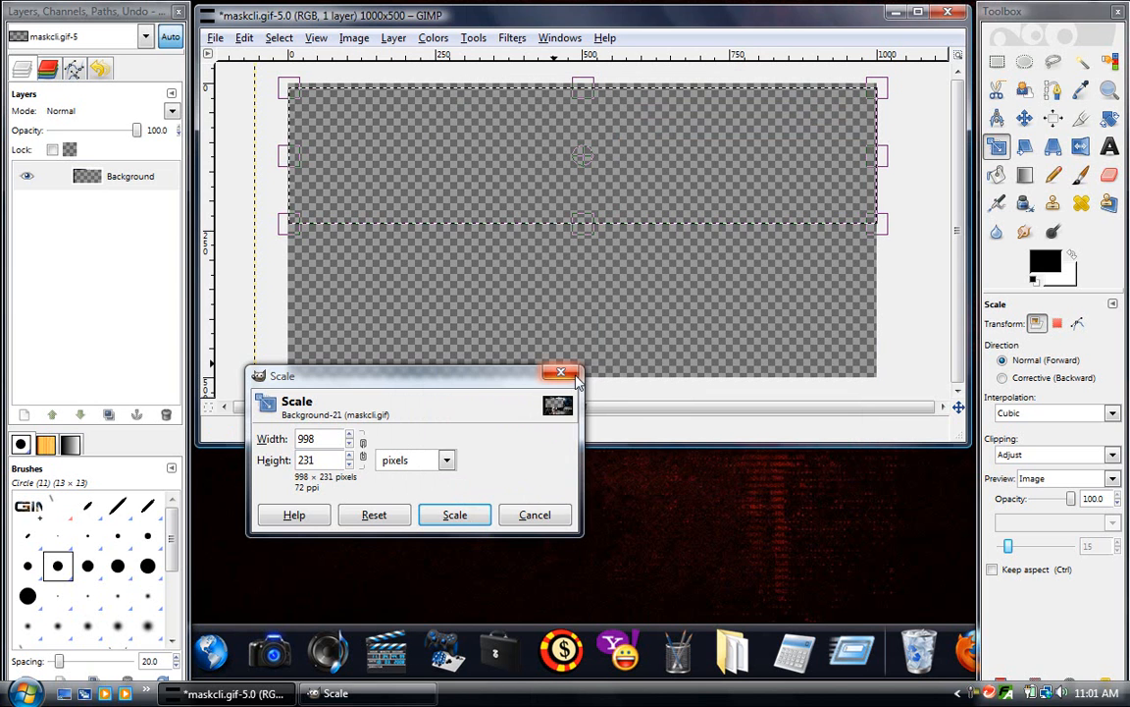
{"action": "left_click", "coordinate": [562, 373]}
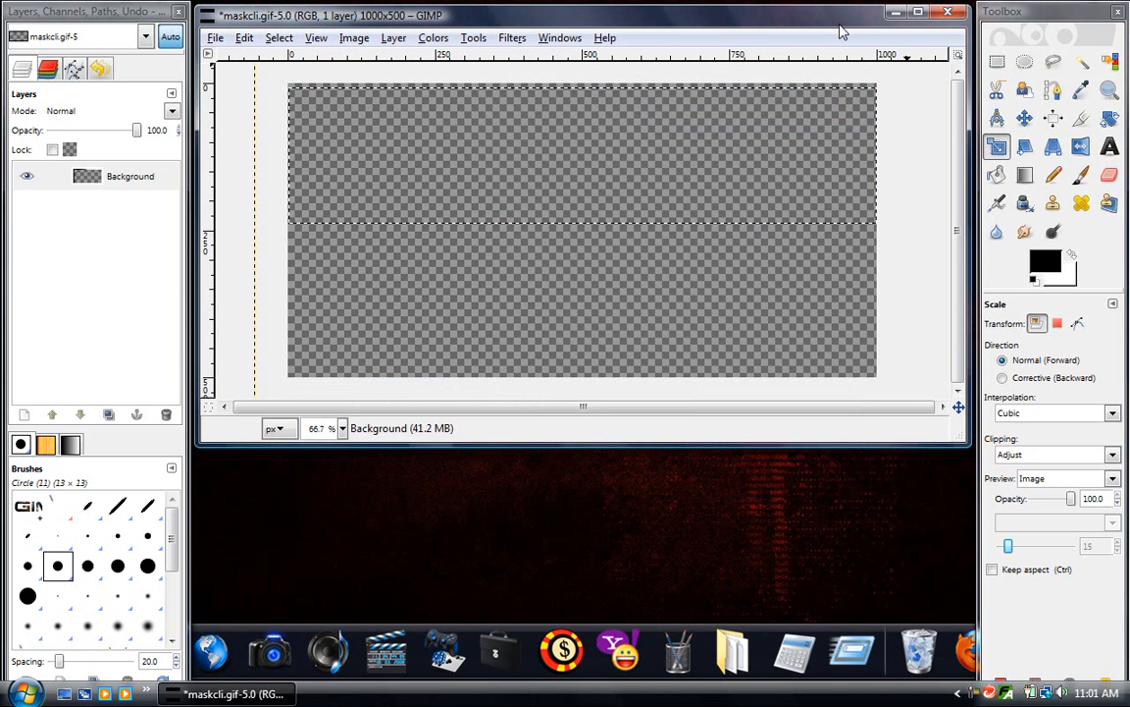
Close the maskcli.gif image, leaving GIMP with no image open.
{"action": "left_click", "coordinate": [224, 35]}
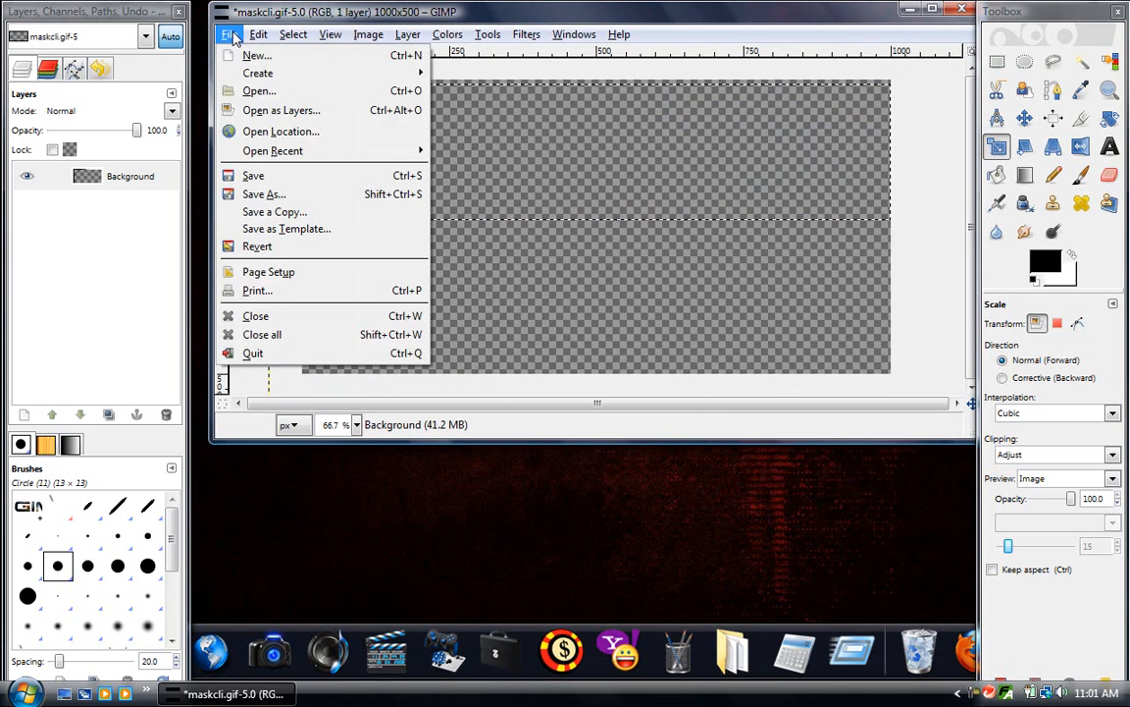
{"action": "left_click", "coordinate": [228, 36]}
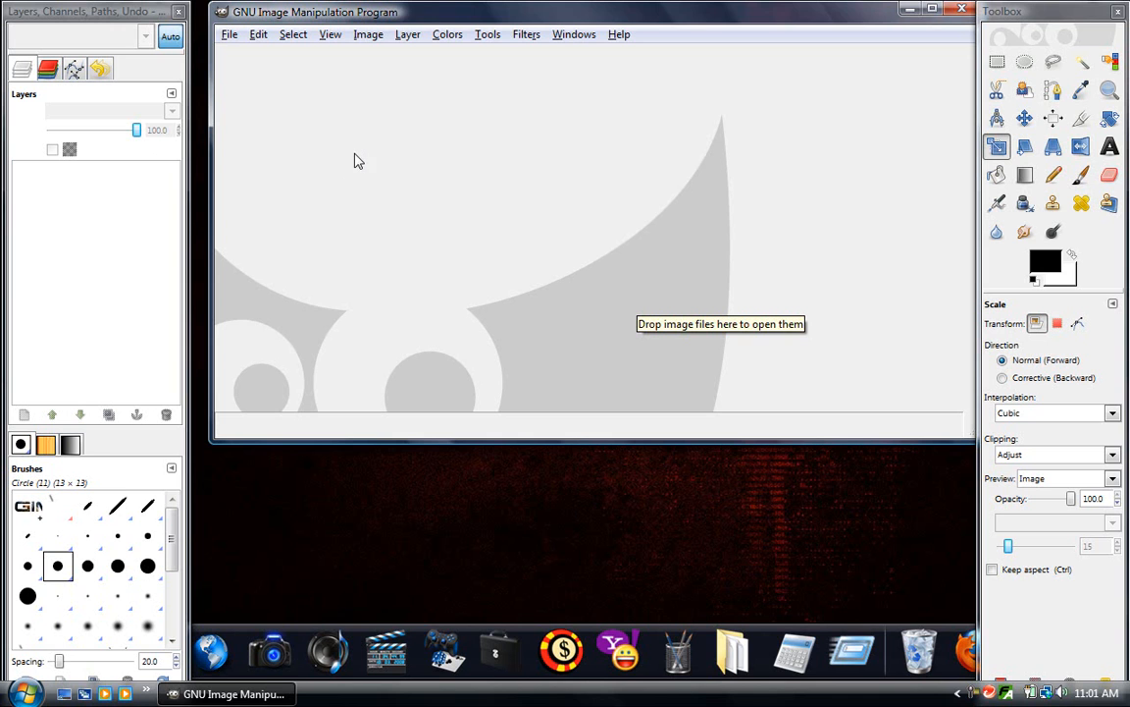
{"action": "mouse_move", "coordinate": [259, 71]}
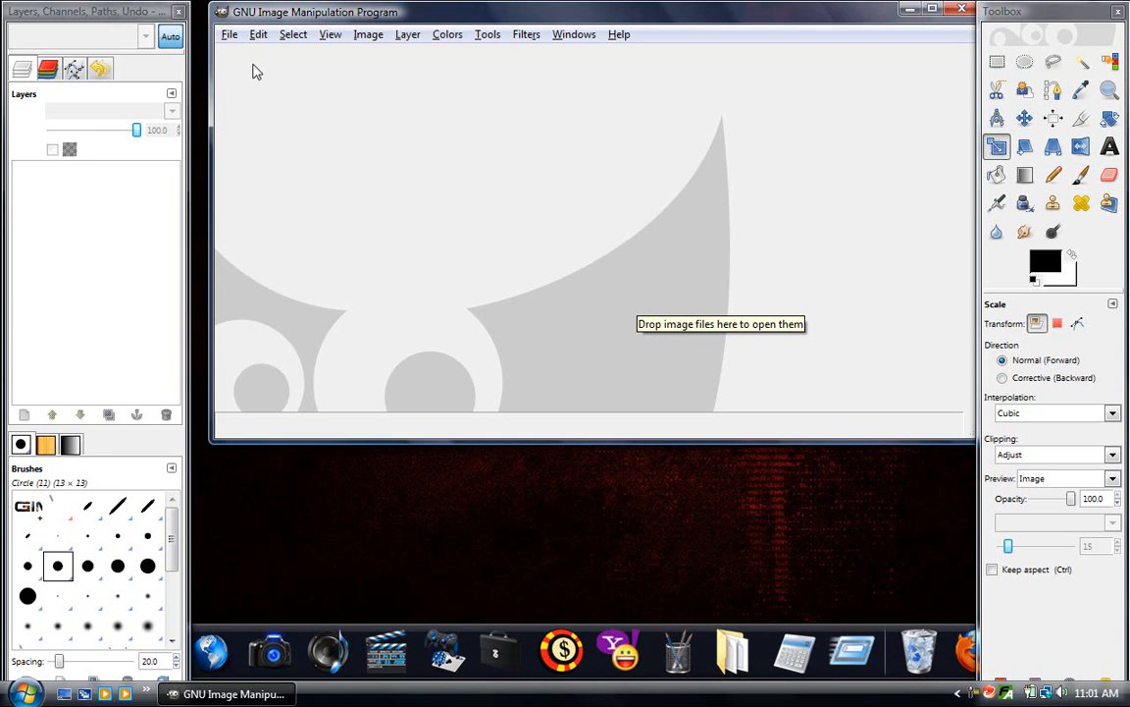
{"action": "left_click", "coordinate": [229, 31]}
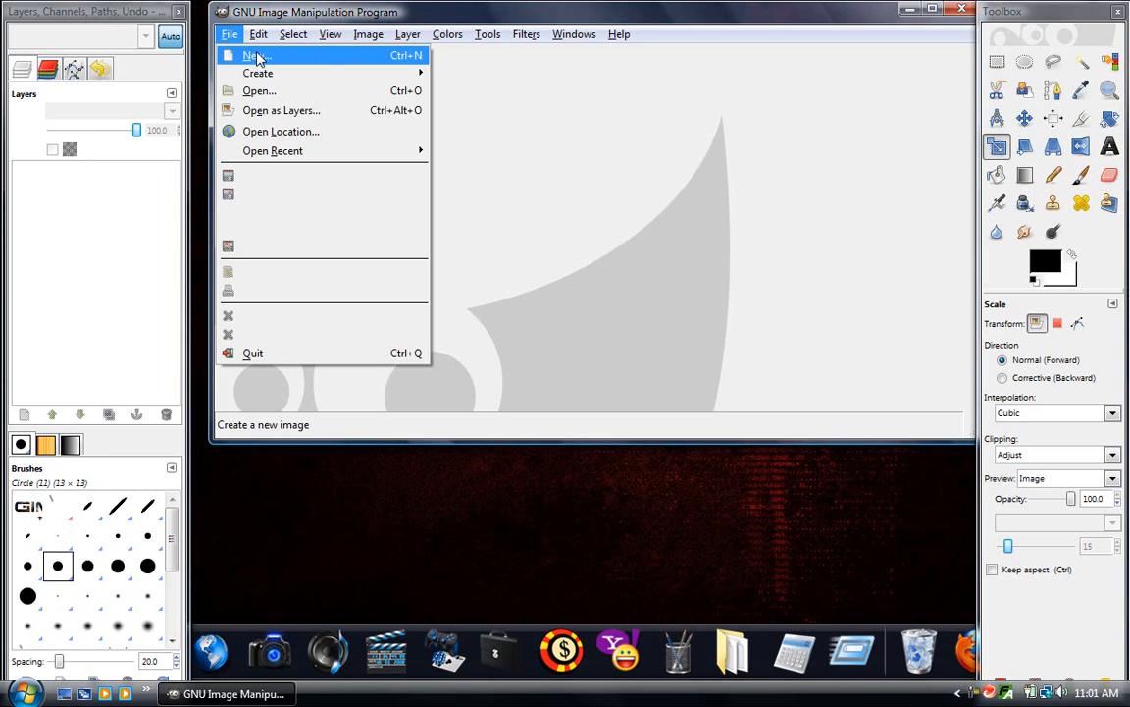
Create a new 1000 × 500 pixel image filled with the black foreground colour.
{"action": "left_click", "coordinate": [251, 53]}
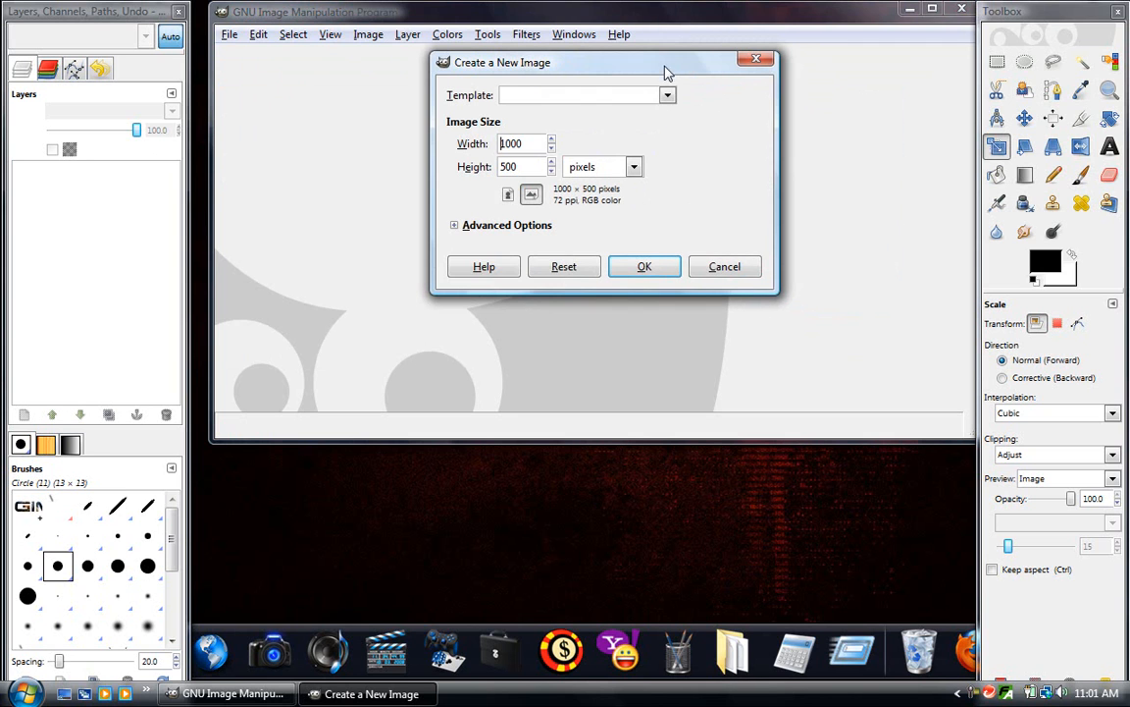
{"action": "left_click", "coordinate": [454, 224]}
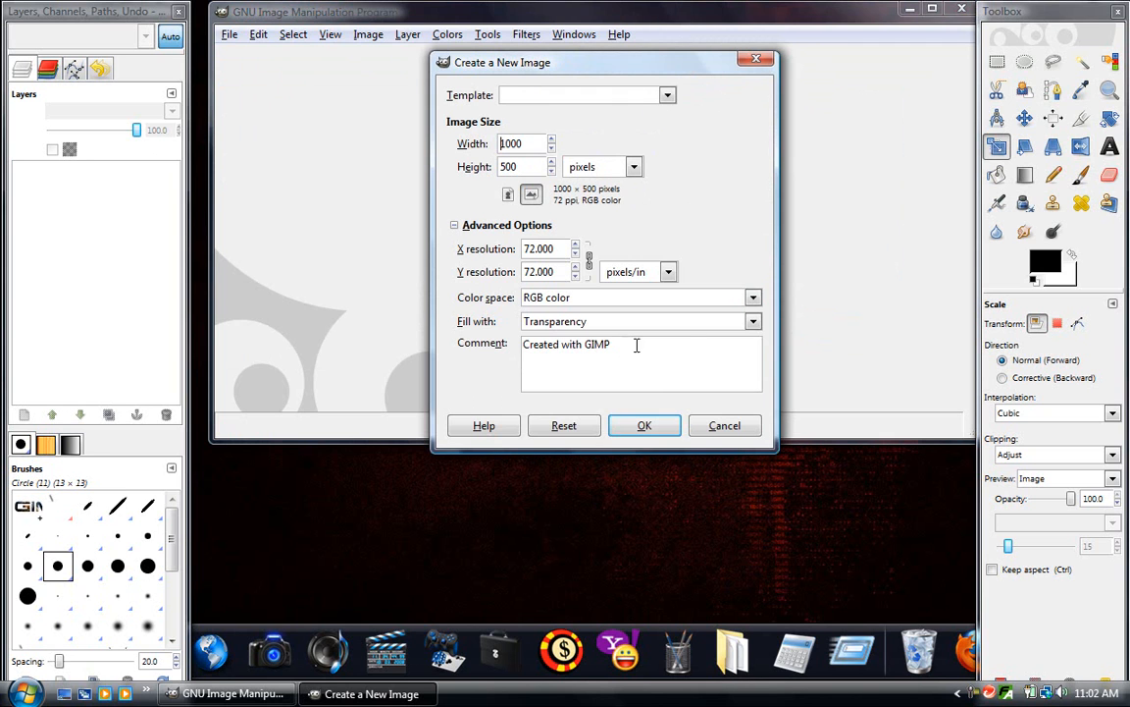
{"action": "left_click", "coordinate": [754, 322]}
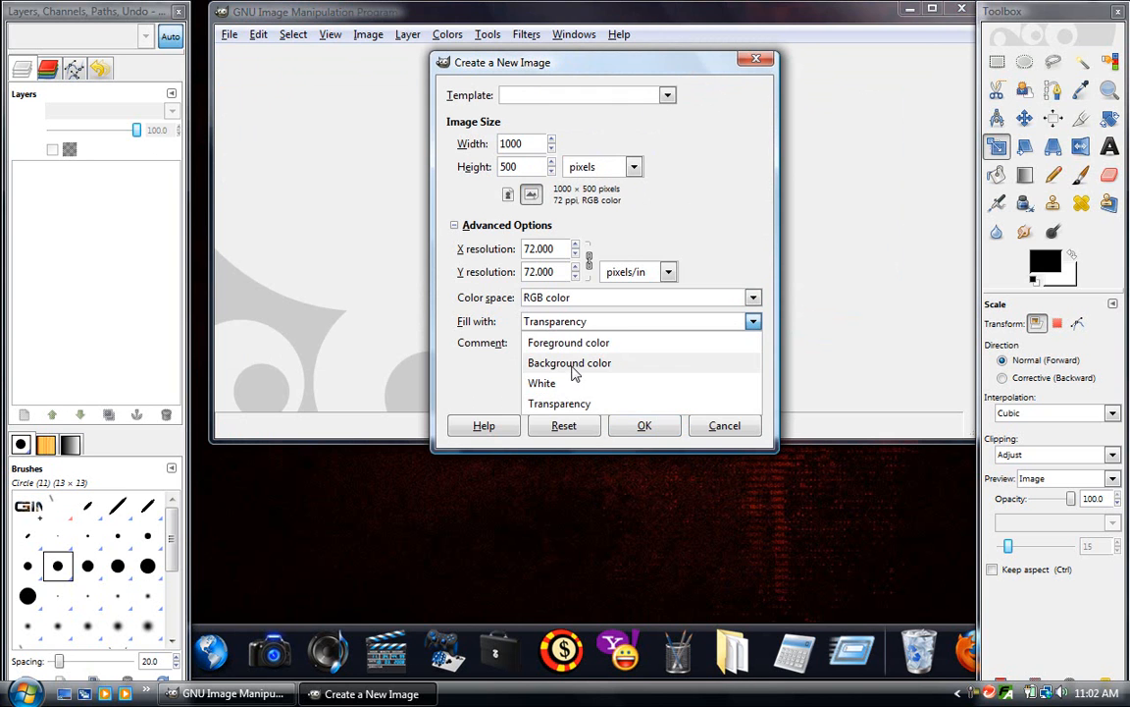
{"action": "left_click", "coordinate": [569, 361]}
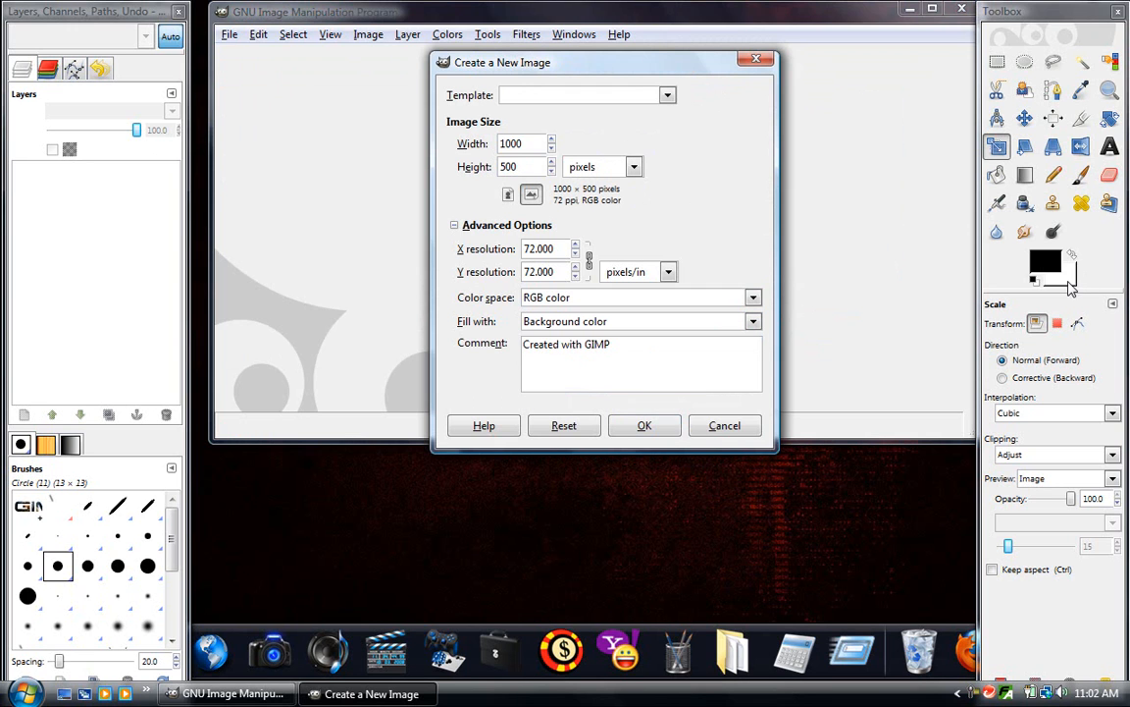
{"action": "mouse_move", "coordinate": [1044, 263]}
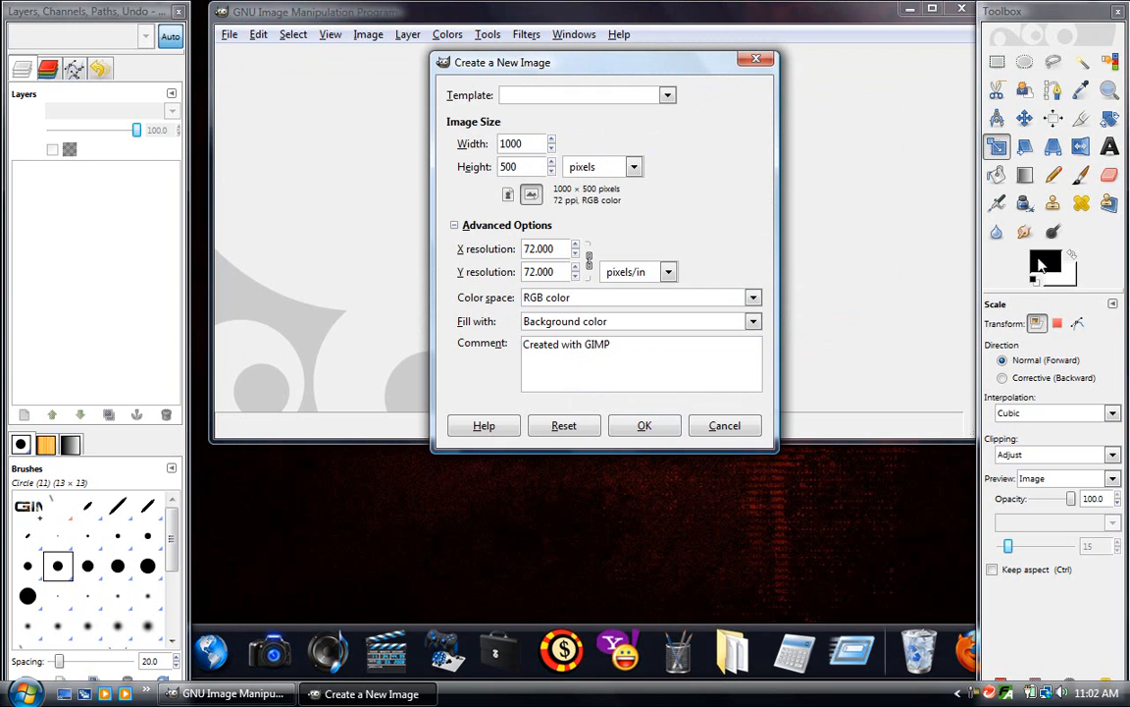
{"action": "left_click", "coordinate": [754, 322]}
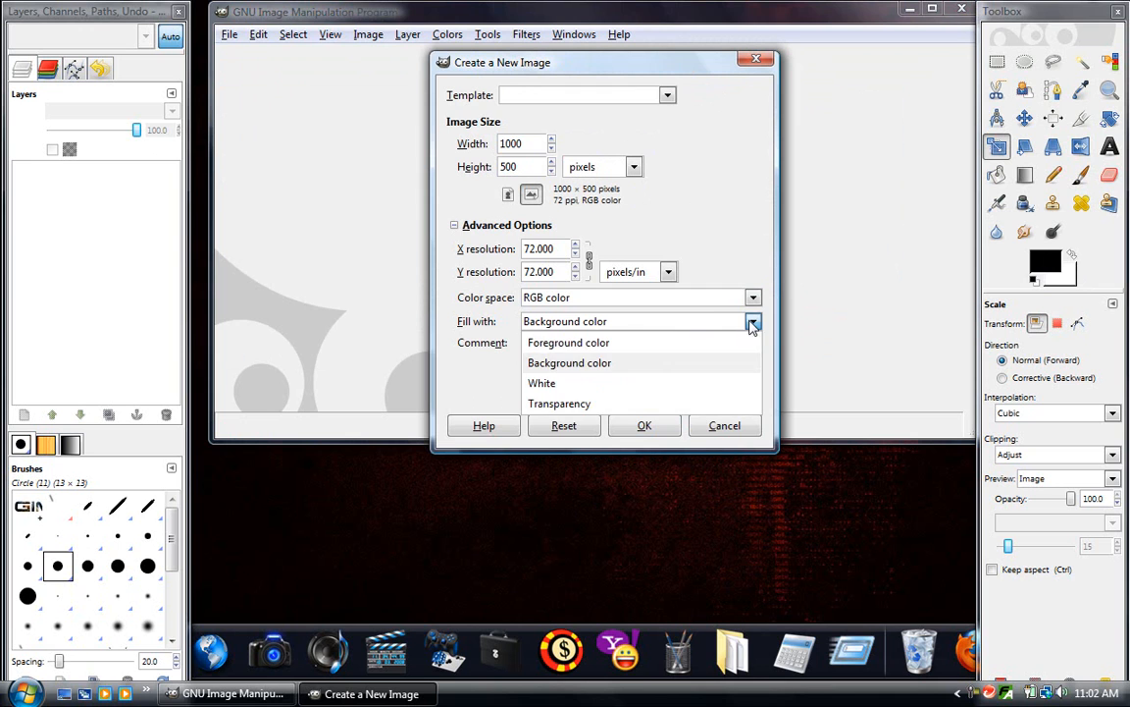
{"action": "left_click", "coordinate": [569, 342]}
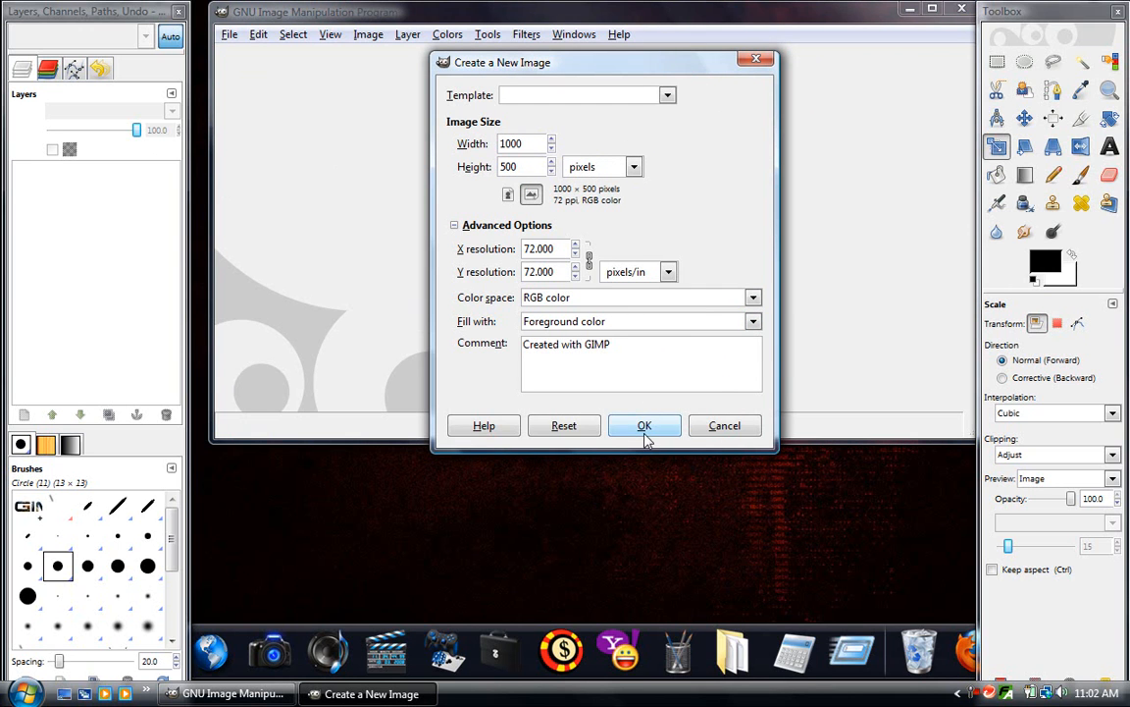
{"action": "left_click", "coordinate": [643, 424]}
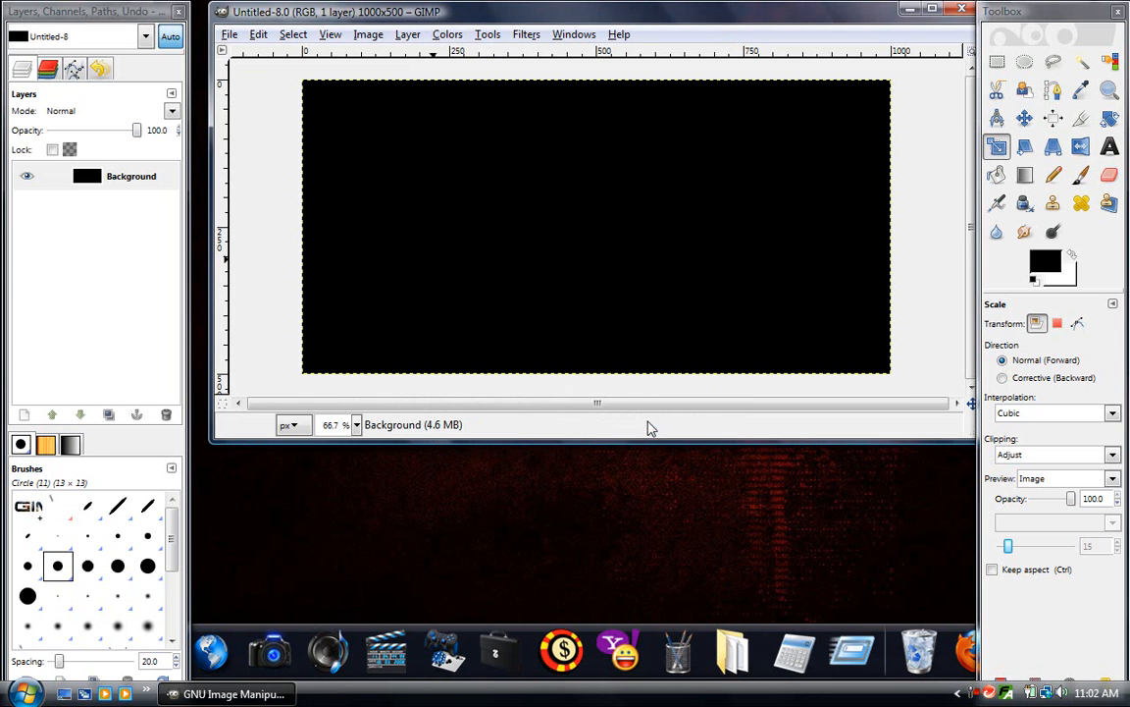
Draw a wide text box across the top of the black canvas.
{"action": "left_click", "coordinate": [1107, 147]}
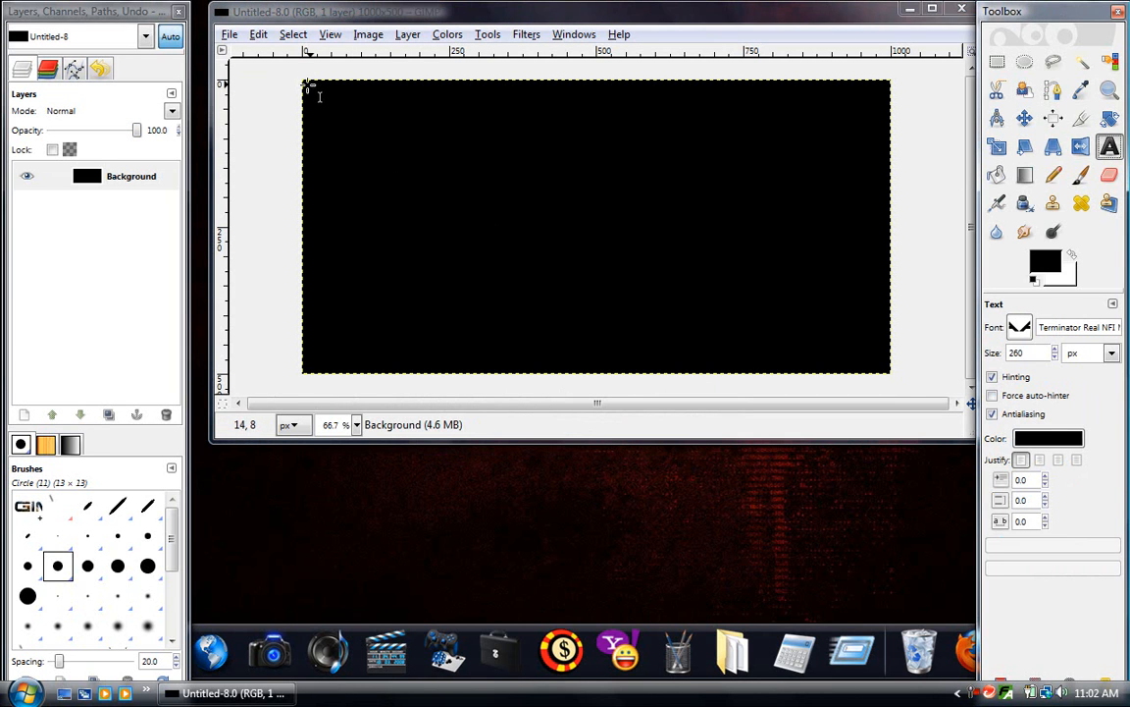
{"action": "left_click_drag", "start_coordinate": [307, 88], "coordinate": [324, 176]}
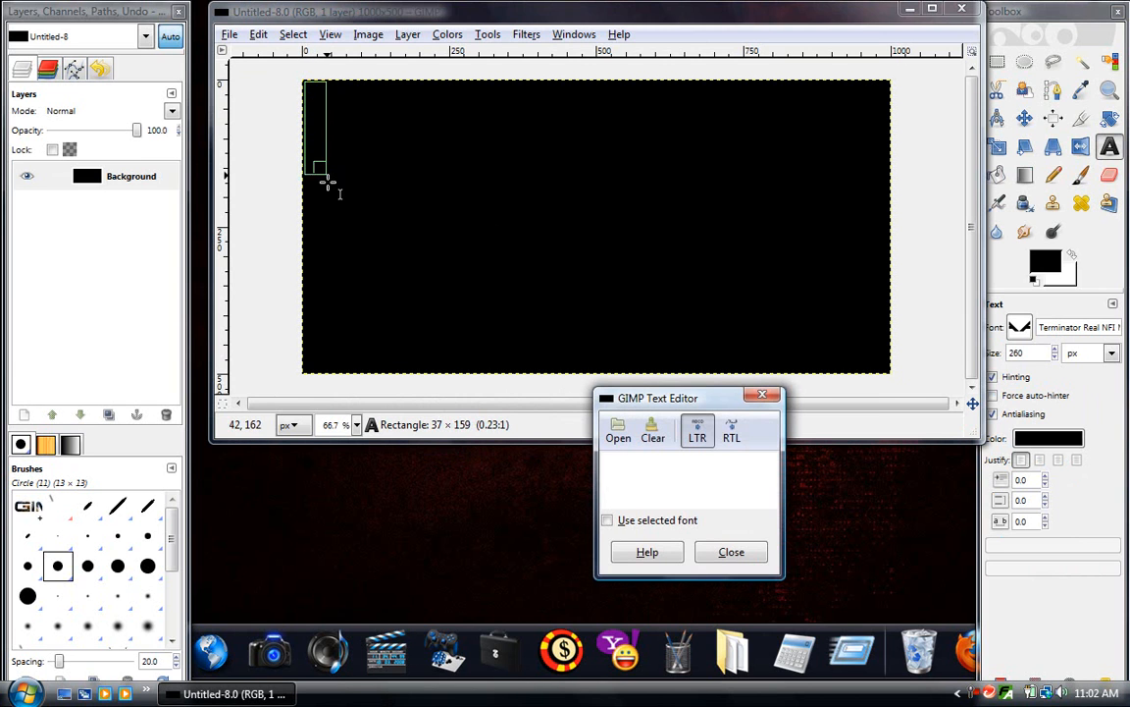
{"action": "left_click_drag", "start_coordinate": [324, 181], "coordinate": [353, 216]}
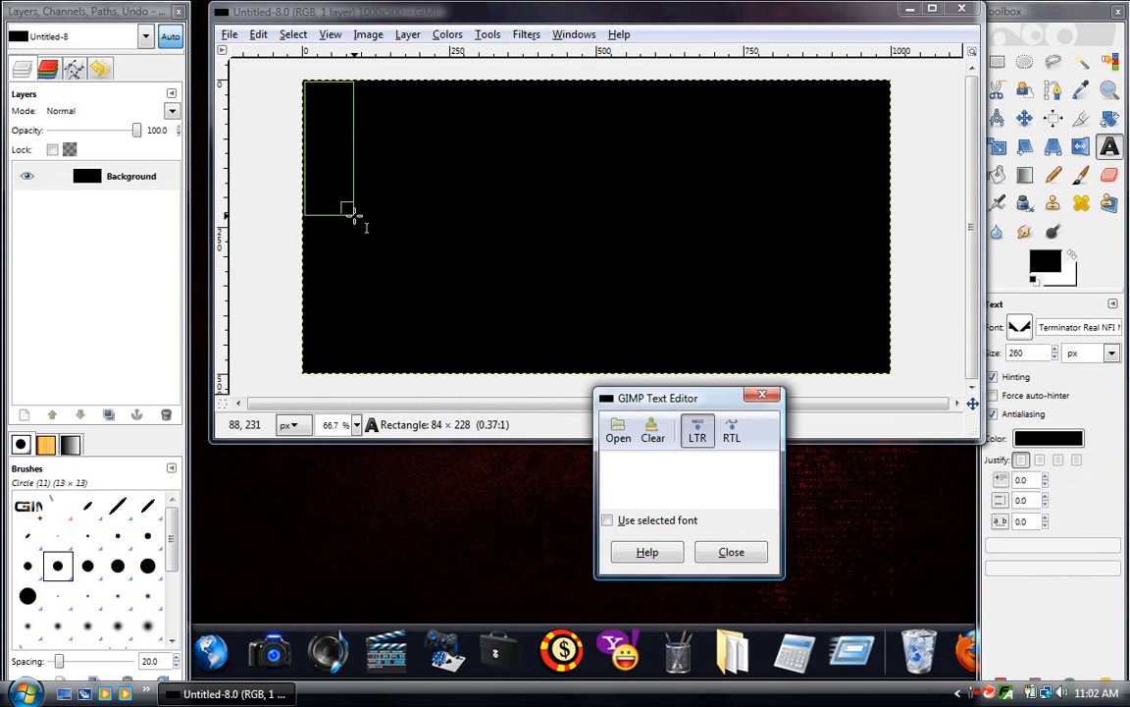
{"action": "left_click_drag", "start_coordinate": [353, 216], "coordinate": [875, 228]}
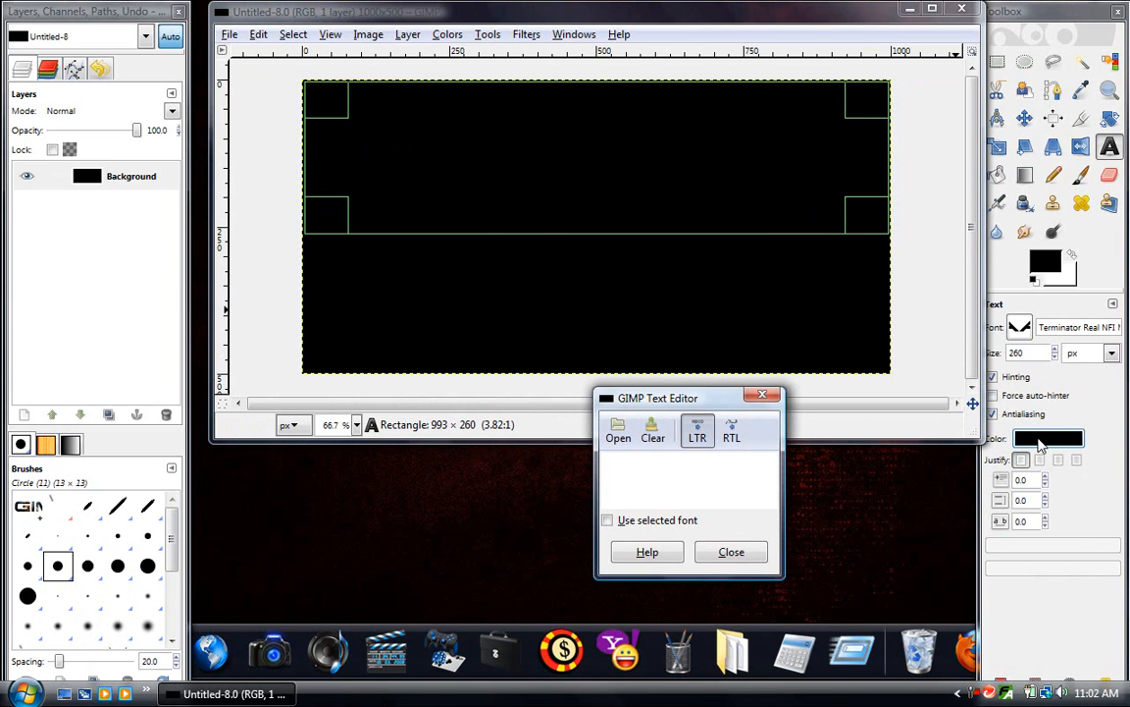
Set the text colour to bright green 00dd00.
{"action": "left_click", "coordinate": [1048, 440]}
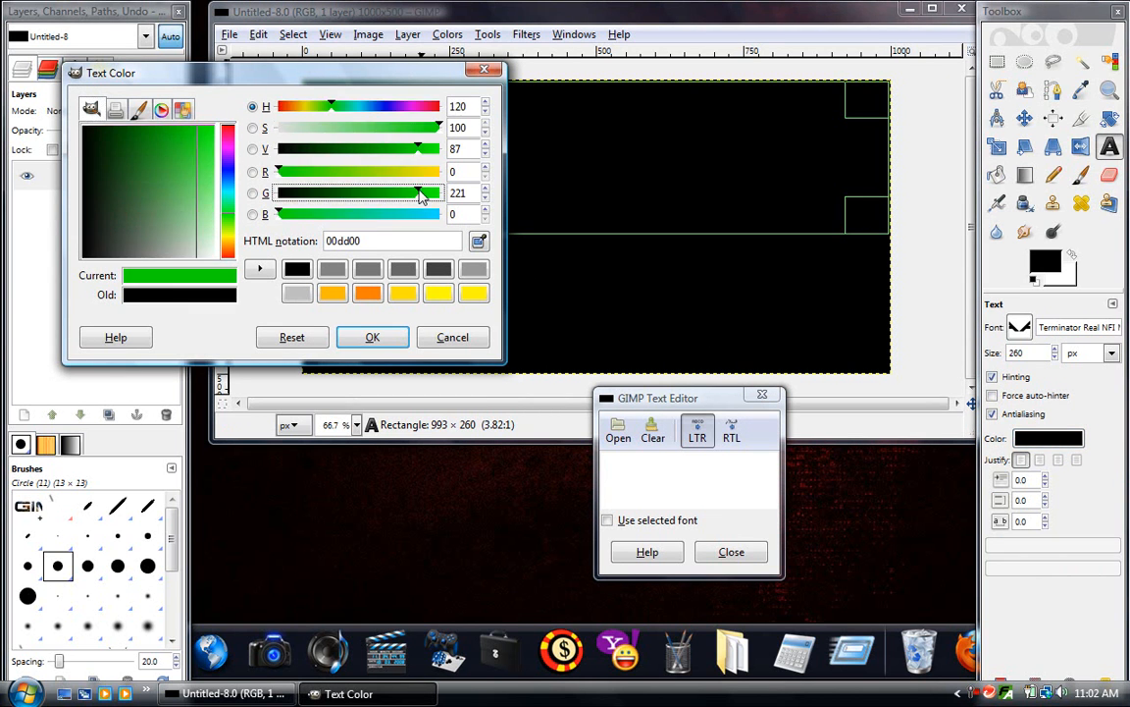
{"action": "left_click", "coordinate": [373, 337]}
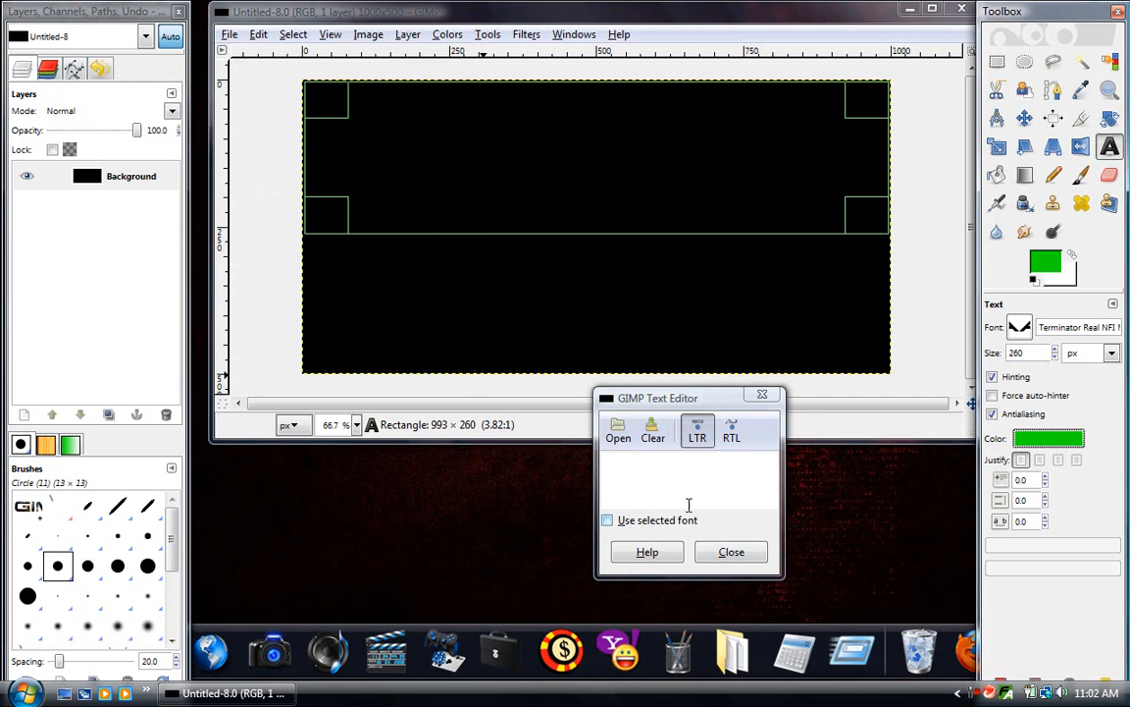
Enter the word GIMP as green lettering, then make the Background layer active.
{"action": "type", "text": "G"}
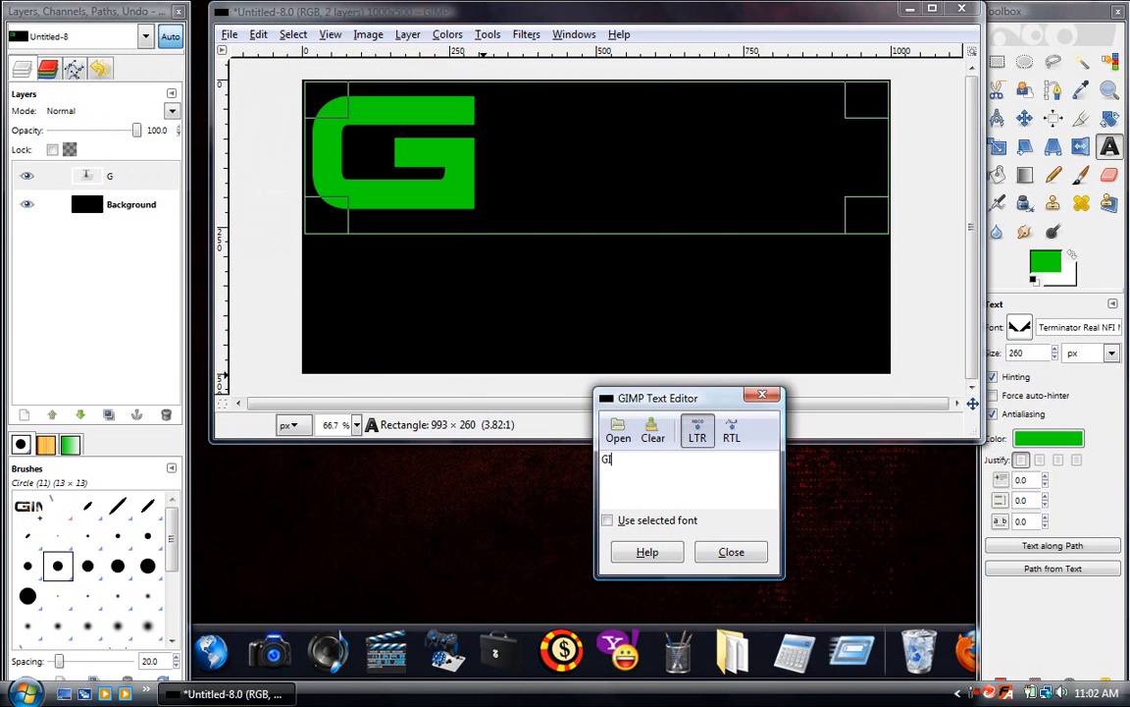
{"action": "type", "text": "IMP"}
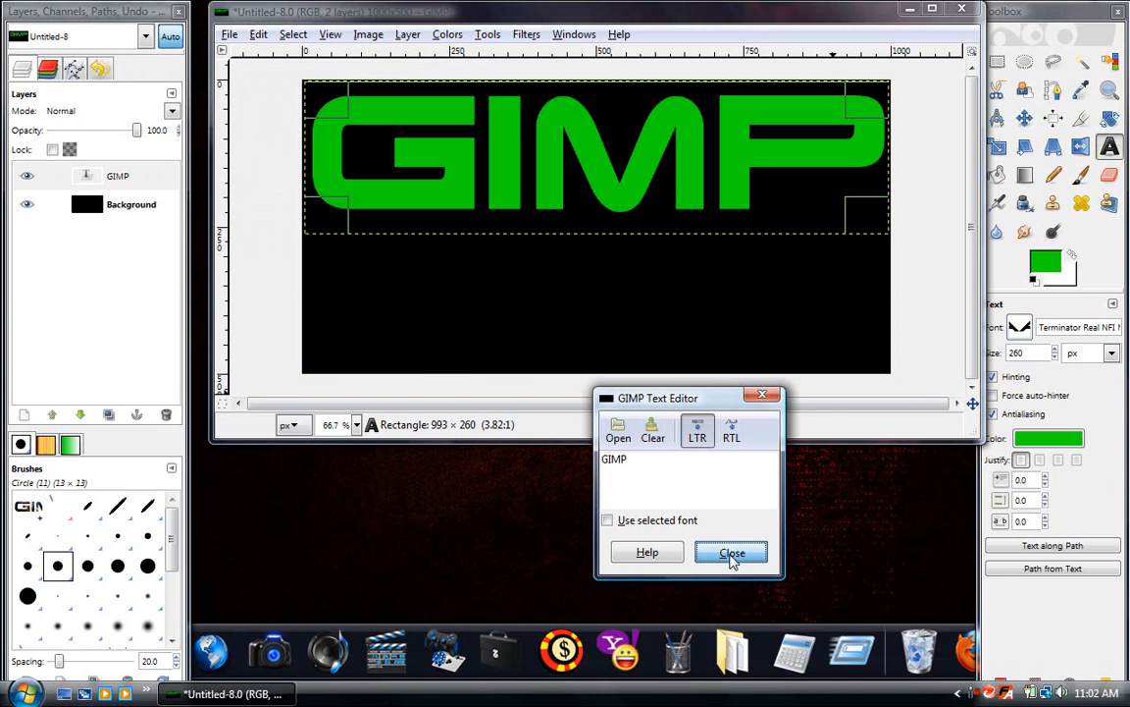
{"action": "left_click", "coordinate": [732, 554]}
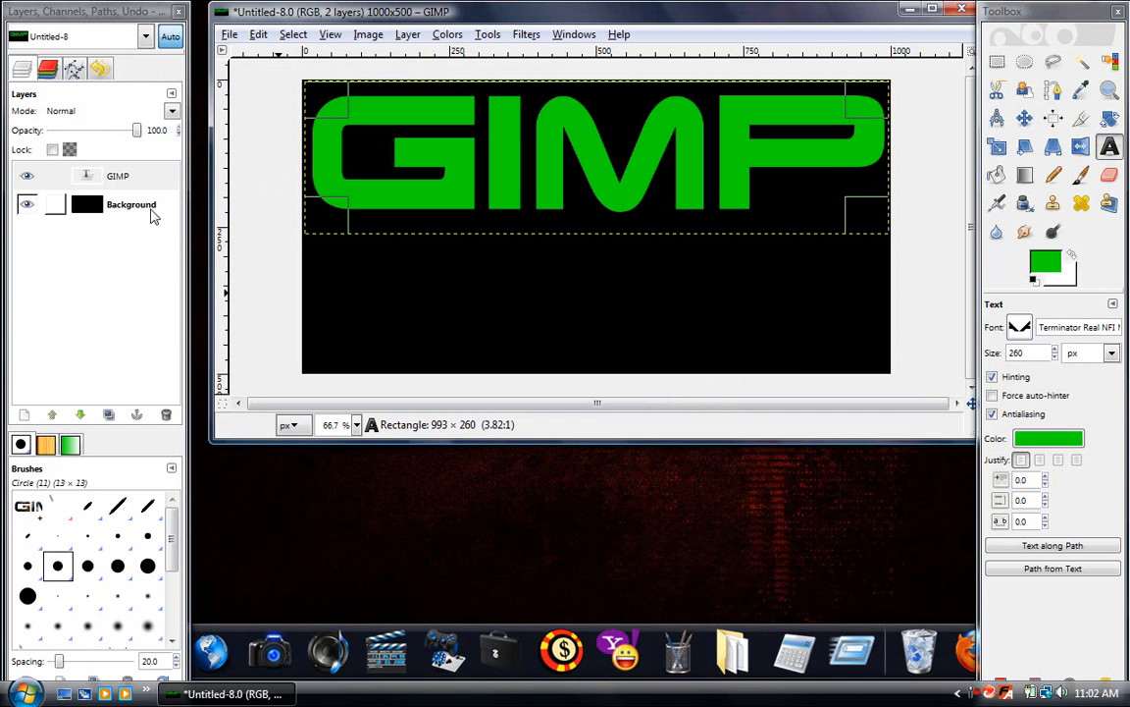
{"action": "left_click", "coordinate": [130, 206]}
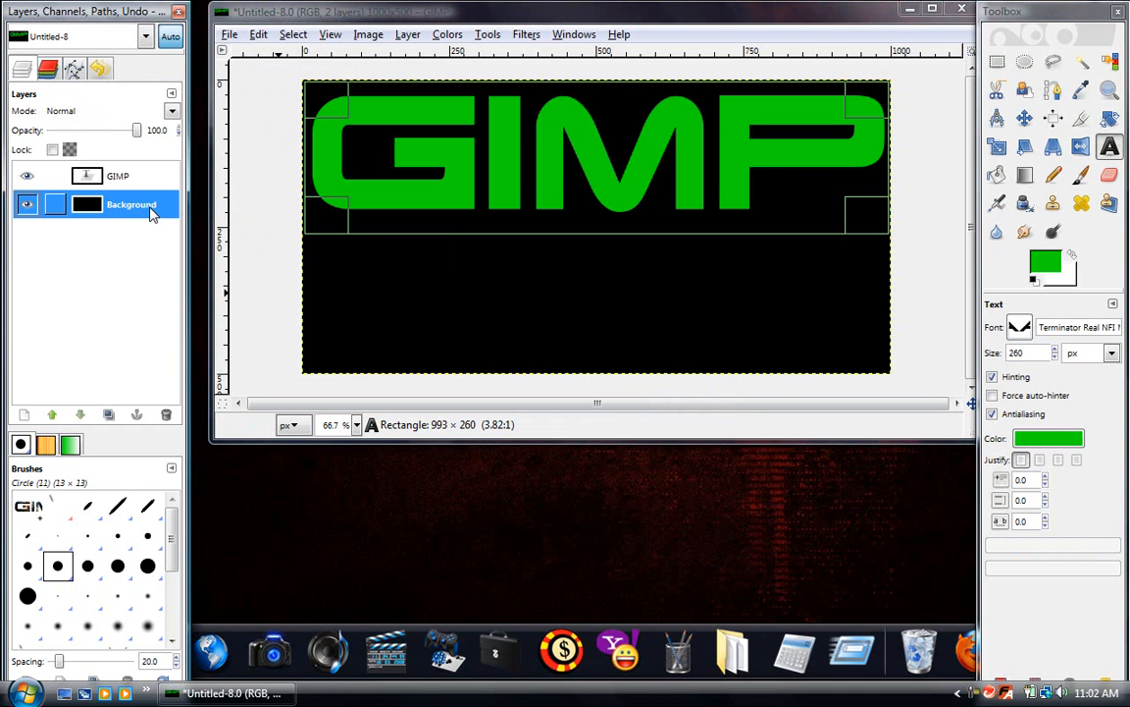
{"action": "mouse_move", "coordinate": [90, 184]}
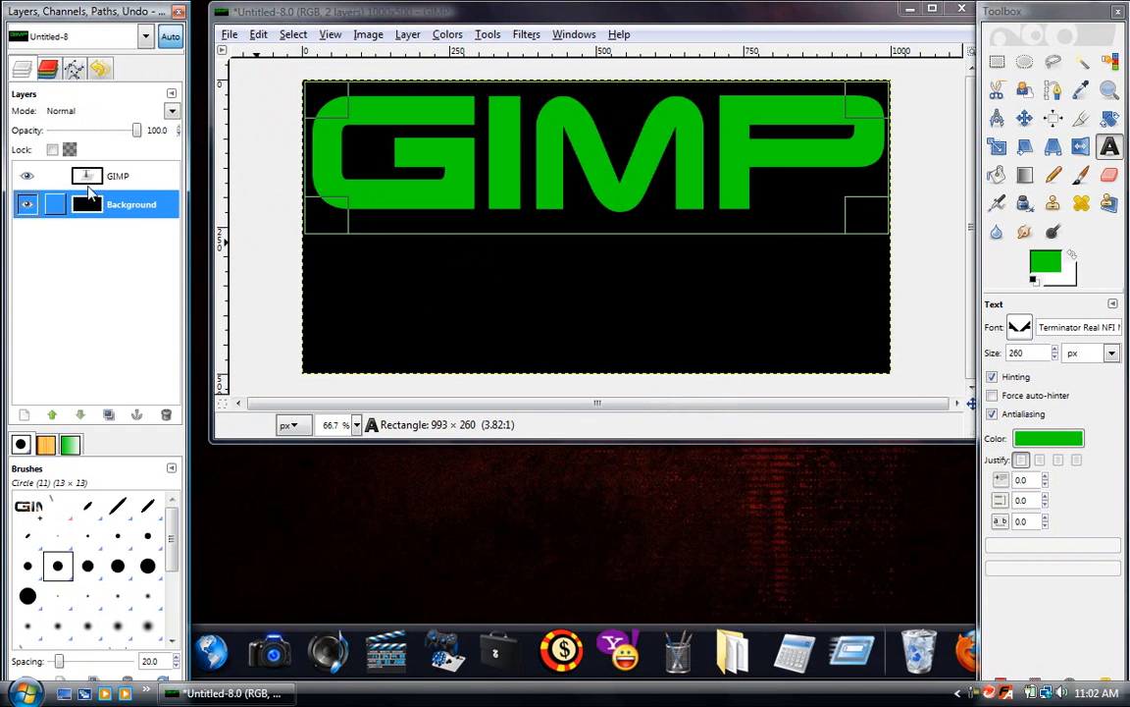
Select the GIMP text layer and begin a perspective transform on its duplicate.
{"action": "left_click", "coordinate": [118, 176]}
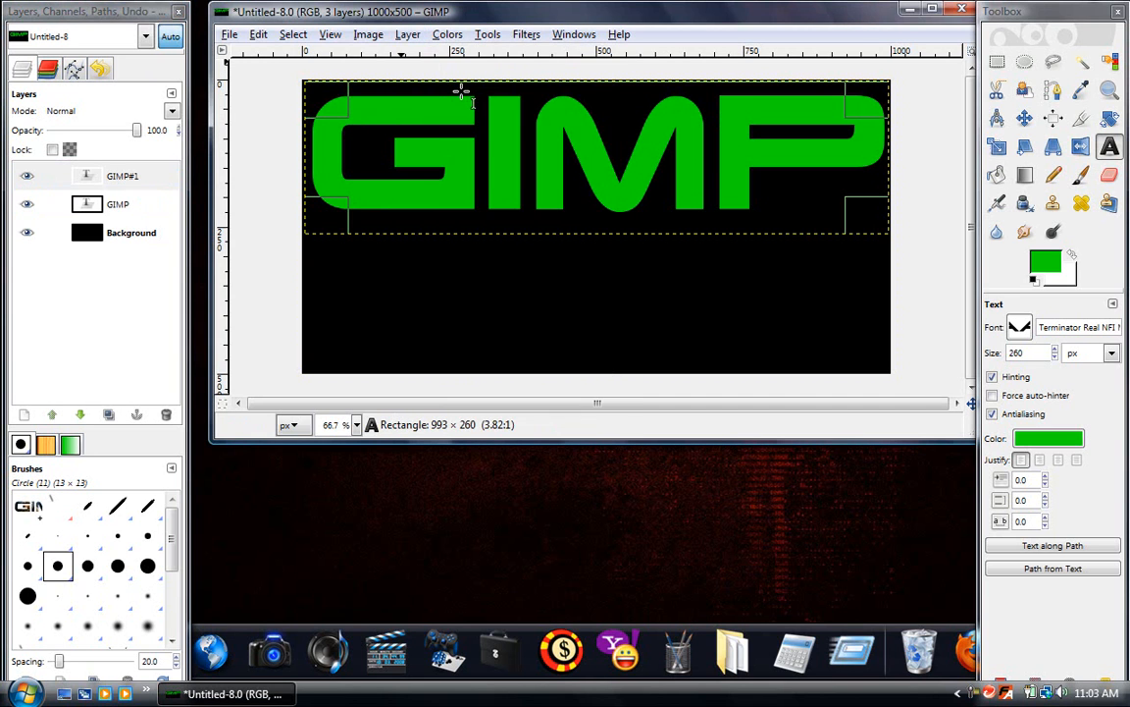
{"action": "mouse_move", "coordinate": [630, 157]}
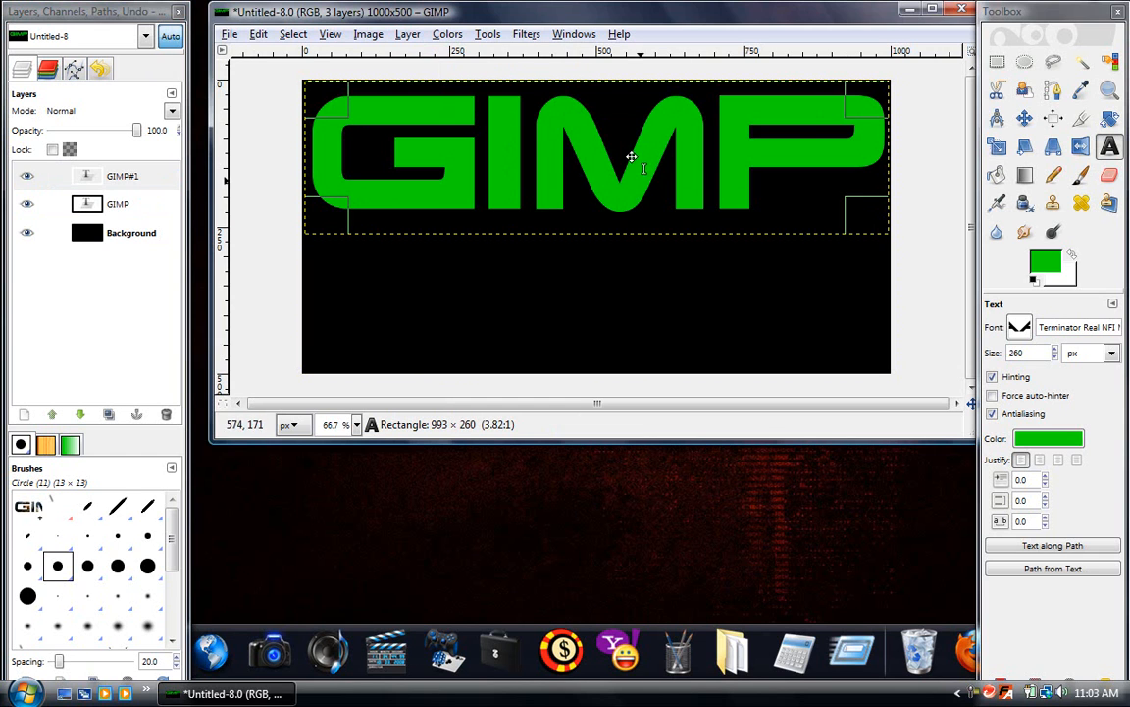
{"action": "mouse_move", "coordinate": [572, 175]}
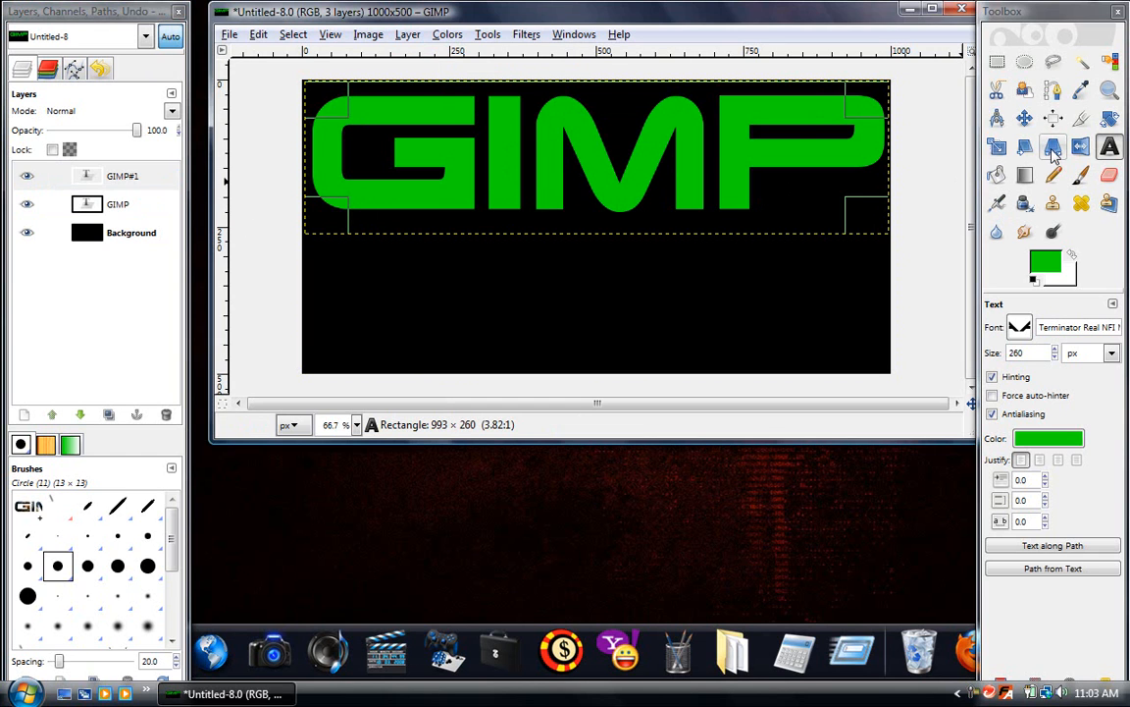
{"action": "left_click", "coordinate": [1025, 147]}
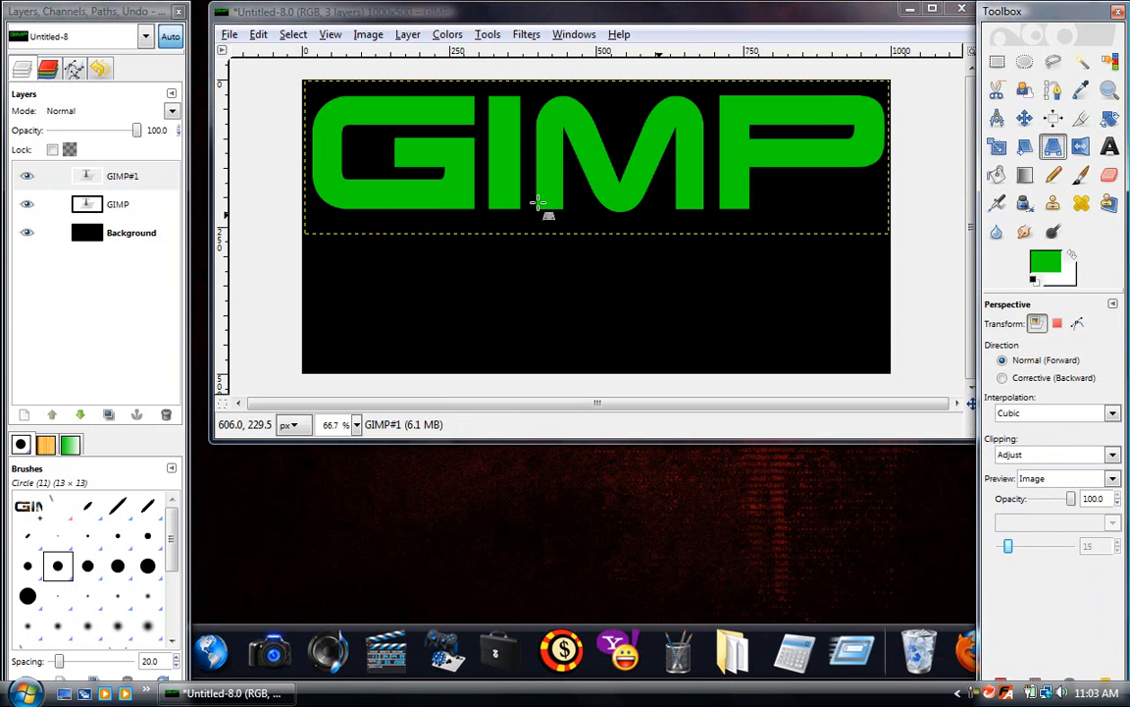
{"action": "mouse_move", "coordinate": [565, 157]}
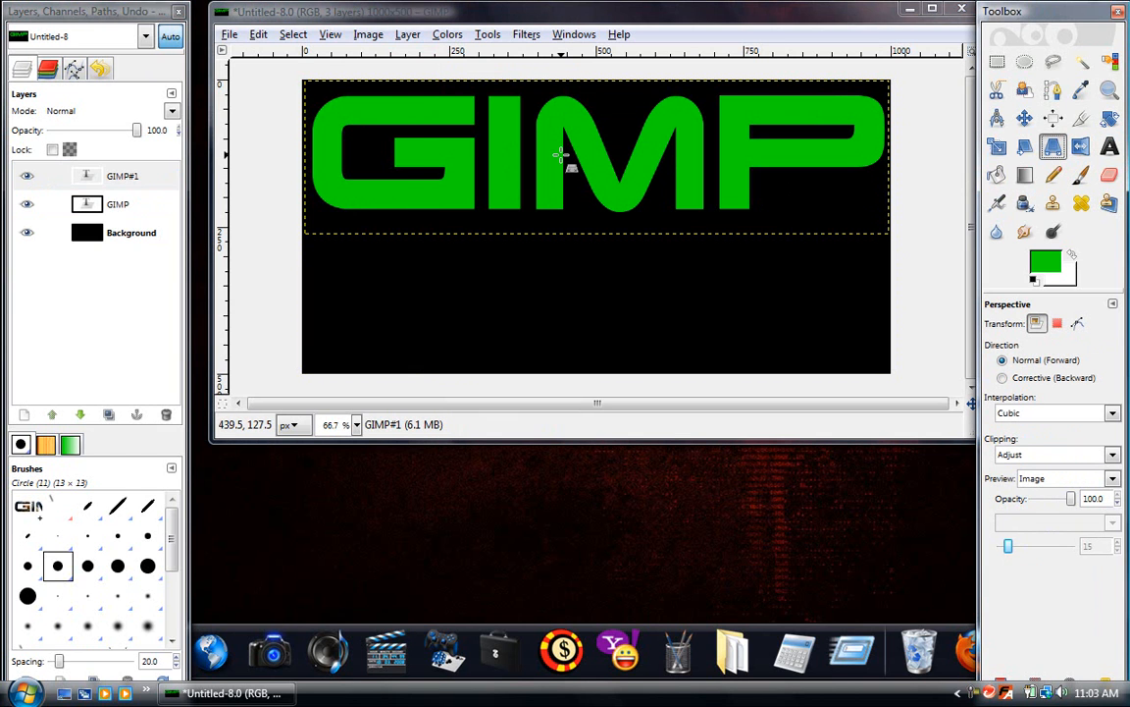
{"action": "left_click", "coordinate": [597, 157]}
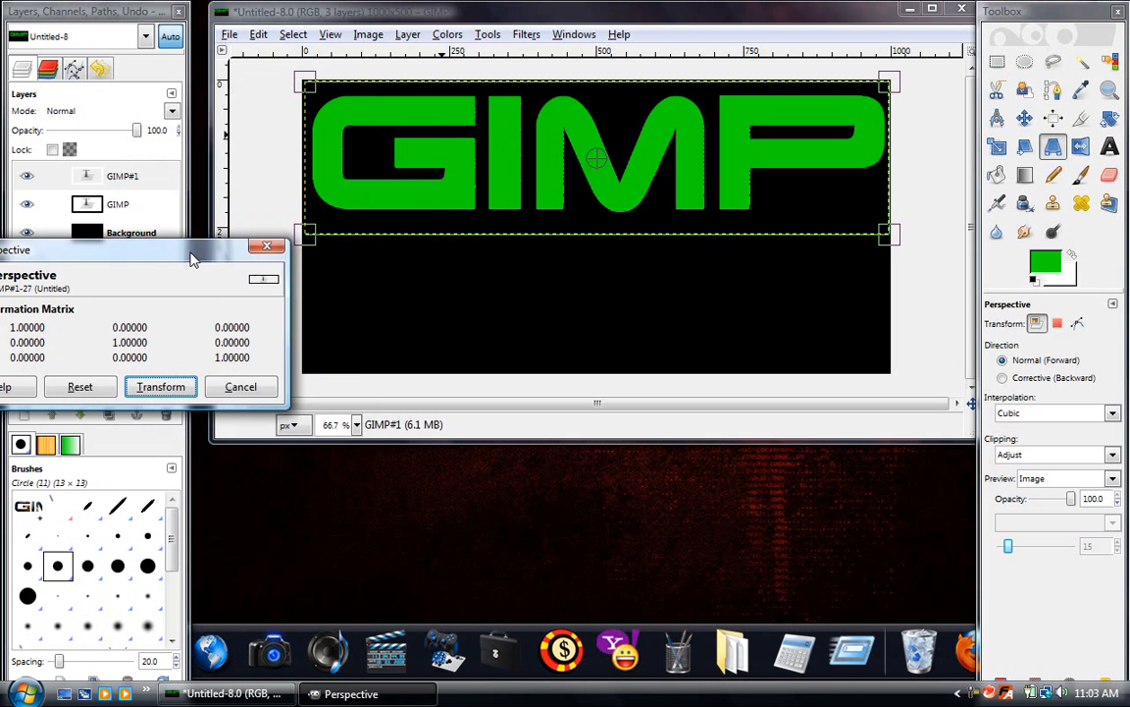
Drag the top corners below the text so the copy hangs upside down as a reflection.
{"action": "left_click_drag", "start_coordinate": [311, 231], "coordinate": [329, 298]}
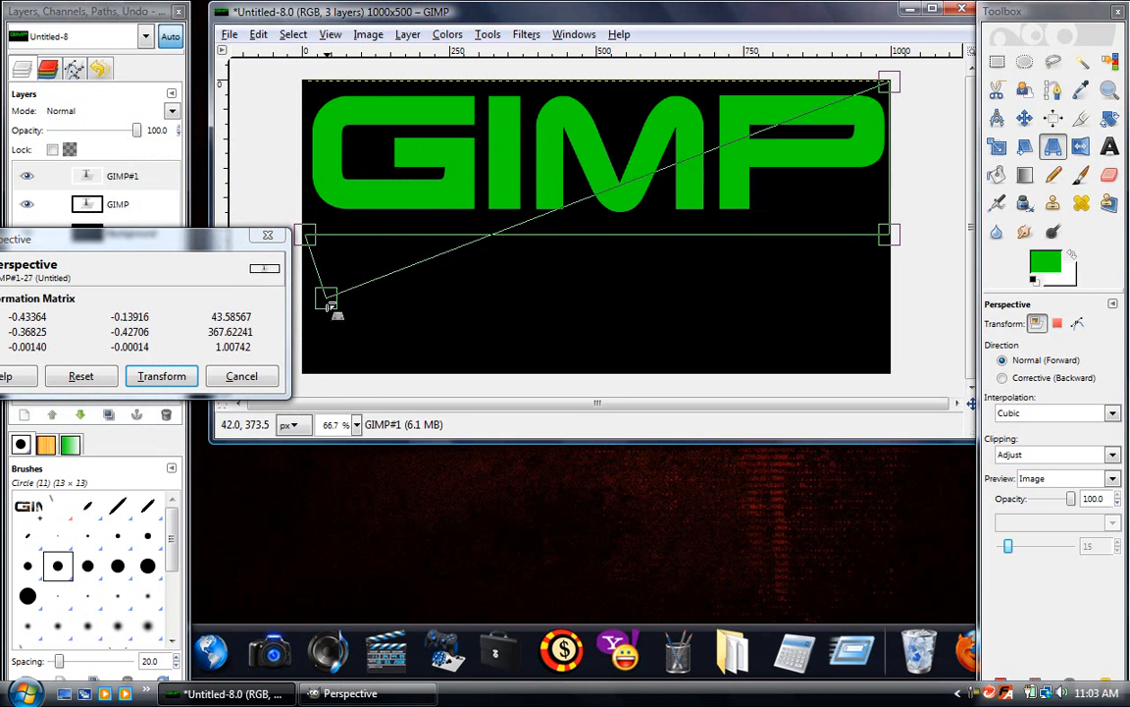
{"action": "left_click_drag", "start_coordinate": [330, 298], "coordinate": [310, 324]}
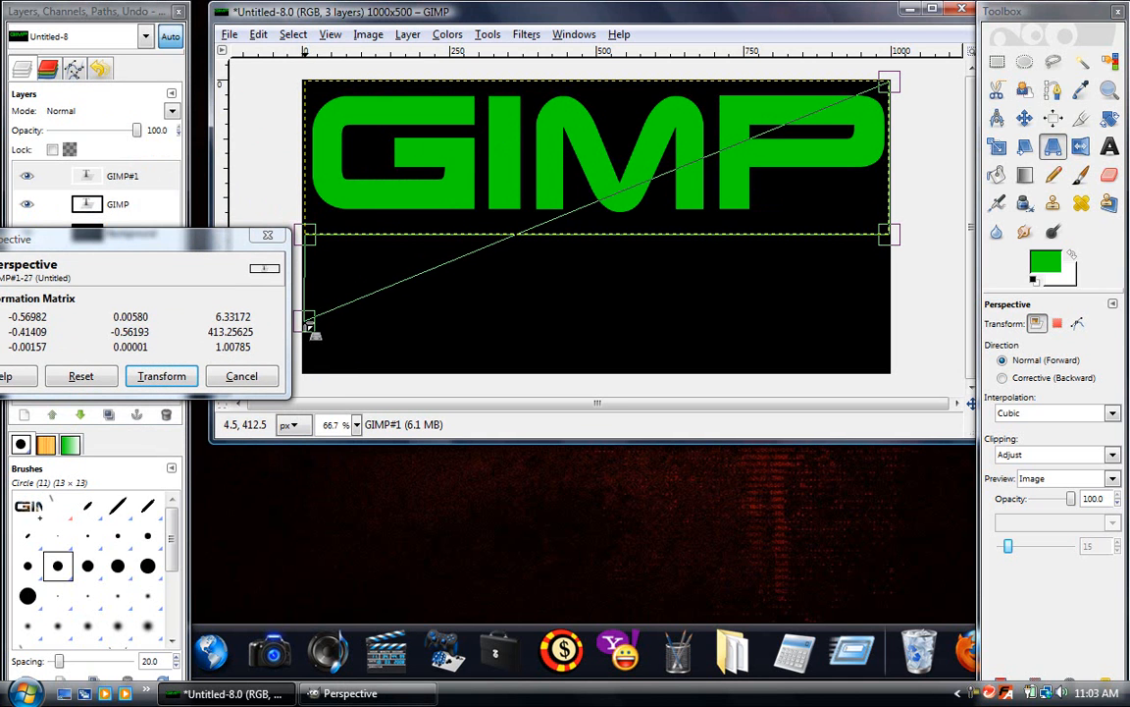
{"action": "left_click_drag", "start_coordinate": [887, 85], "coordinate": [887, 86]}
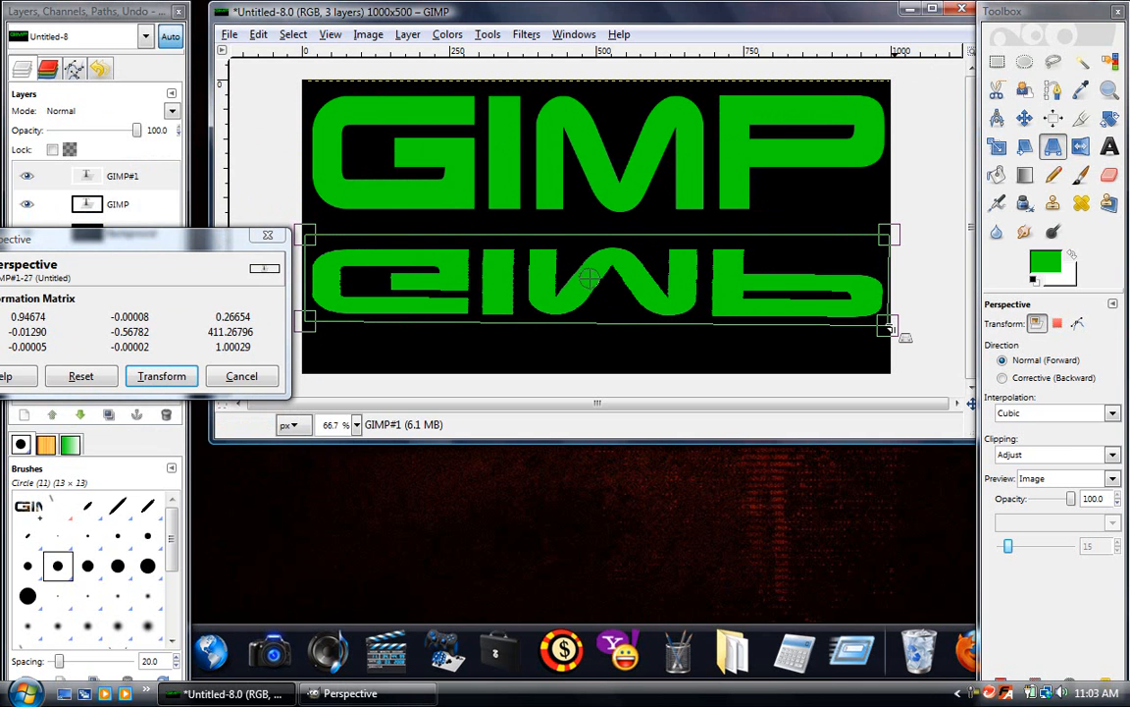
{"action": "left_click_drag", "start_coordinate": [887, 324], "coordinate": [895, 334]}
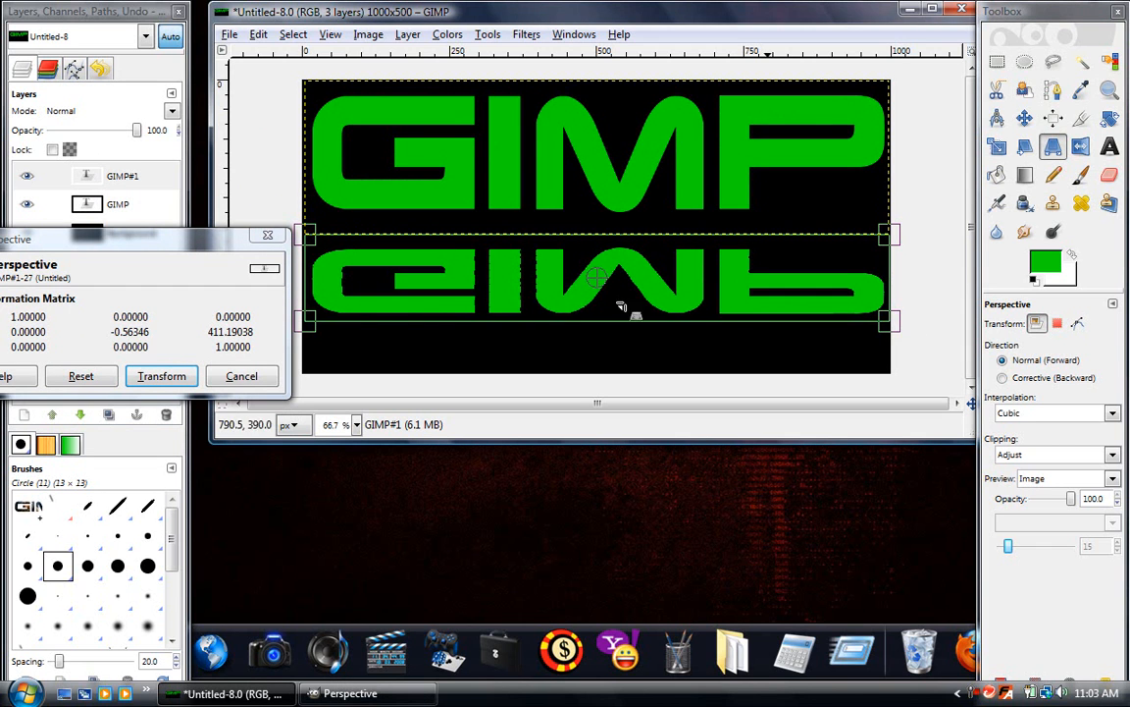
{"action": "left_click", "coordinate": [161, 377]}
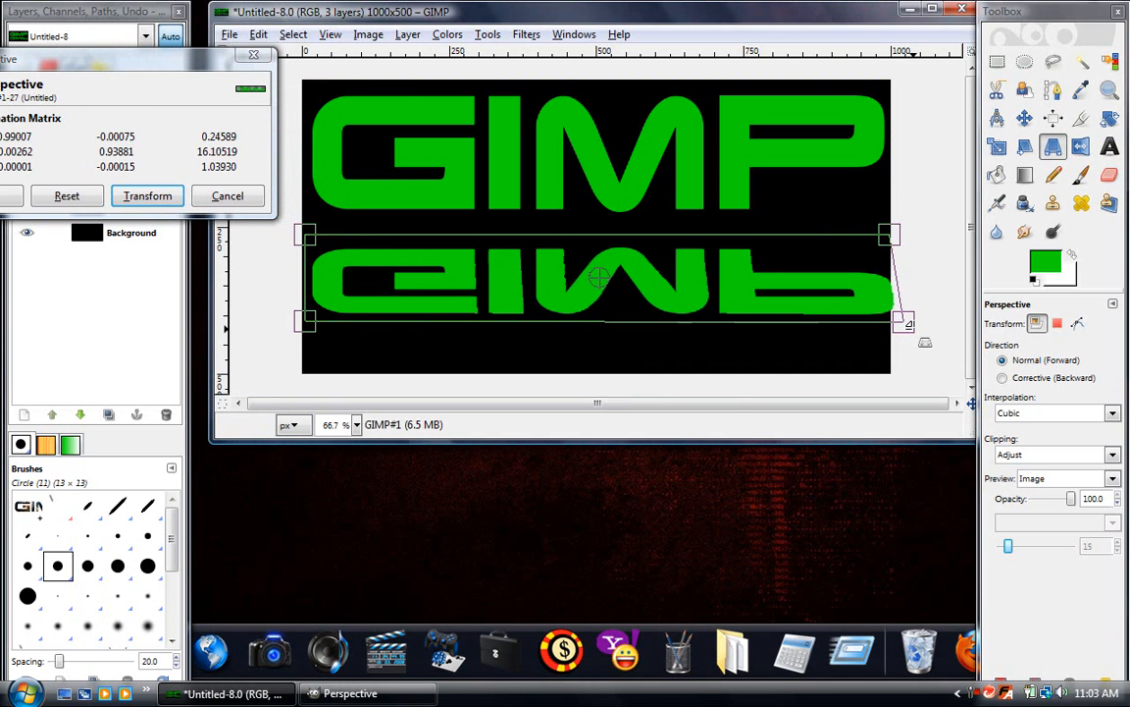
Widen and skew the reflection's lower edge and apply the perspective transform.
{"action": "left_click_drag", "start_coordinate": [907, 324], "coordinate": [927, 322]}
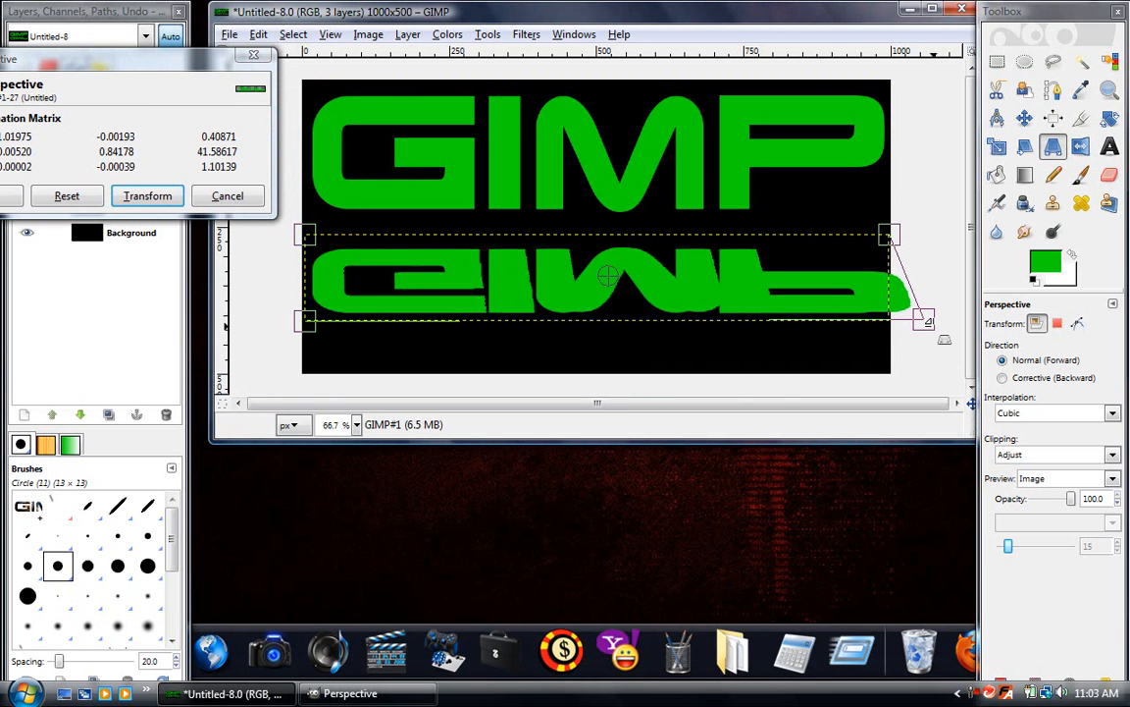
{"action": "left_click_drag", "start_coordinate": [304, 322], "coordinate": [384, 321]}
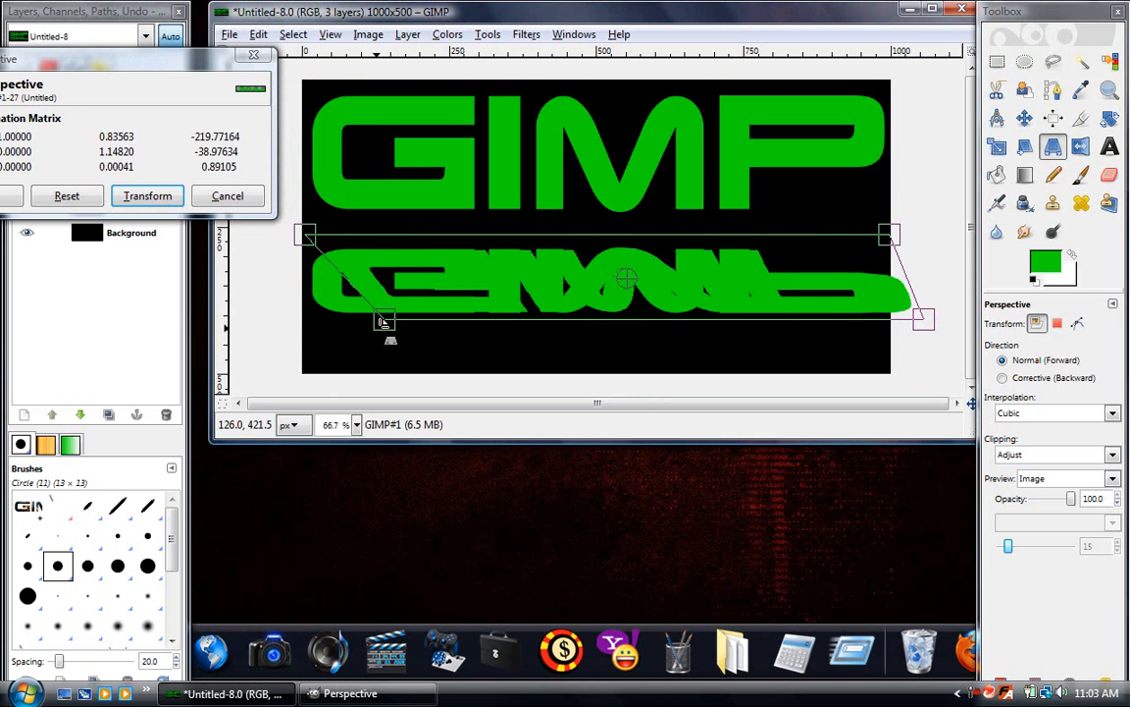
{"action": "left_click_drag", "start_coordinate": [923, 322], "coordinate": [938, 318]}
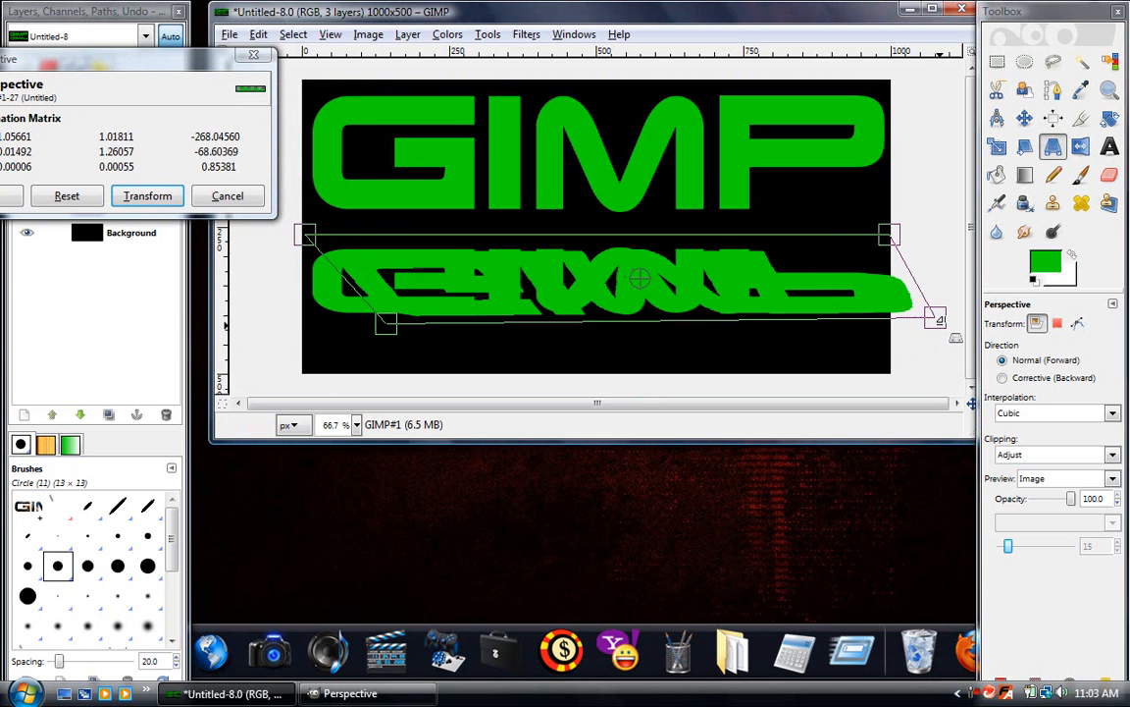
{"action": "left_click", "coordinate": [147, 197]}
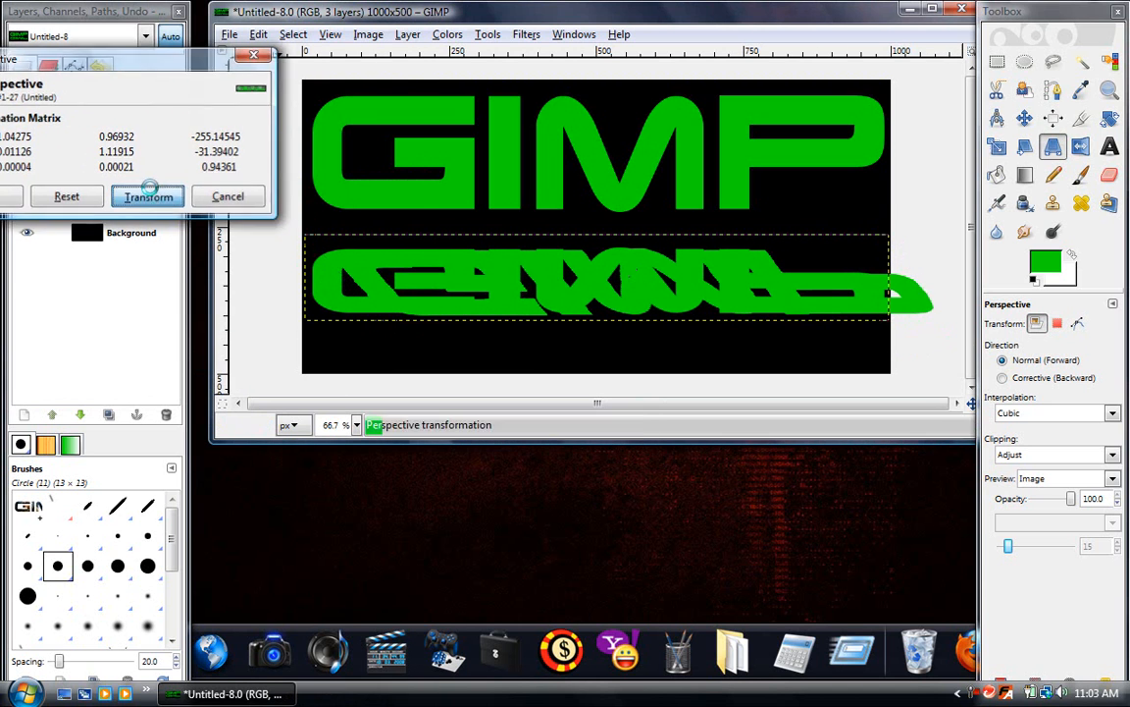
{"action": "left_click", "coordinate": [148, 196]}
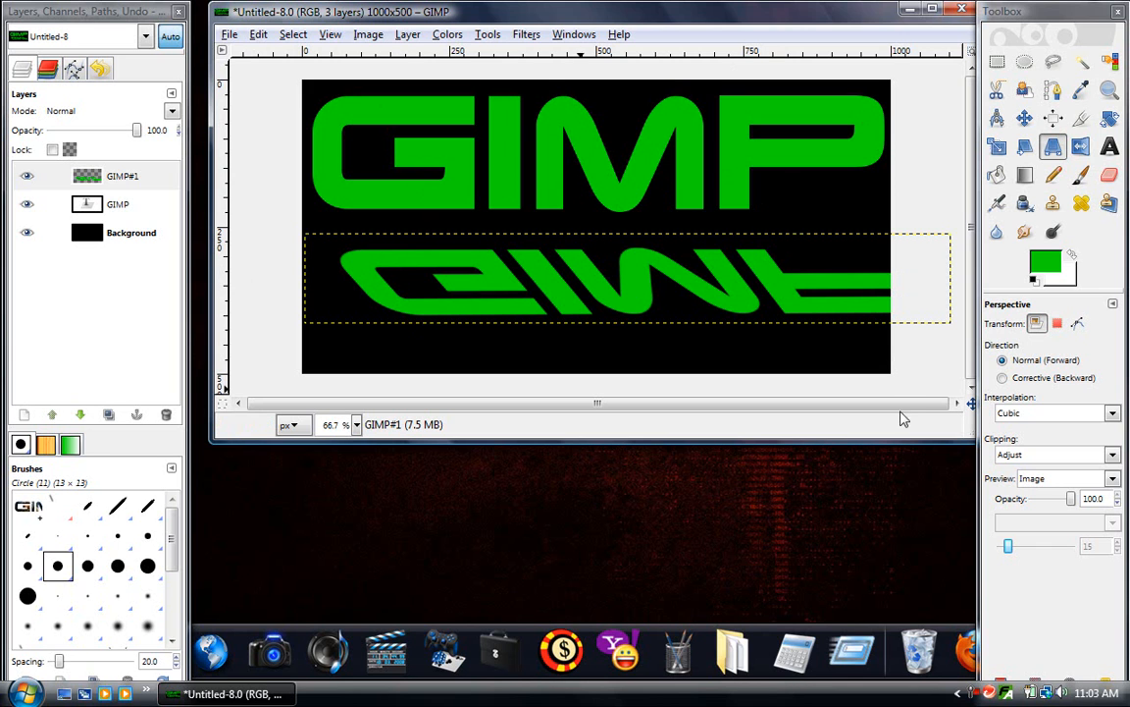
{"action": "left_click", "coordinate": [404, 33]}
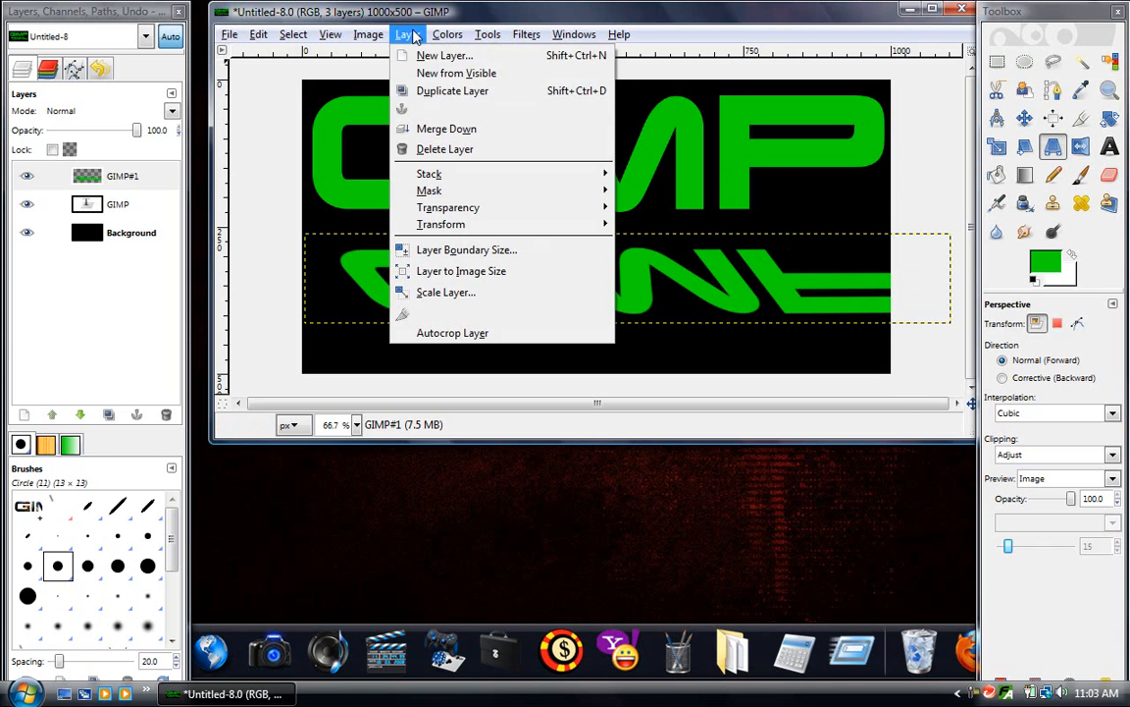
{"action": "left_click", "coordinate": [447, 130]}
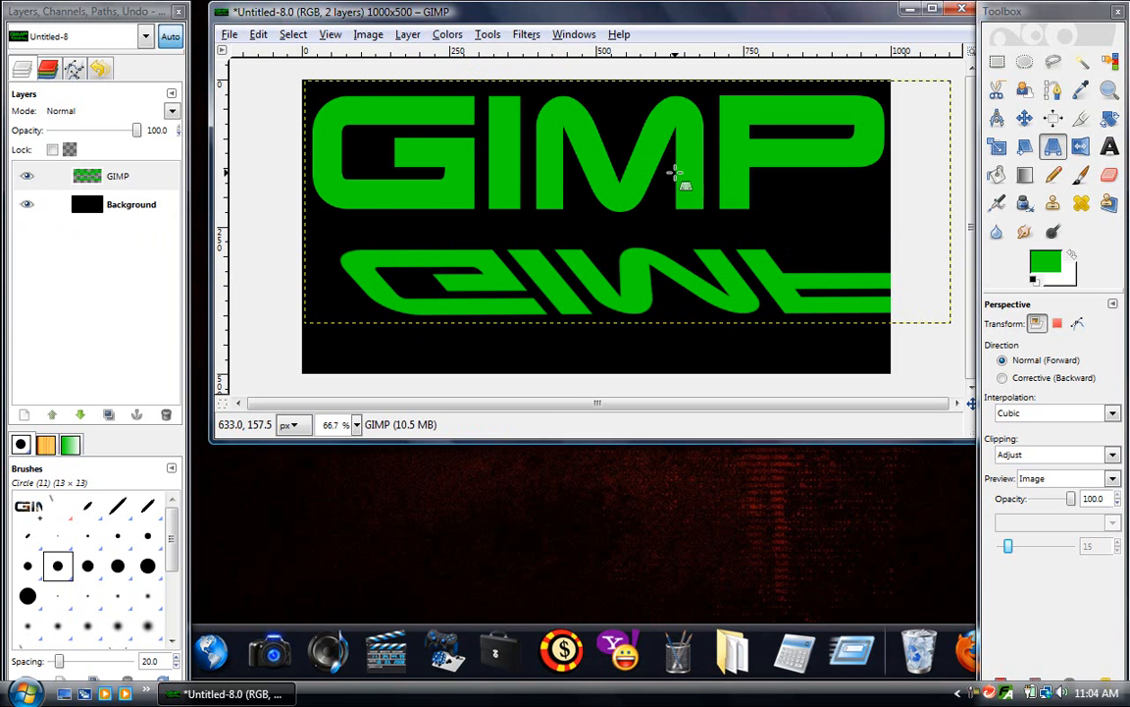
{"action": "left_click", "coordinate": [259, 35]}
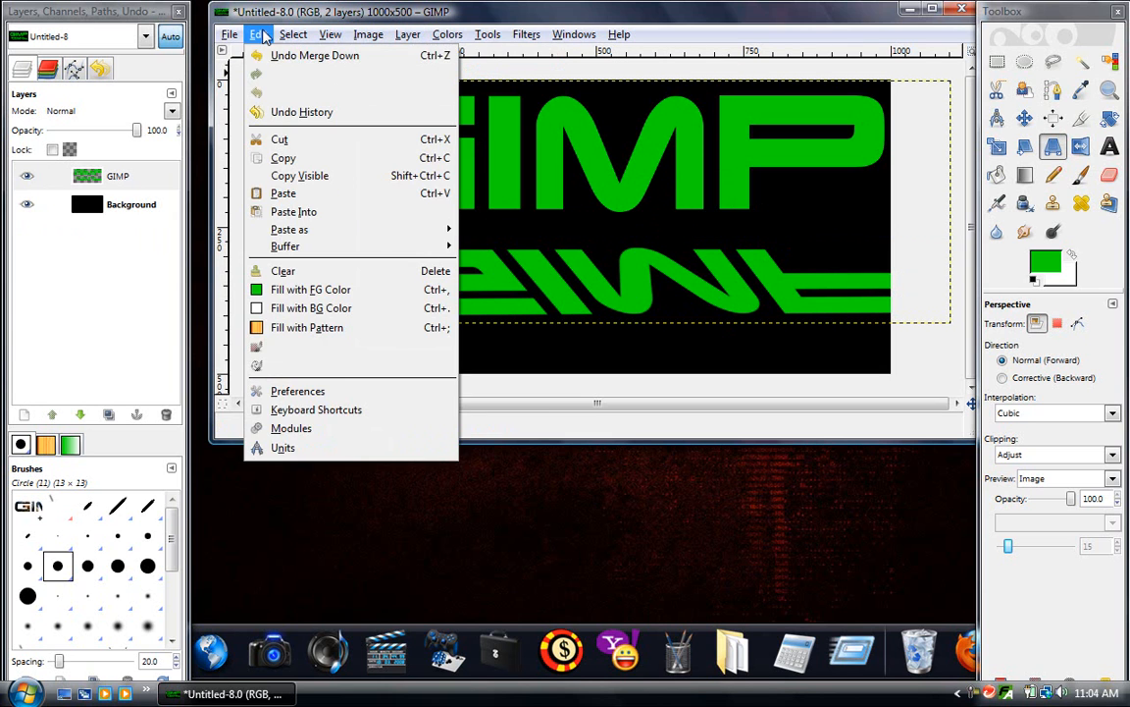
{"action": "left_click", "coordinate": [283, 192]}
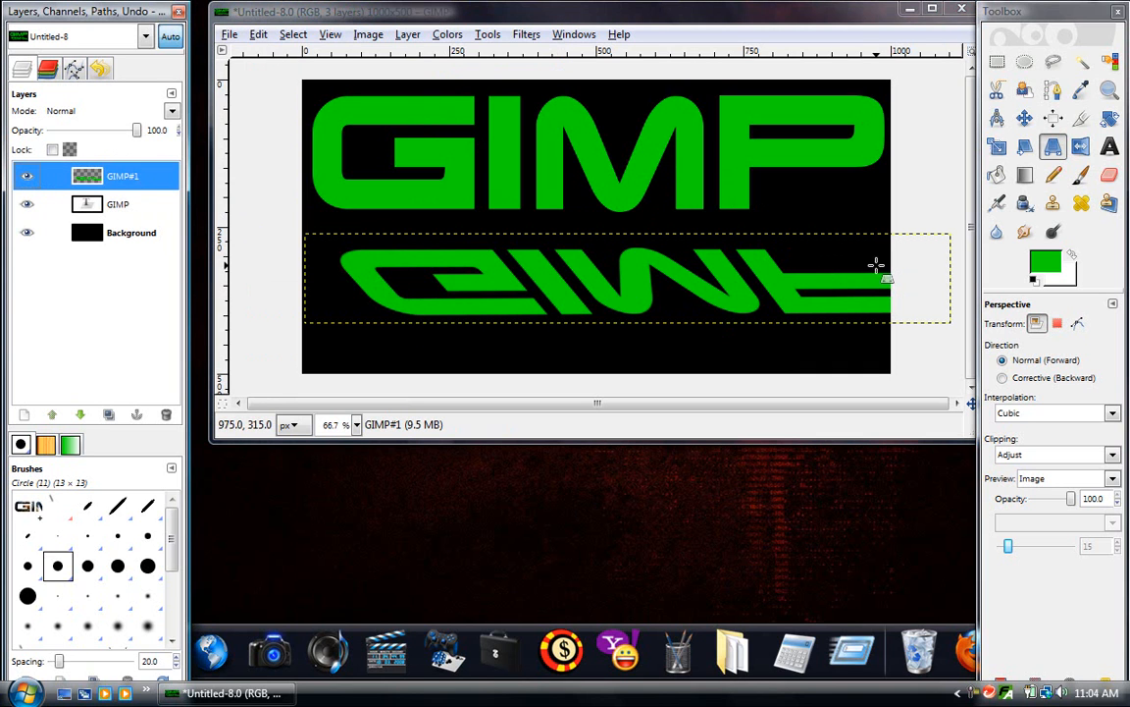
{"action": "mouse_move", "coordinate": [428, 255]}
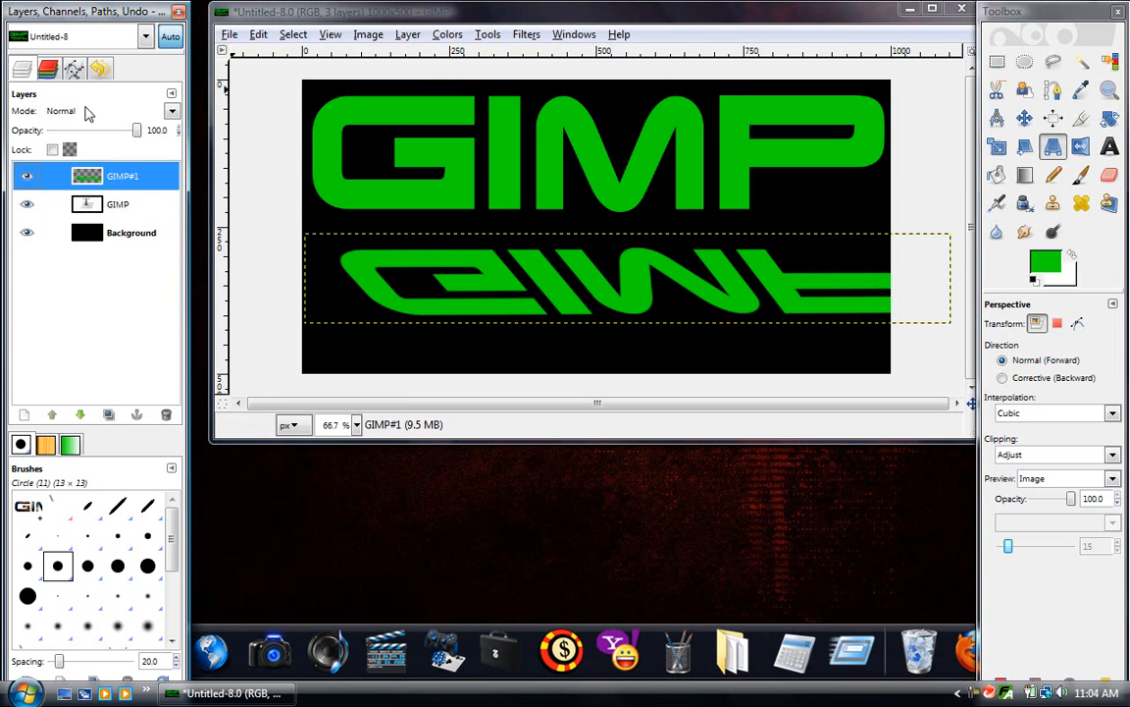
{"action": "mouse_move", "coordinate": [35, 141]}
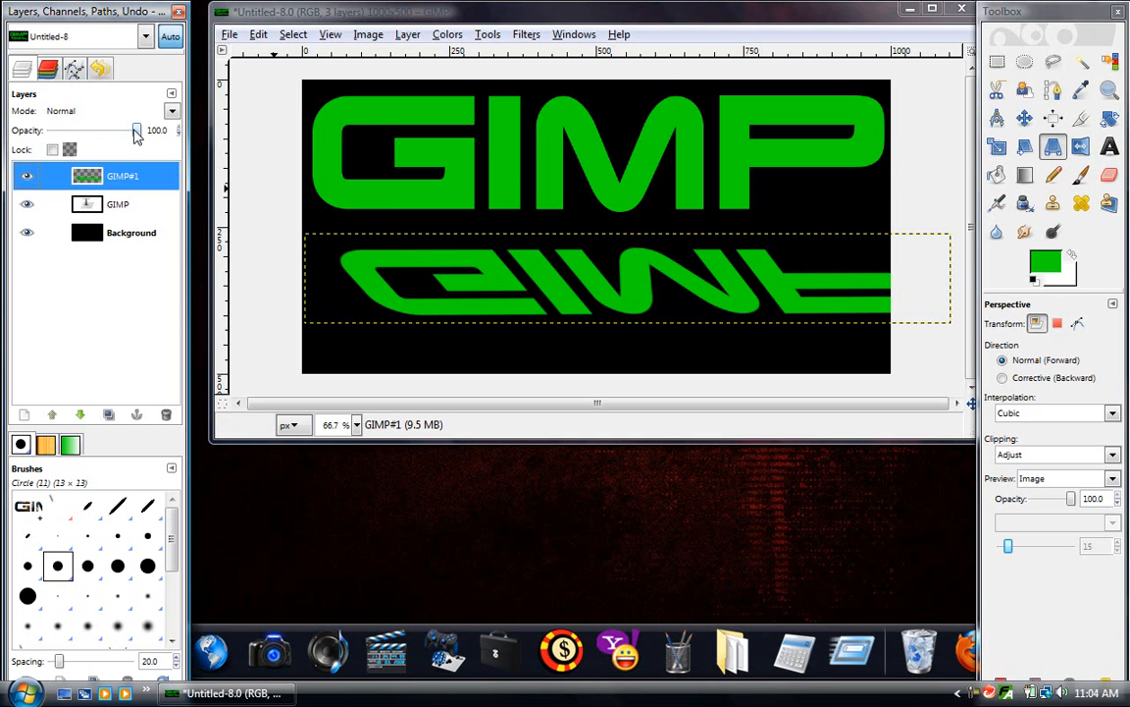
Lower the reflection layer's opacity to about 8 so it becomes a faint ghost.
{"action": "left_click_drag", "start_coordinate": [135, 130], "coordinate": [75, 129]}
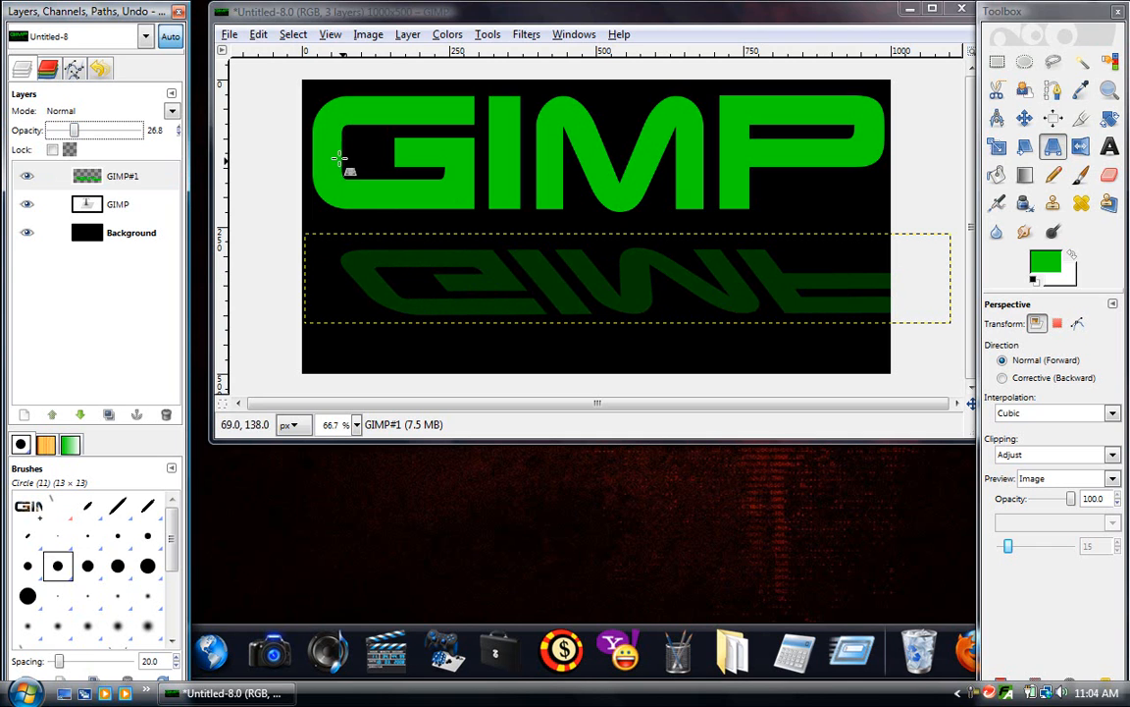
{"action": "left_click_drag", "start_coordinate": [74, 130], "coordinate": [55, 129]}
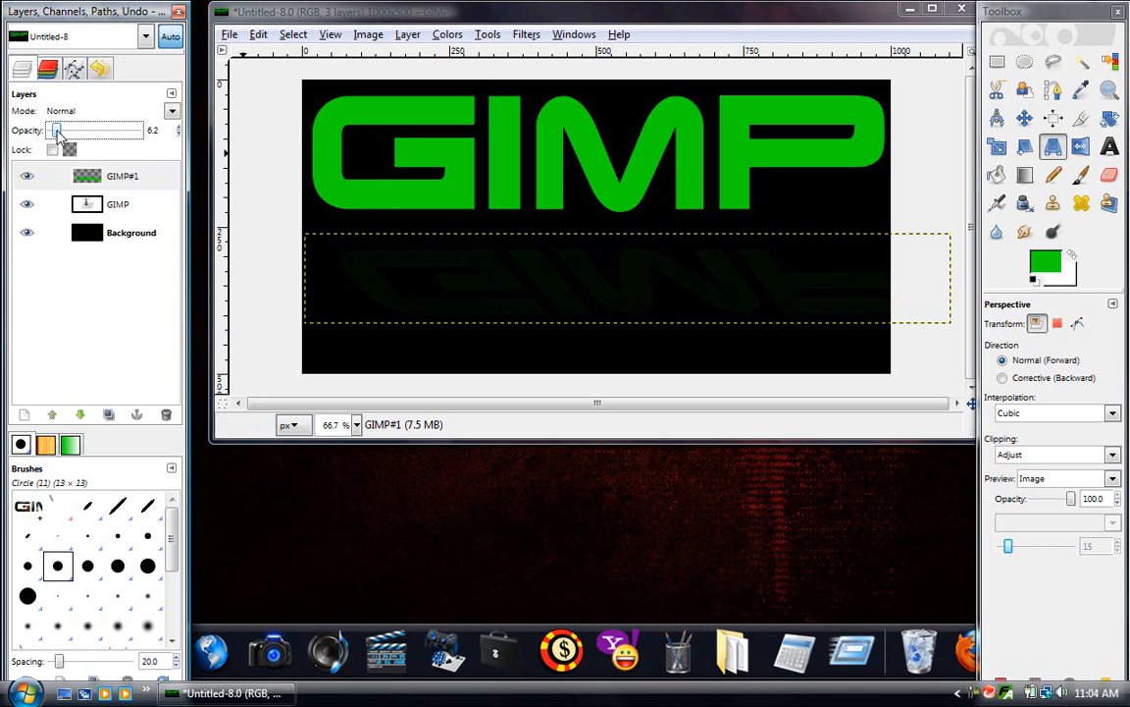
{"action": "left_click_drag", "start_coordinate": [57, 129], "coordinate": [79, 129]}
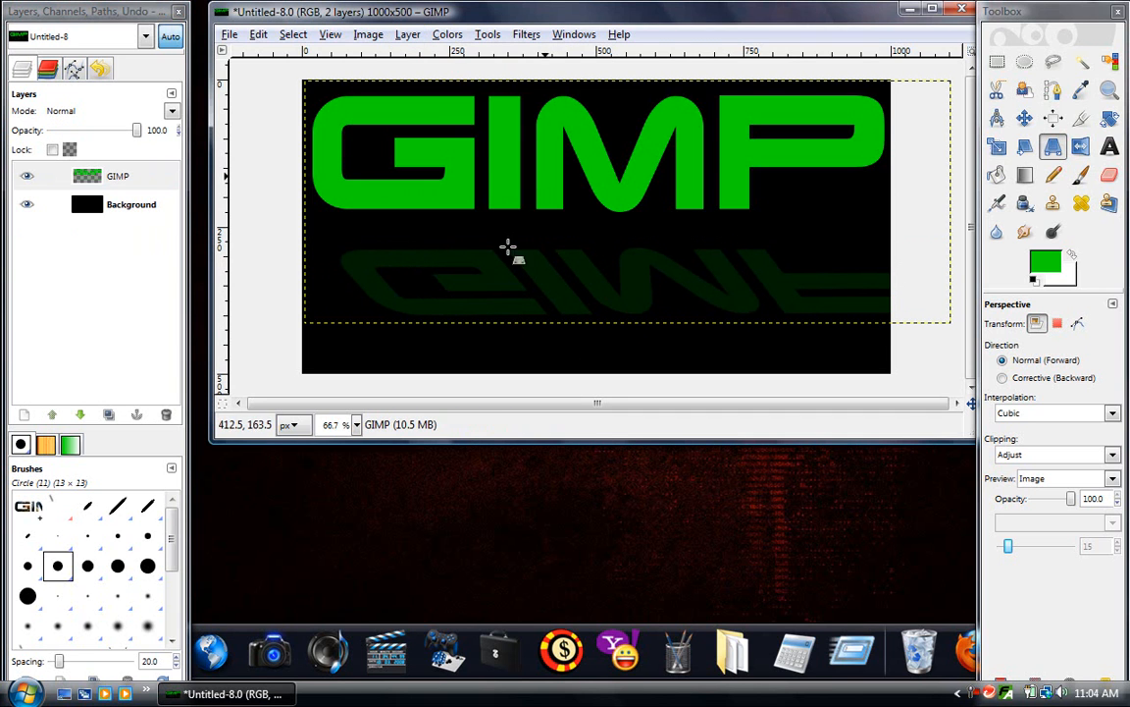
{"action": "mouse_move", "coordinate": [390, 98]}
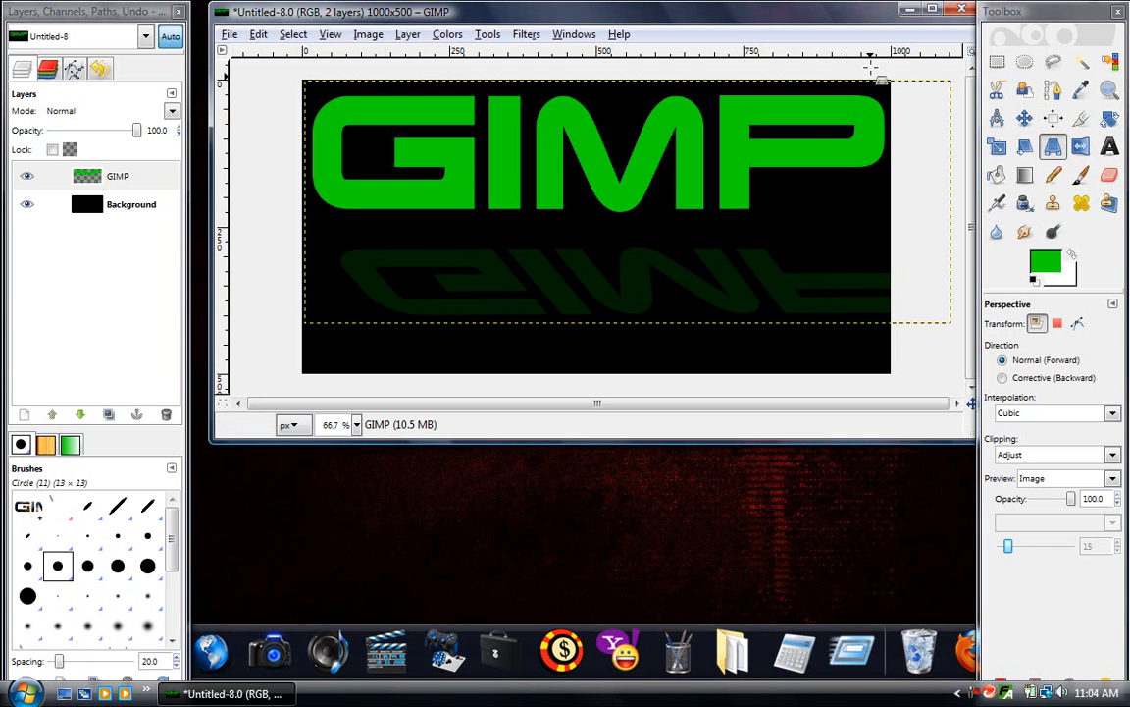
{"action": "mouse_move", "coordinate": [410, 35]}
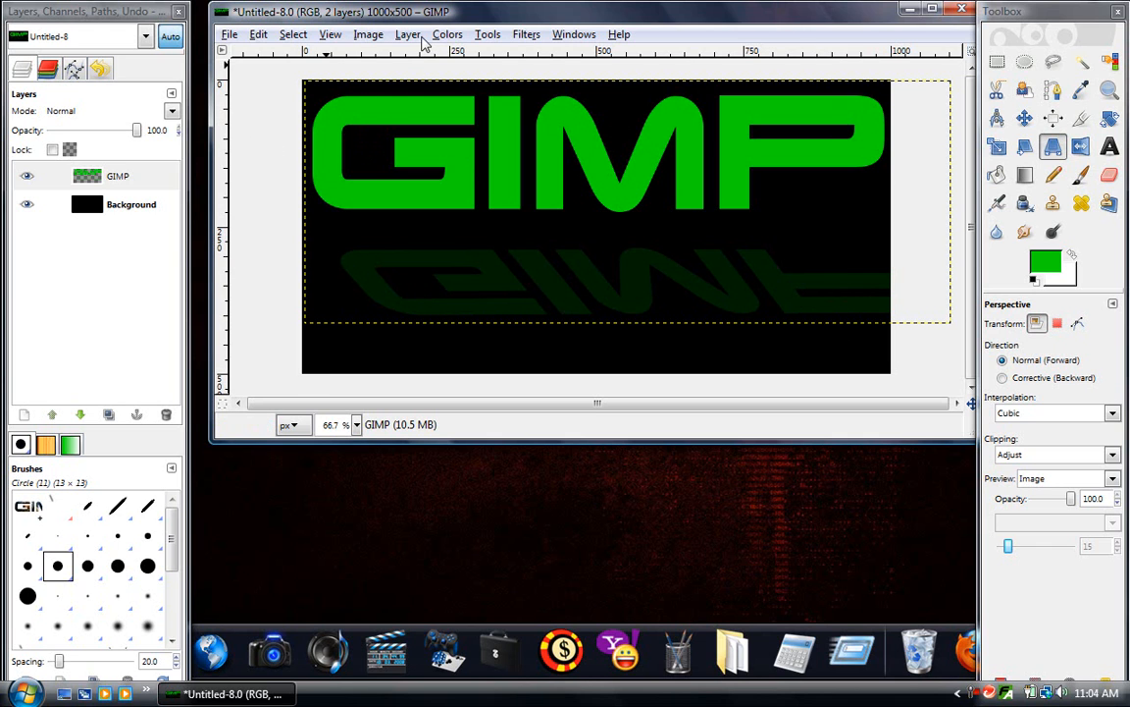
Merge the text-and-reflection layer down into the black Background layer.
{"action": "left_click", "coordinate": [404, 34]}
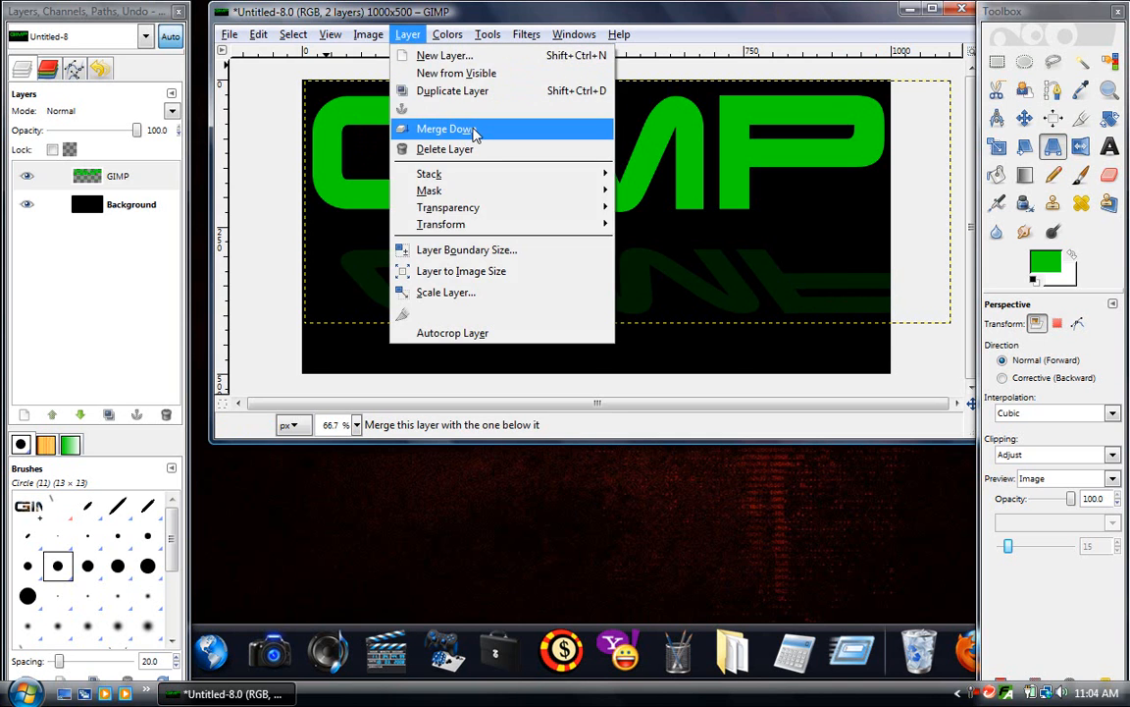
{"action": "left_click", "coordinate": [448, 130]}
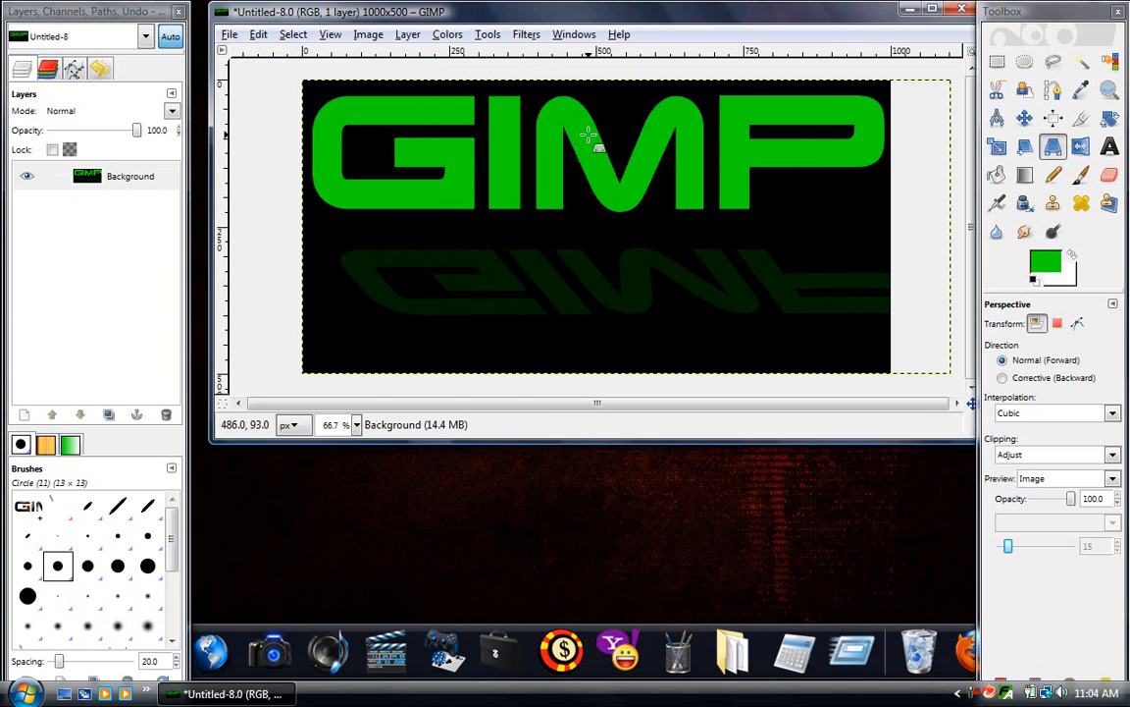
{"action": "left_click", "coordinate": [233, 31]}
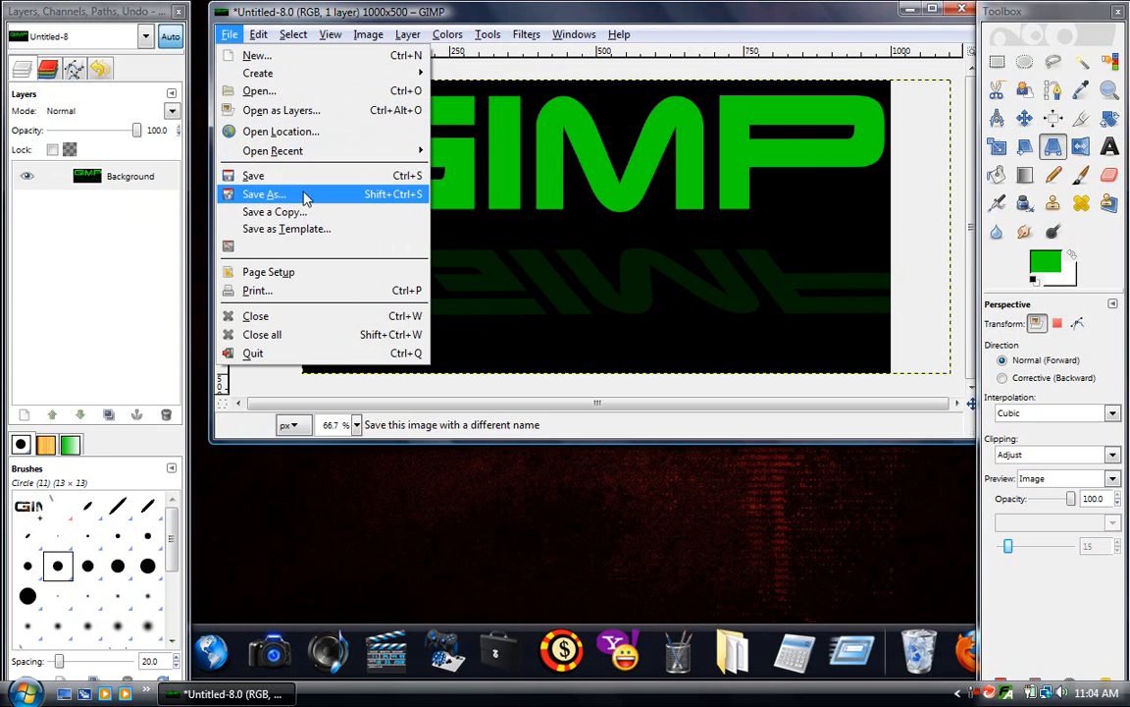
Save the image under the new name text.jpg in the gimptut folder.
{"action": "left_click", "coordinate": [263, 195]}
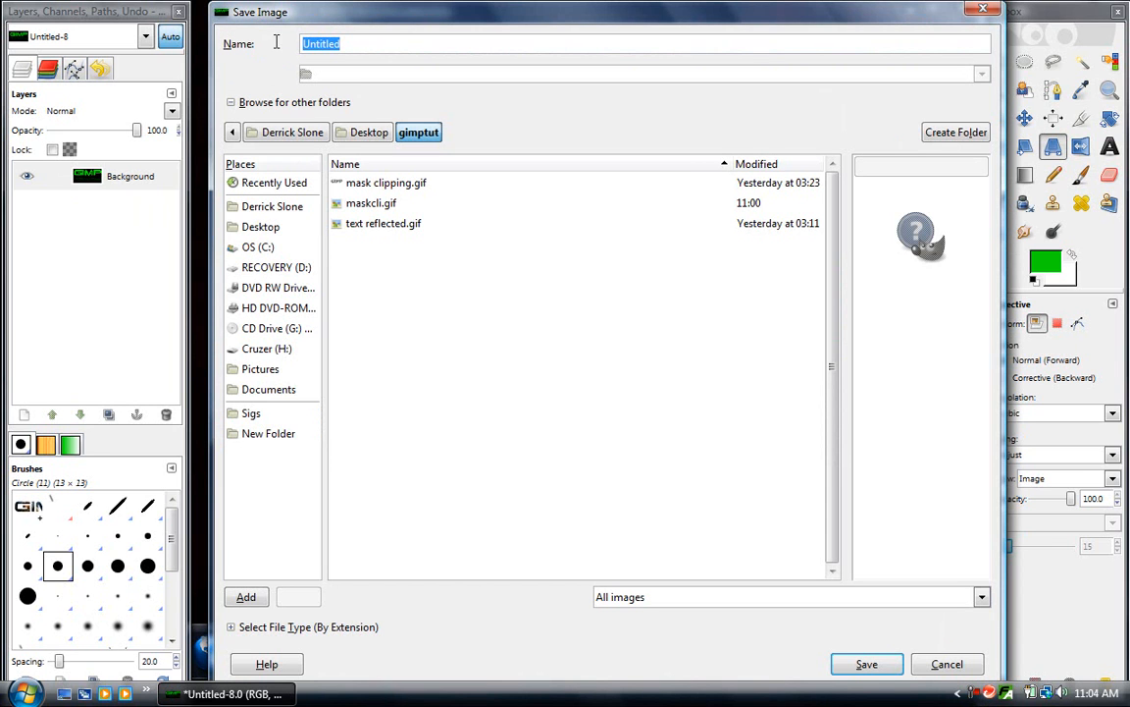
{"action": "type", "text": "te"}
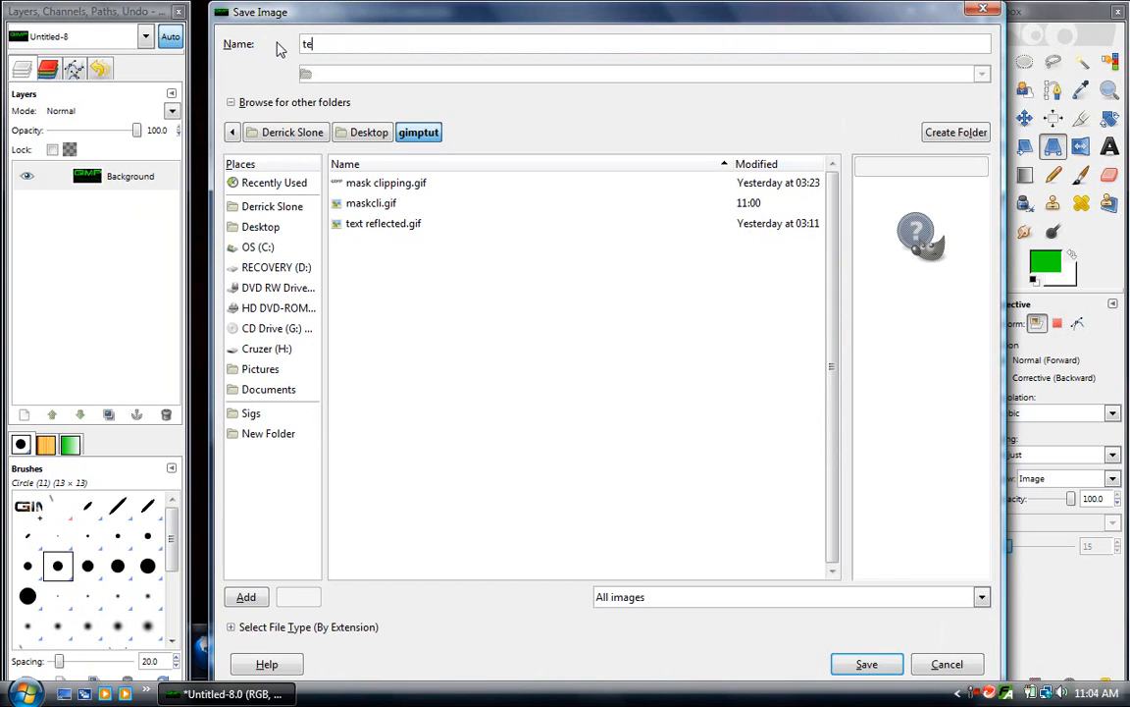
{"action": "type", "text": "s"}
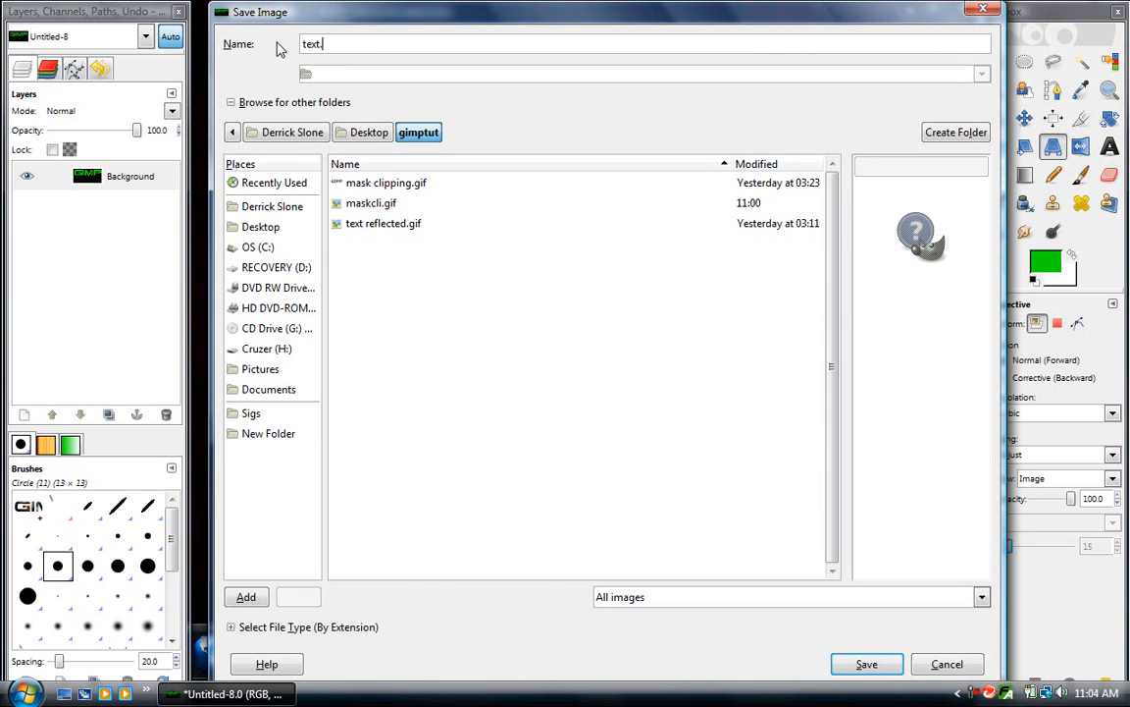
{"action": "type", "text": "jp"}
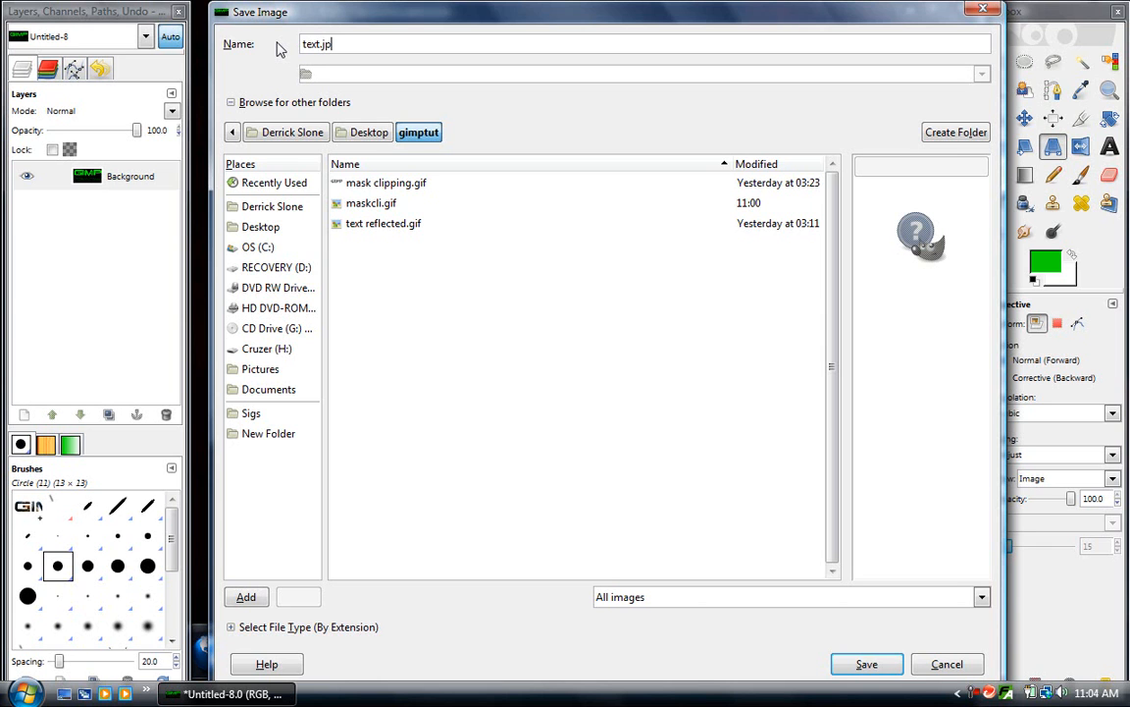
{"action": "type", "text": "g"}
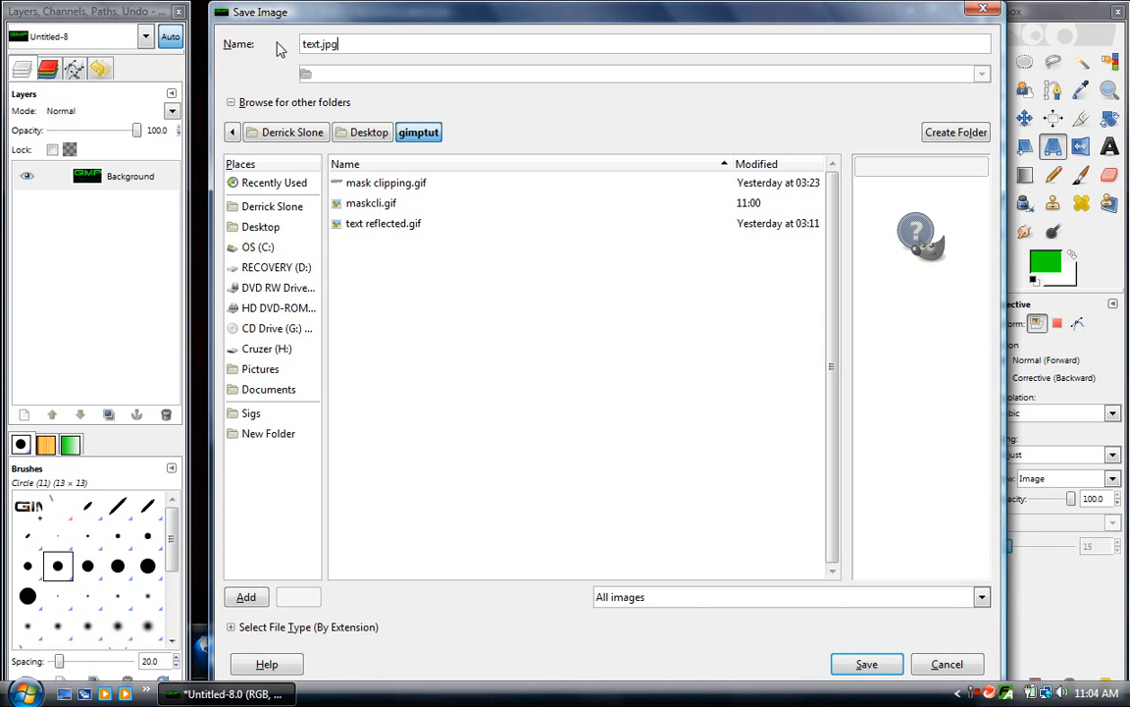
{"action": "left_click", "coordinate": [867, 664]}
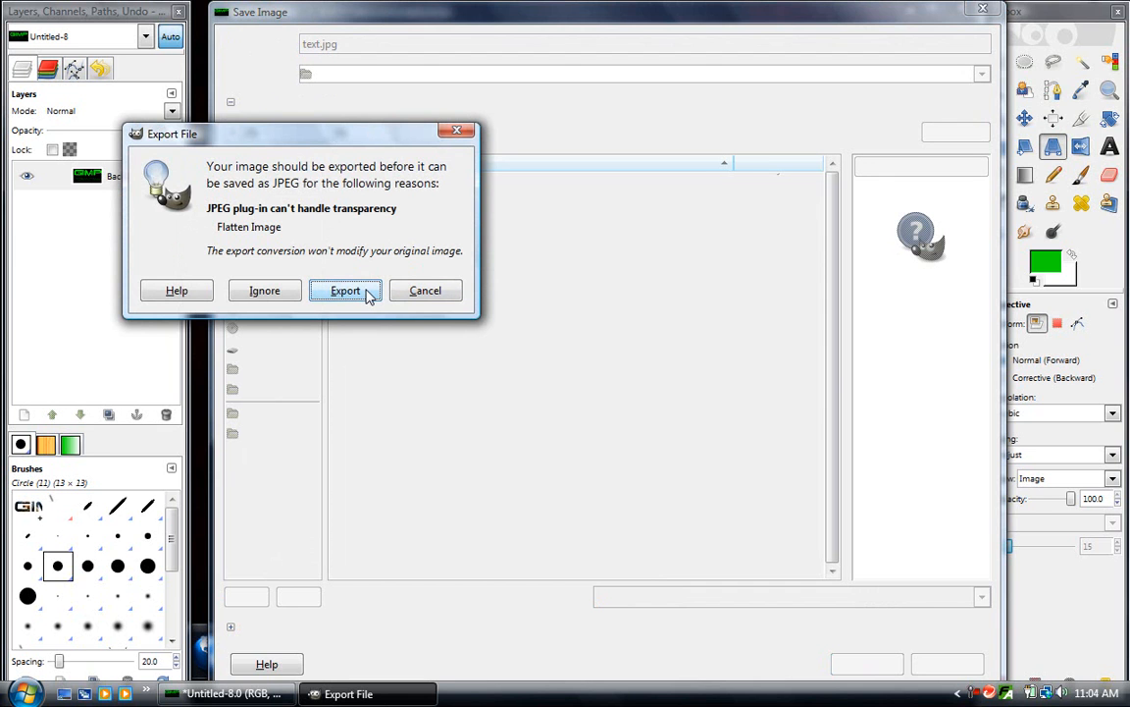
Export the flattened image as JPEG at quality 85, completing text.jpg.
{"action": "left_click", "coordinate": [345, 291]}
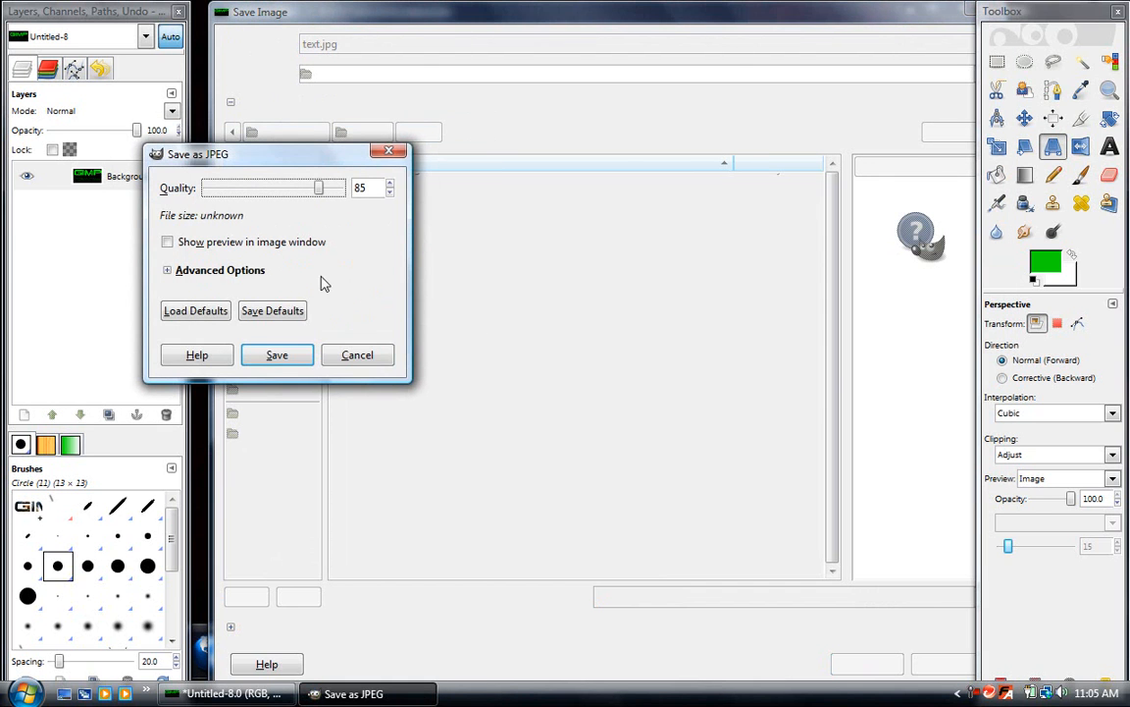
{"action": "left_click", "coordinate": [277, 353]}
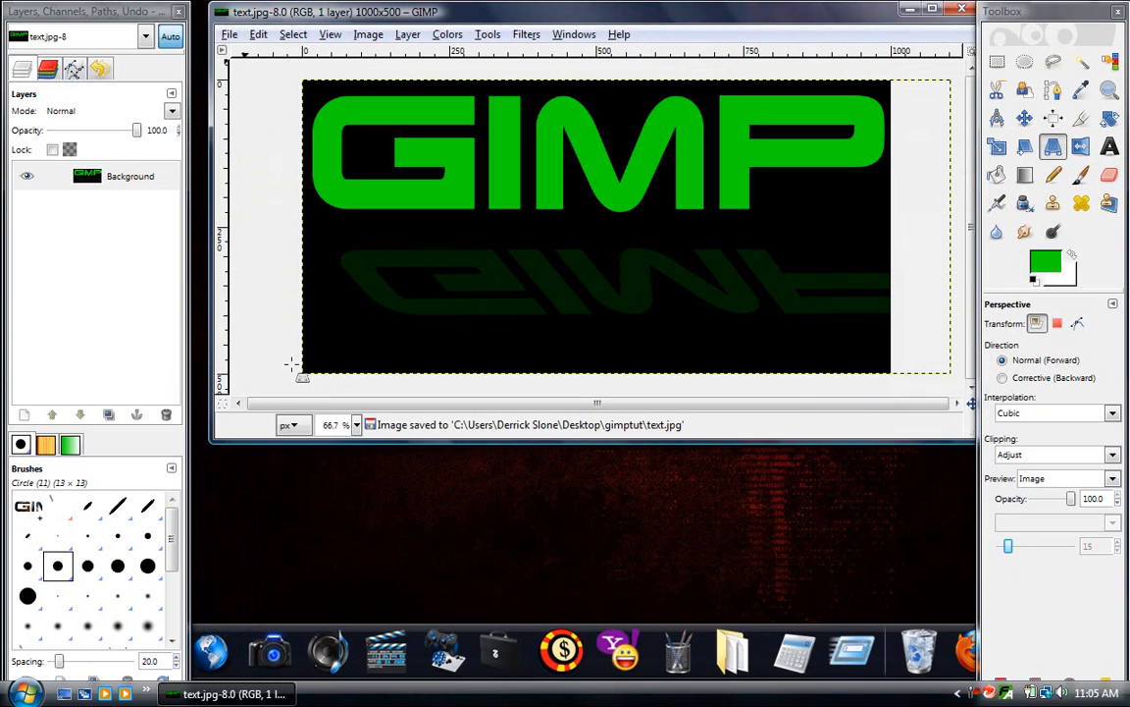
{"action": "mouse_move", "coordinate": [499, 250]}
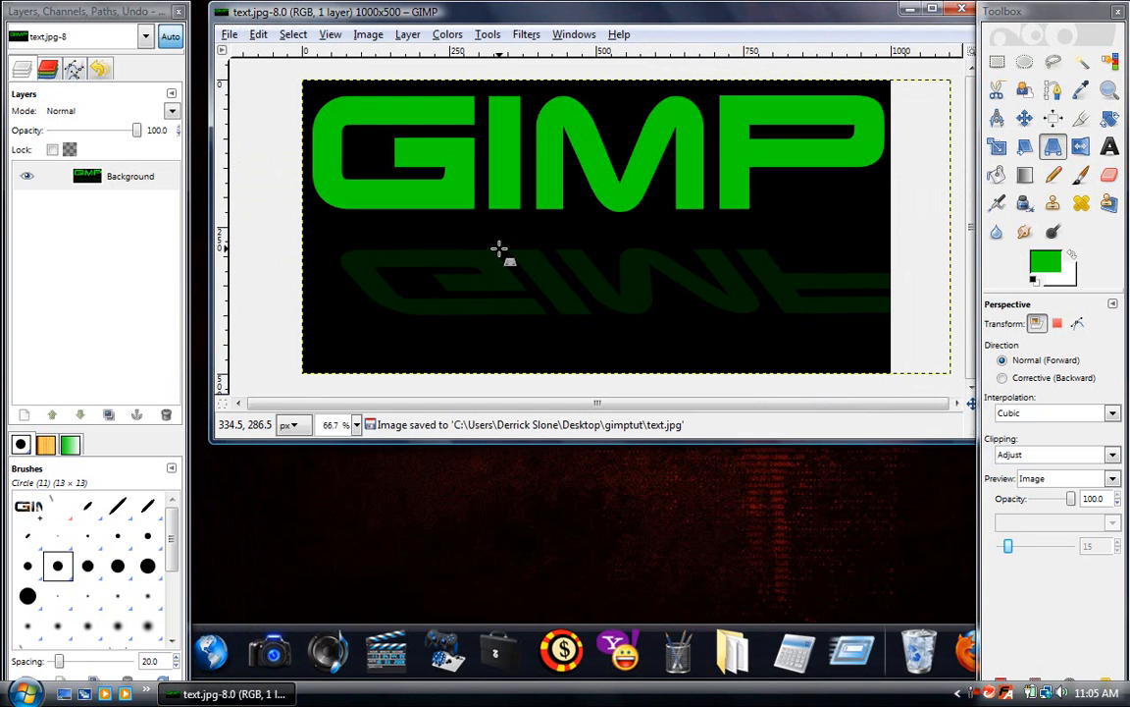
{"action": "mouse_move", "coordinate": [388, 287]}
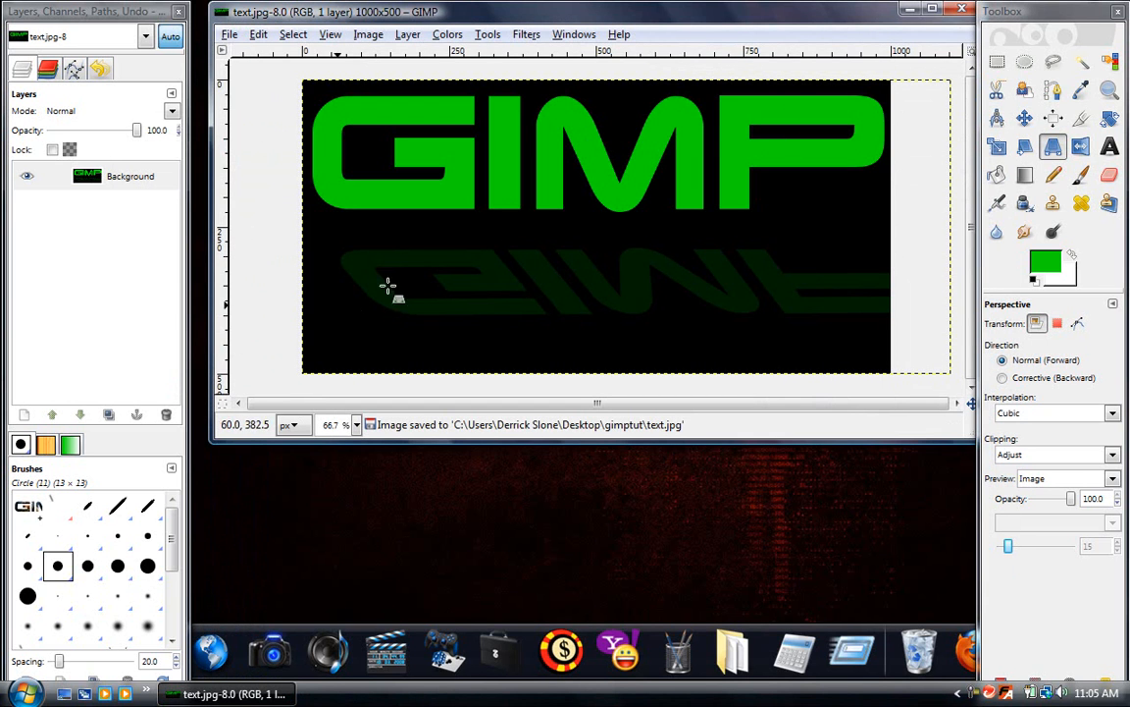